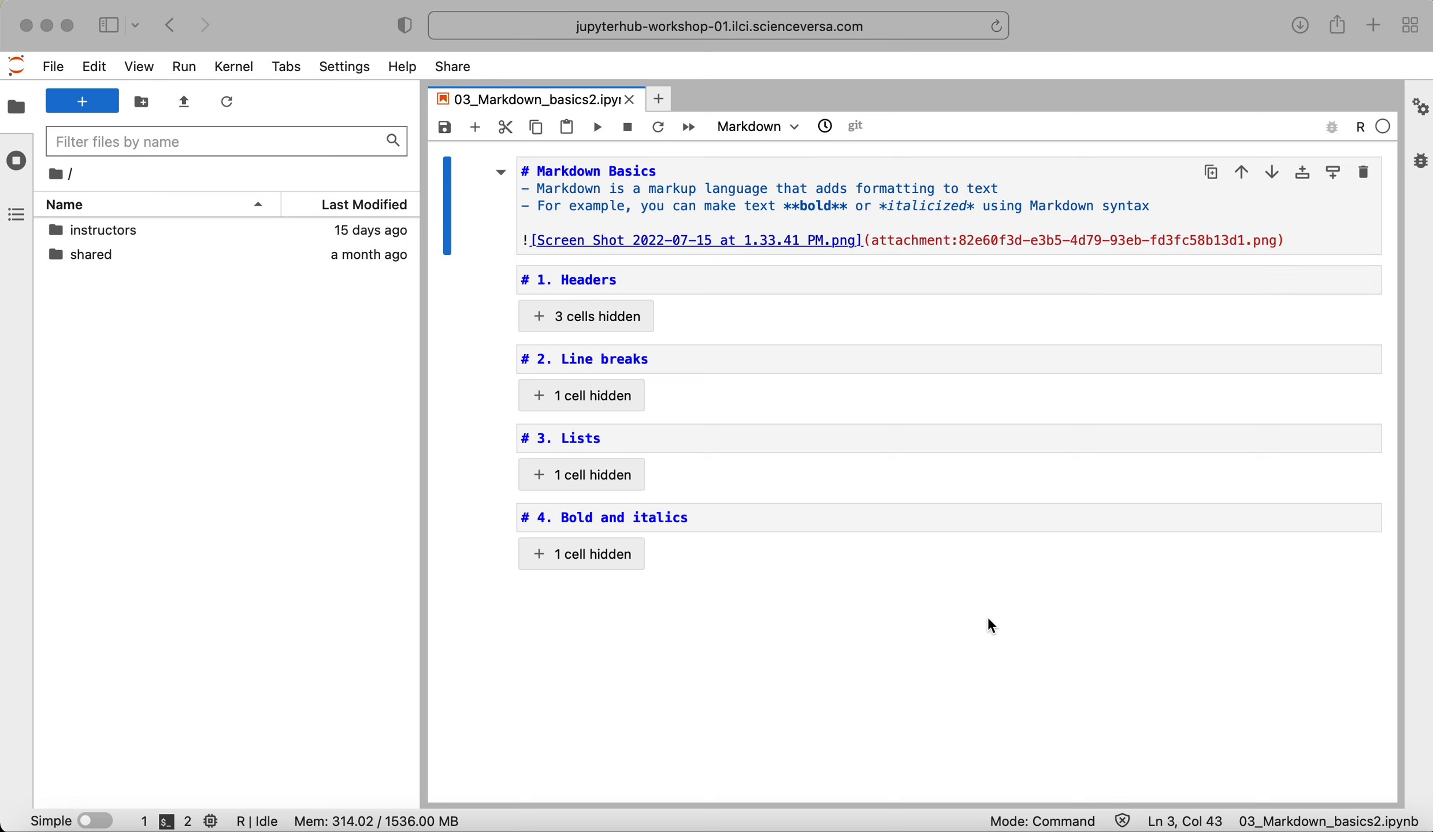
mouse_move(957, 248)
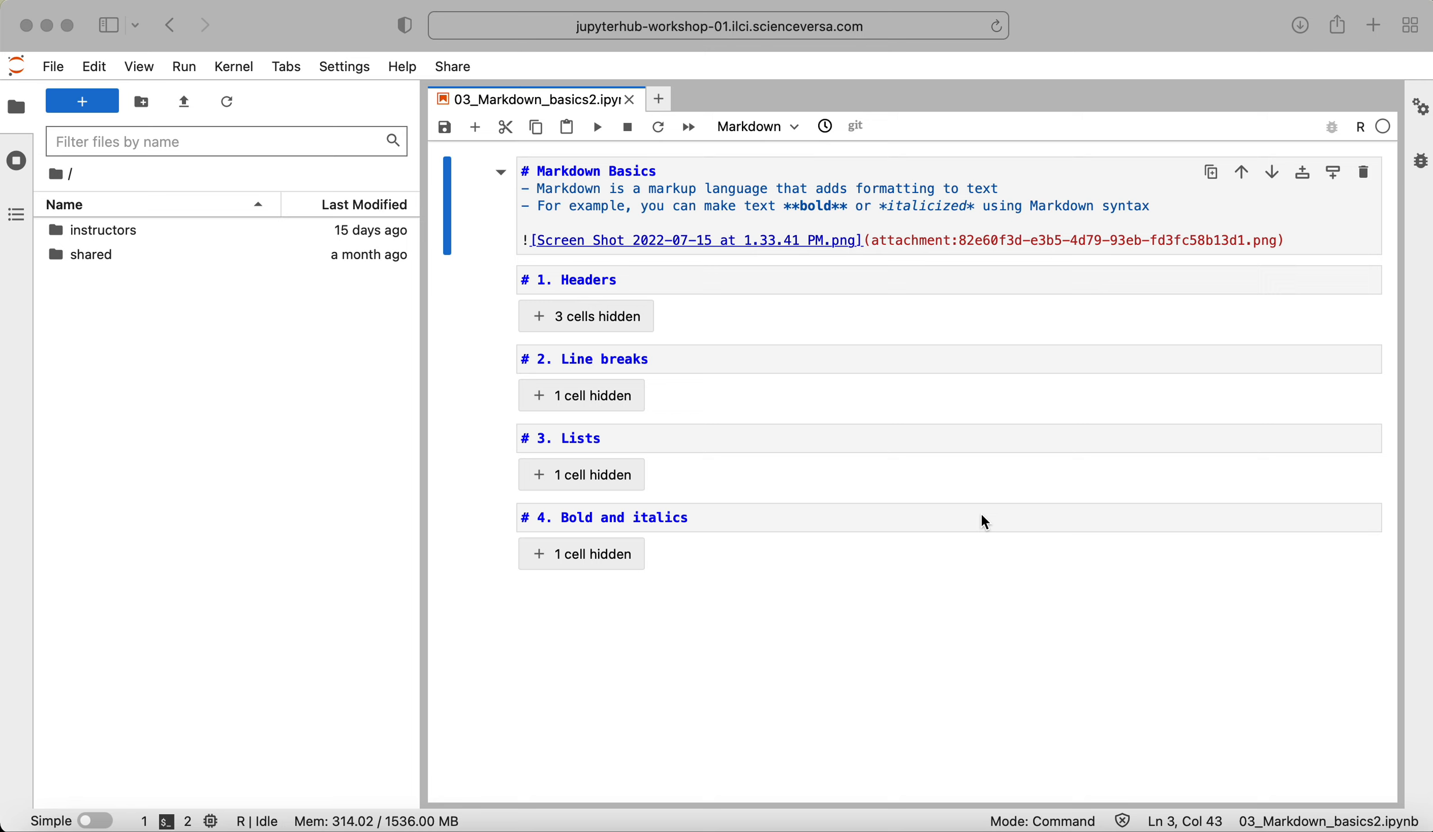
mouse_move(964, 594)
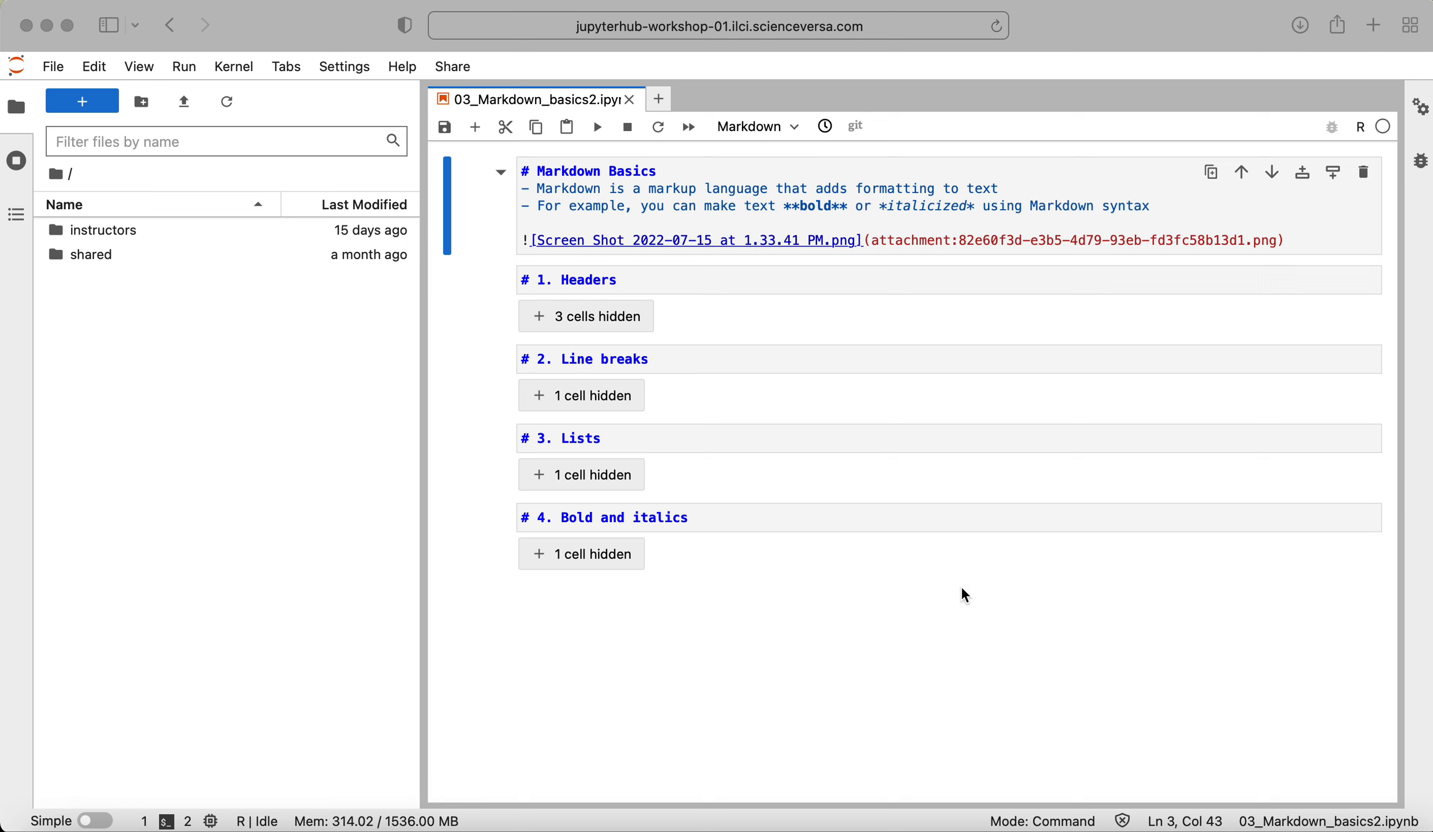
mouse_move(961, 592)
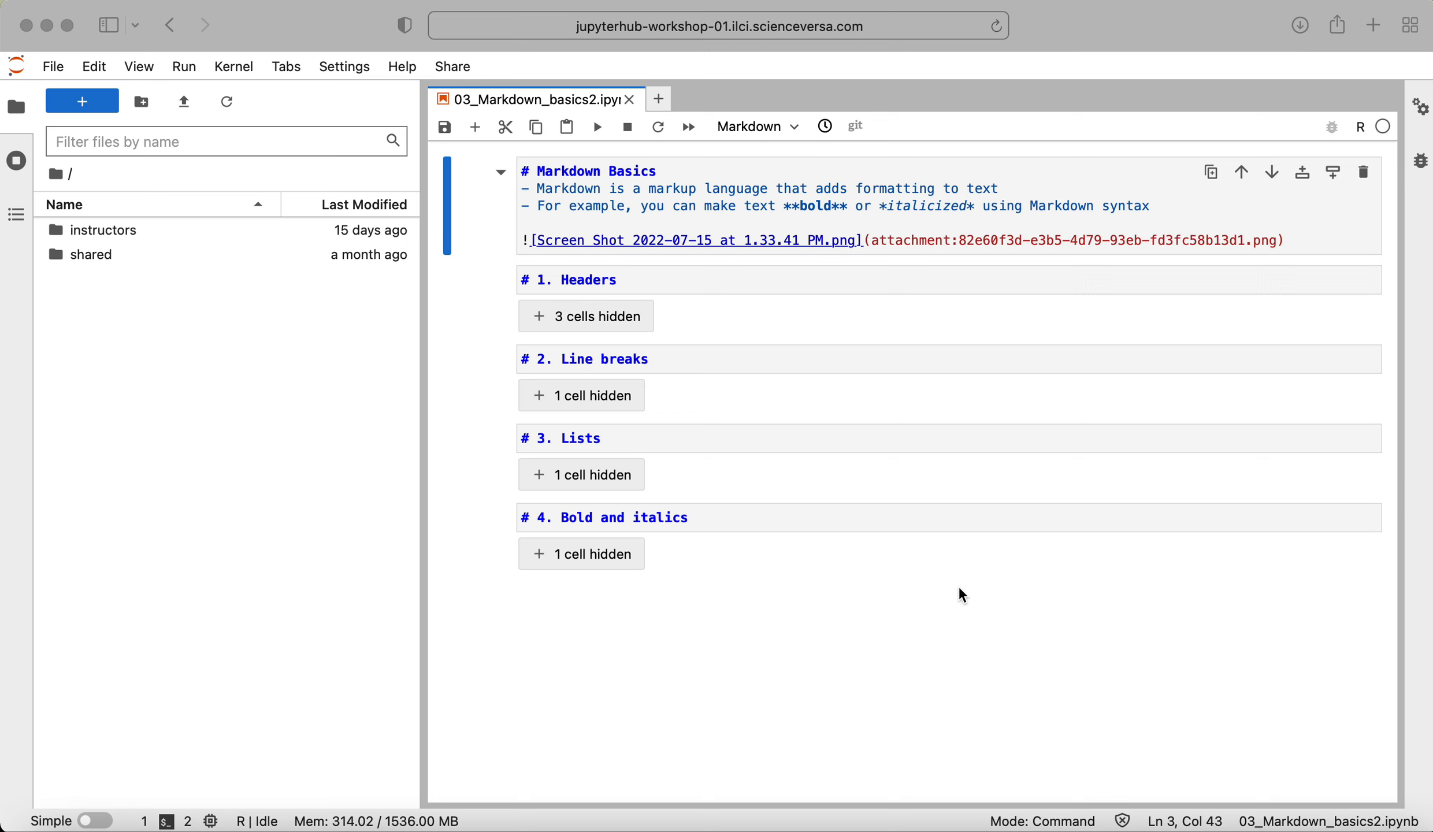
mouse_move(883, 440)
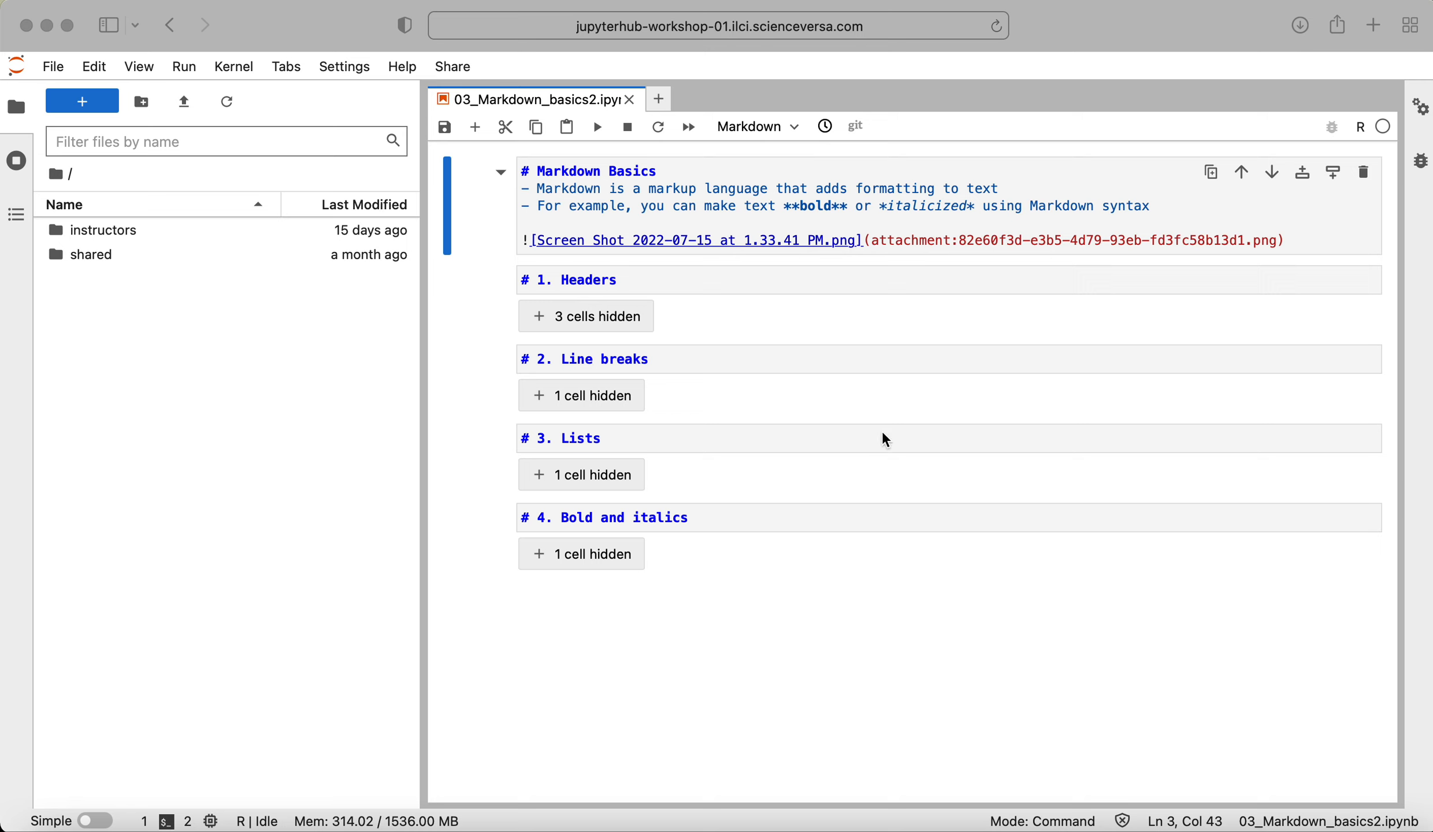
mouse_move(929, 253)
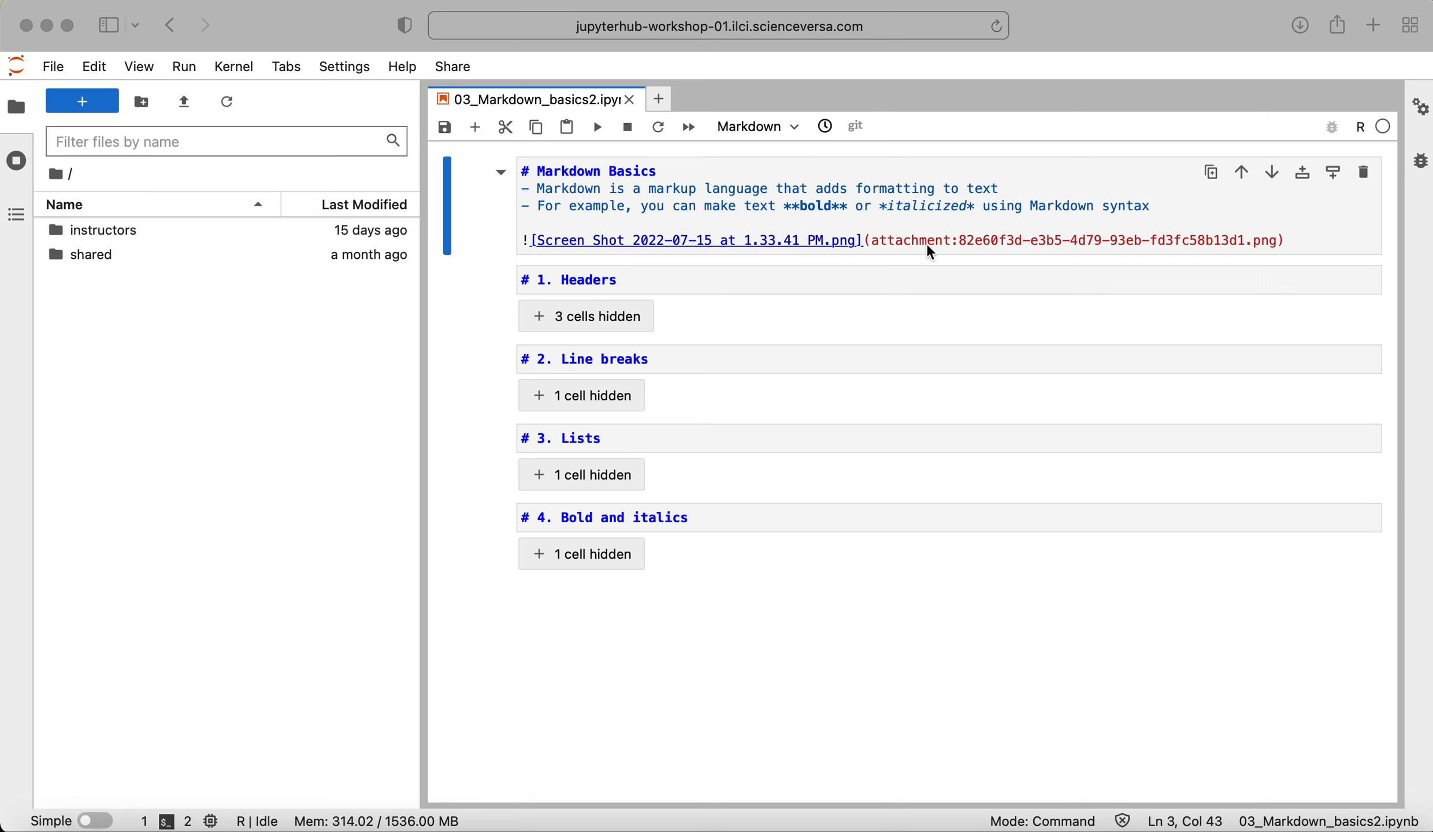
mouse_move(948, 234)
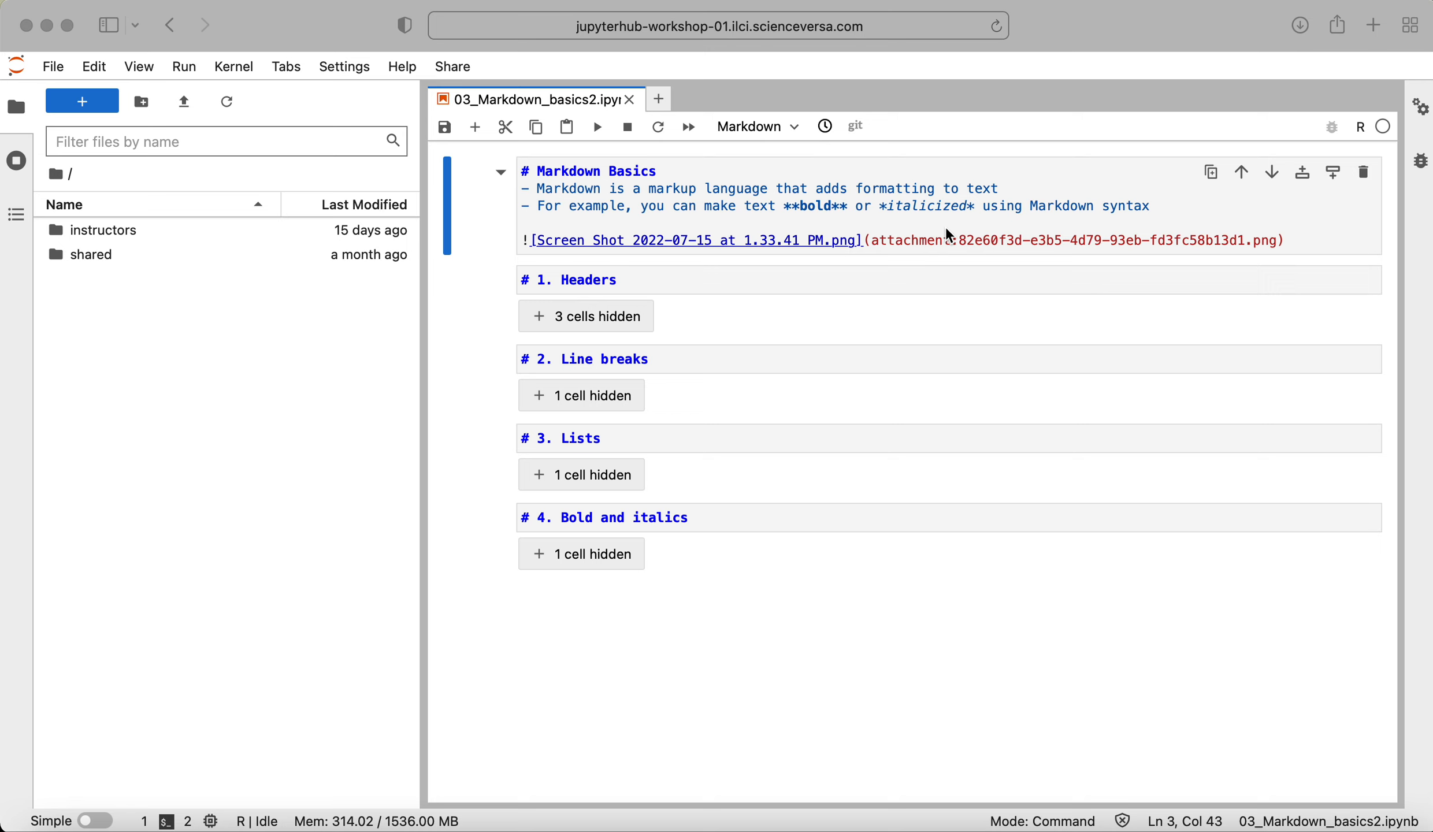
mouse_move(666, 286)
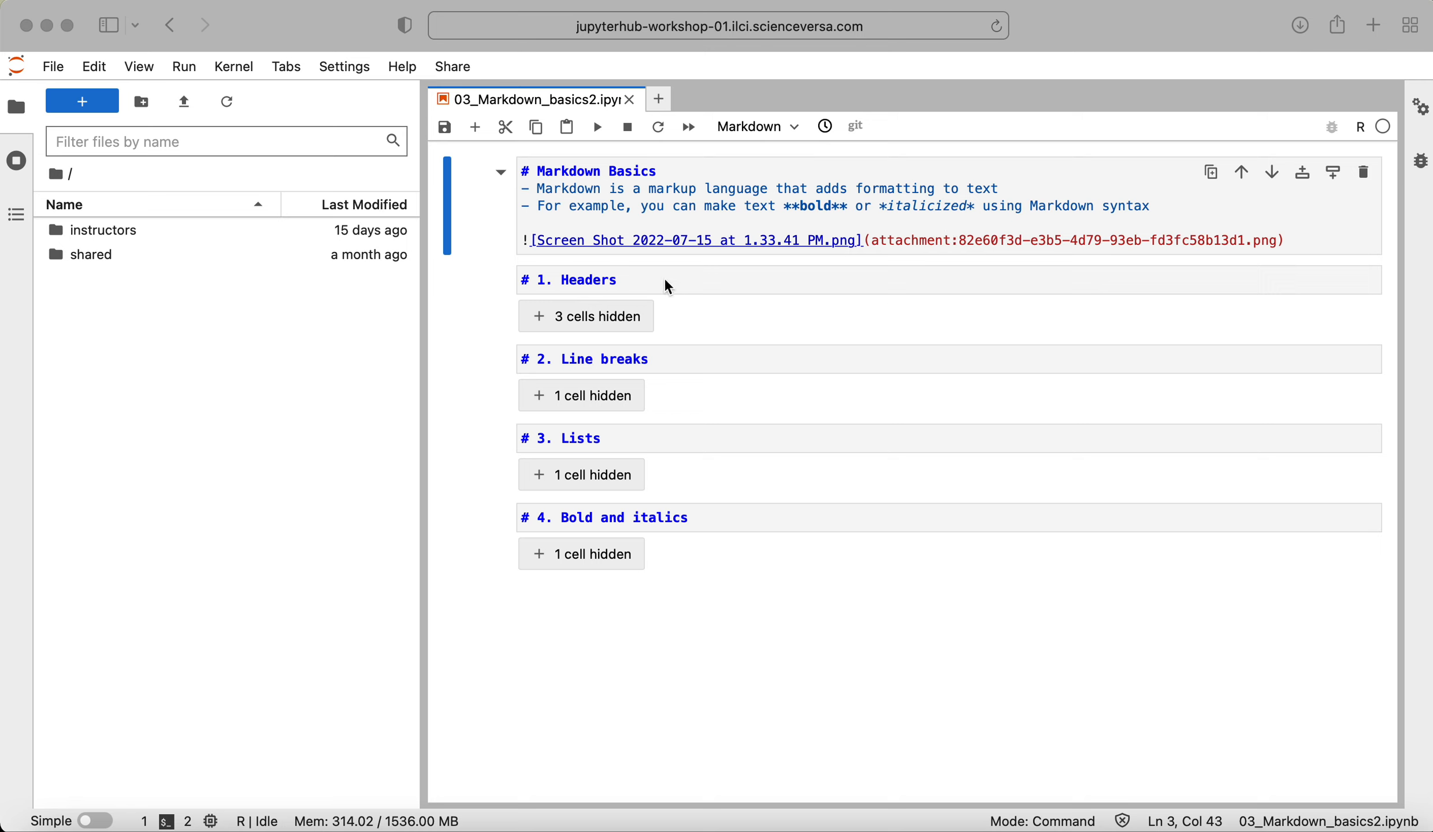
mouse_move(654, 363)
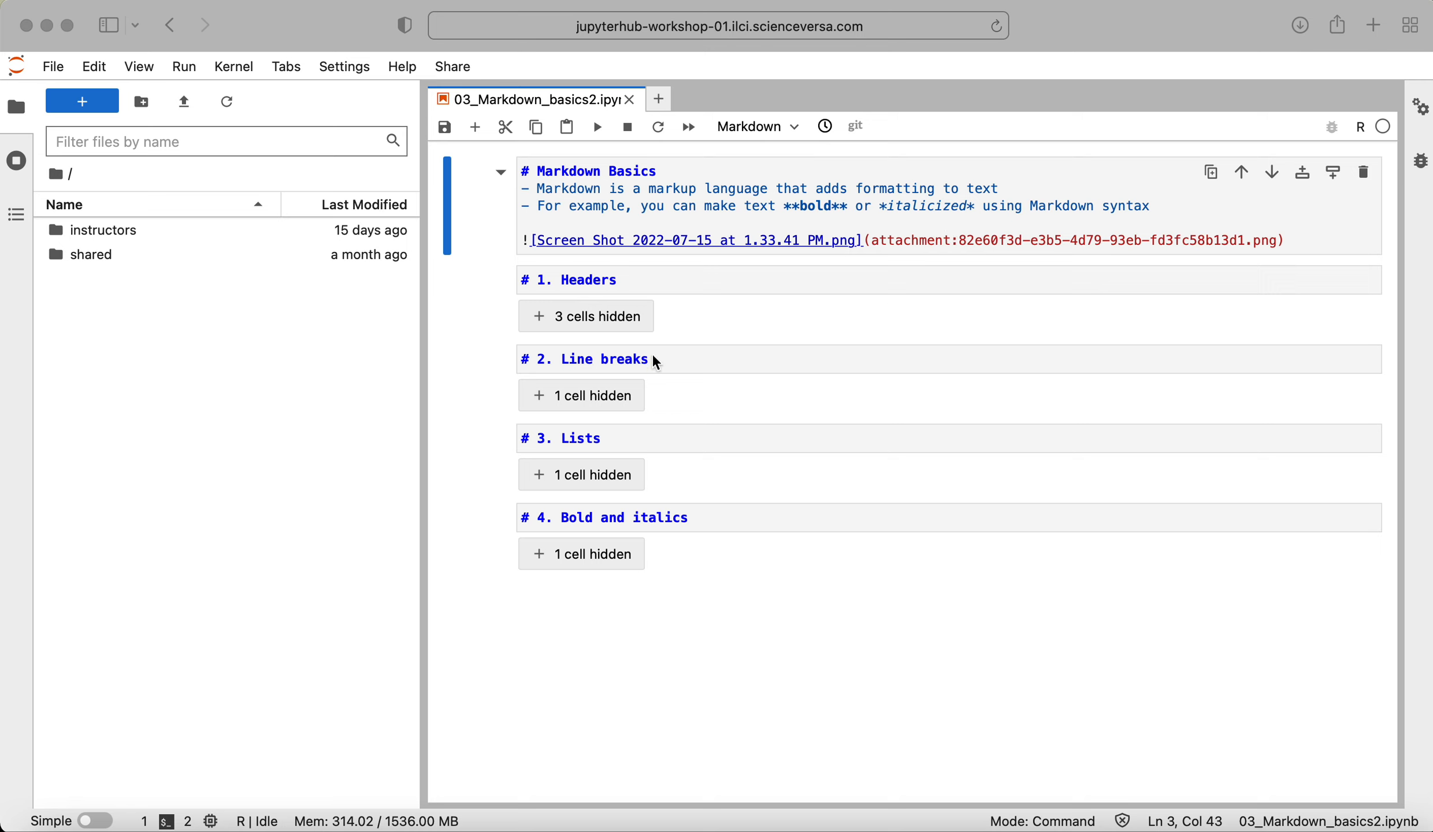
mouse_move(658, 452)
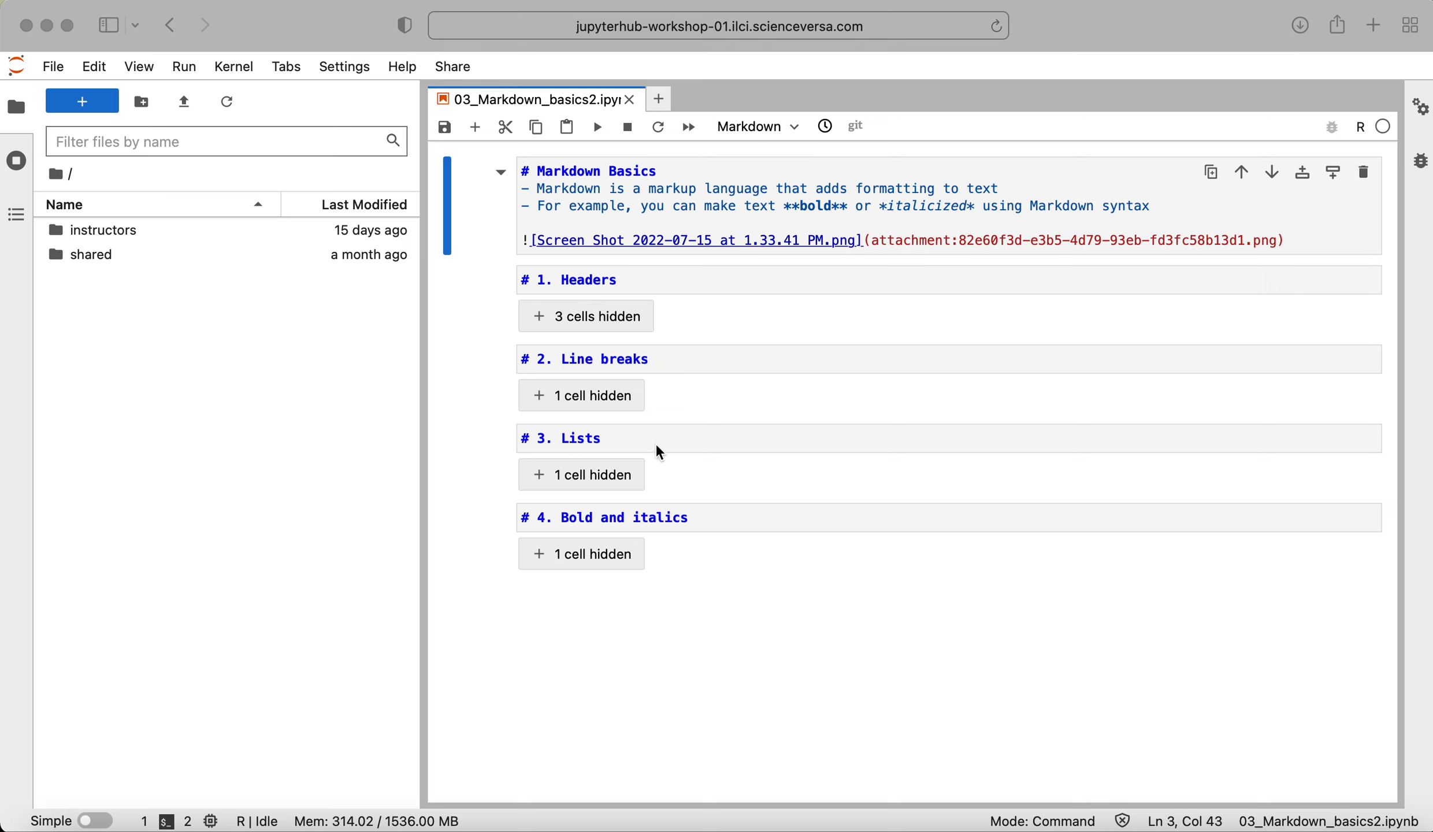
mouse_move(701, 524)
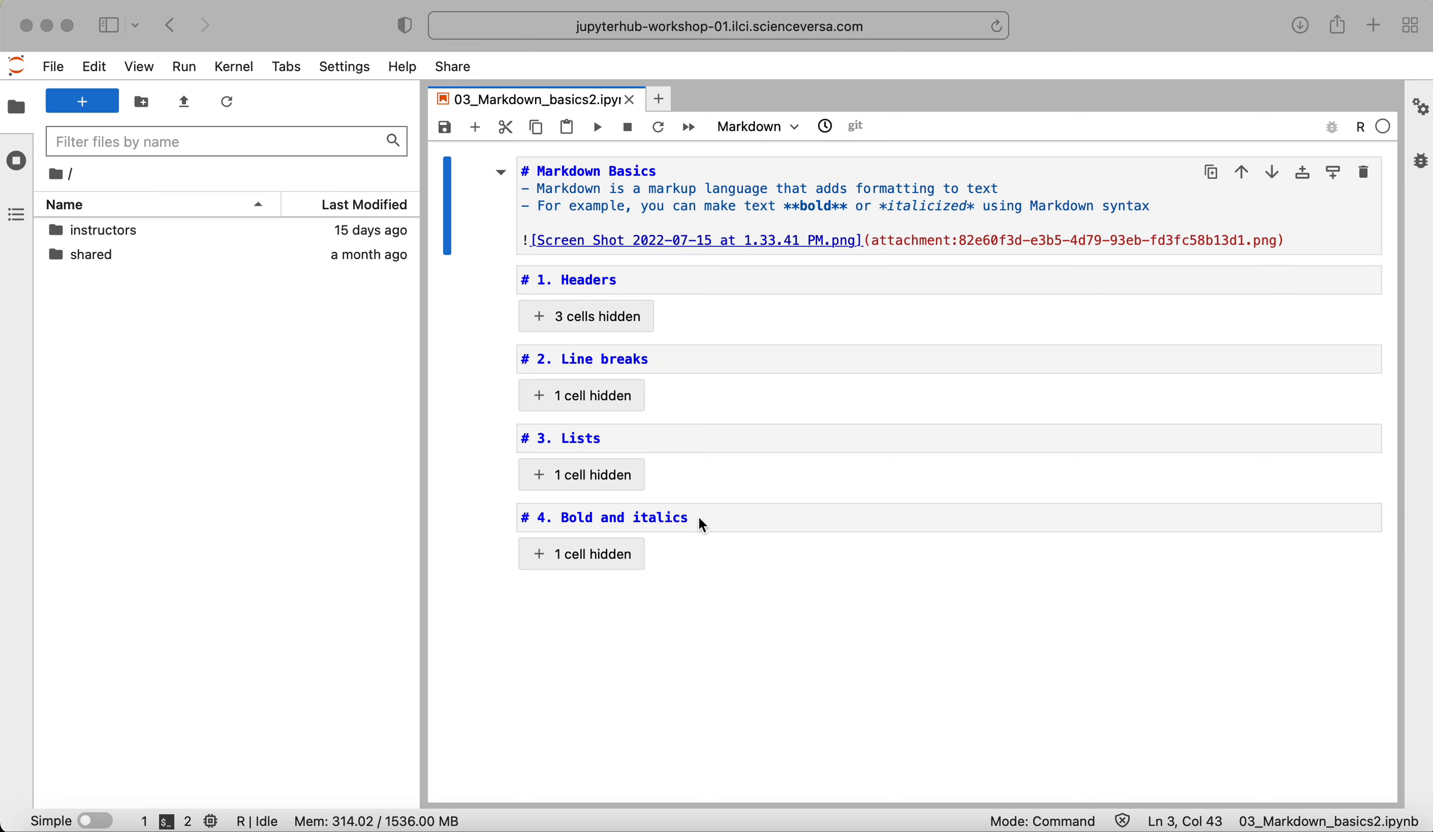
mouse_move(715, 565)
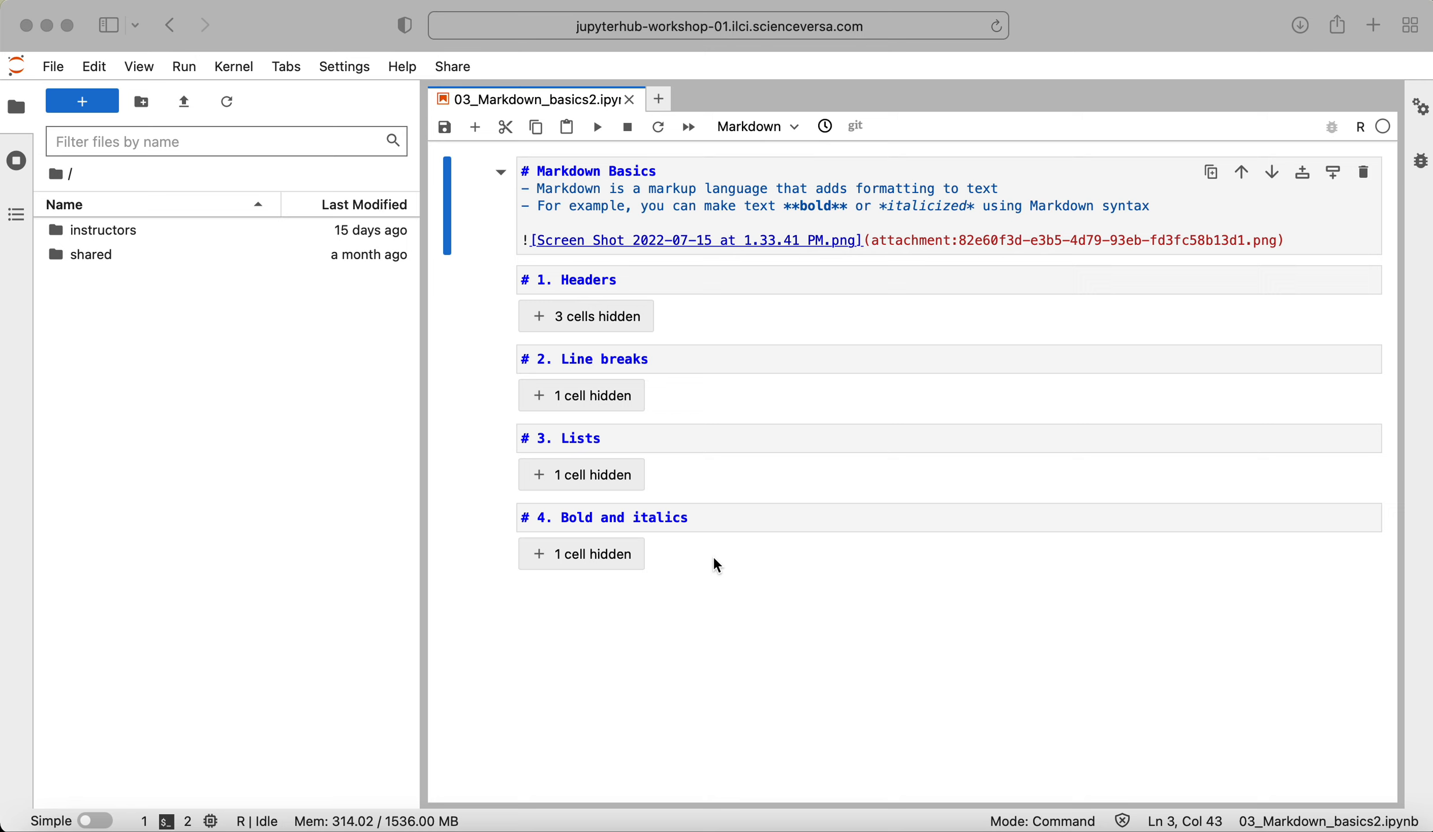
mouse_move(915, 220)
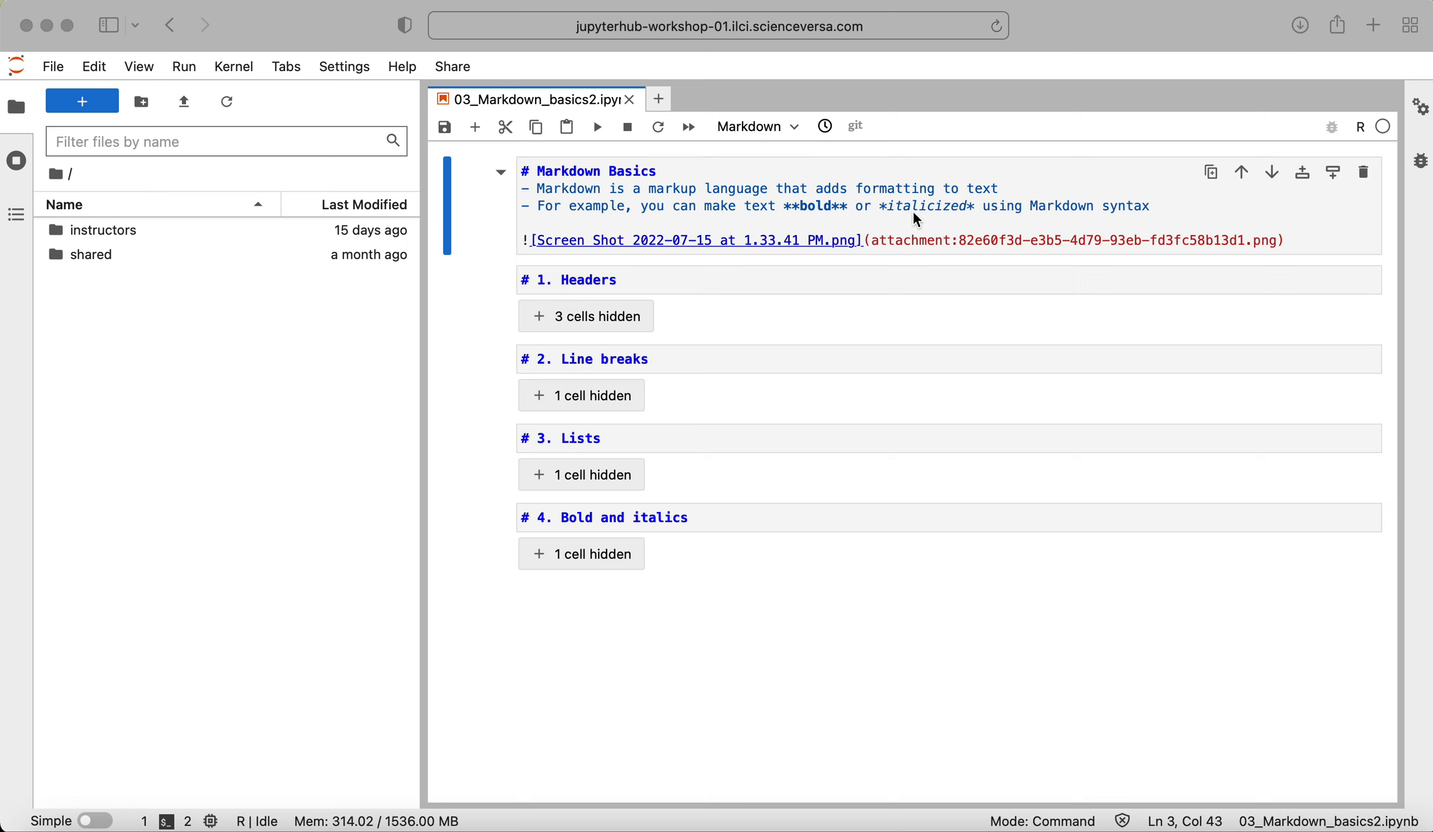
mouse_move(904, 238)
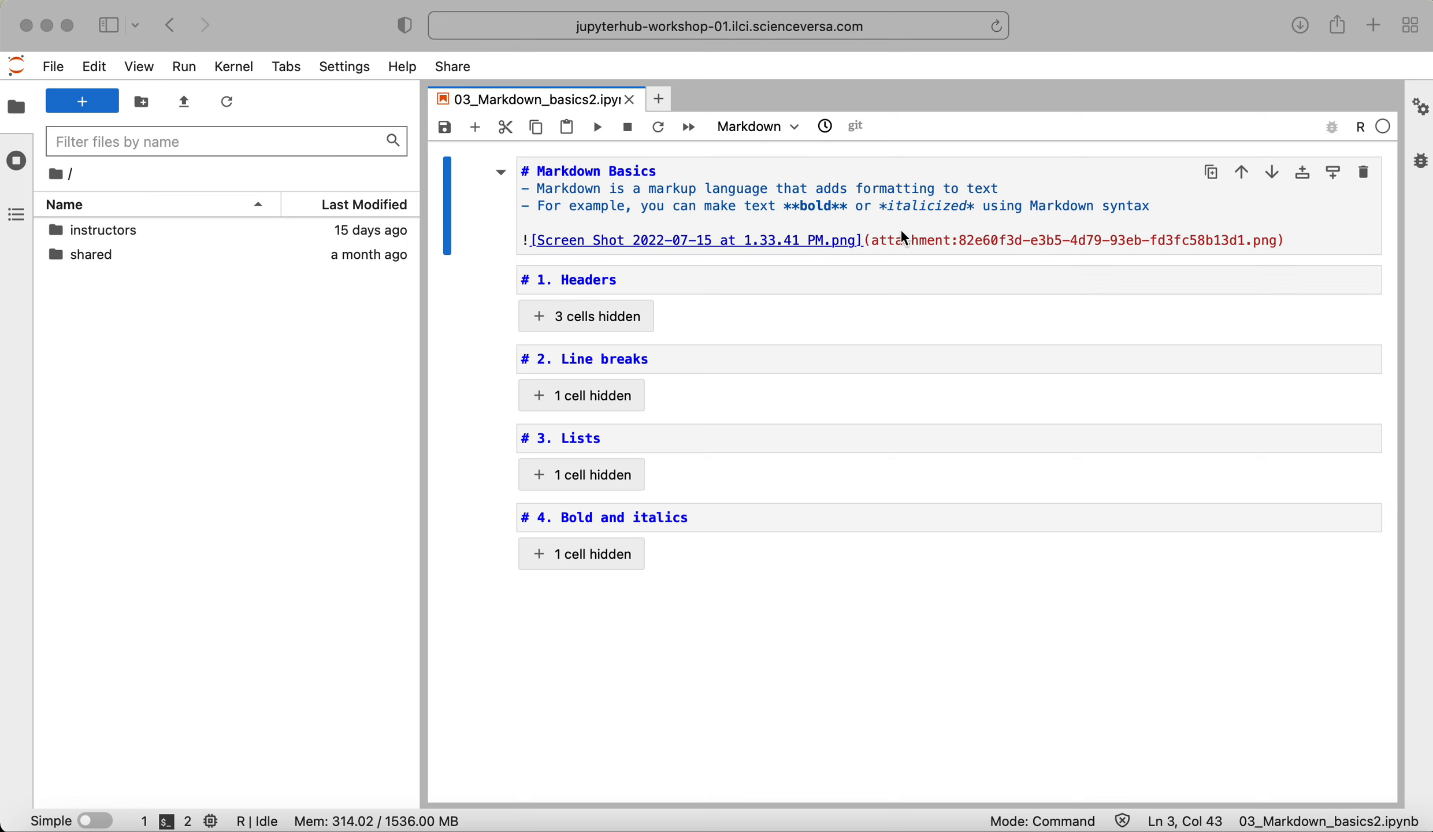
mouse_move(906, 234)
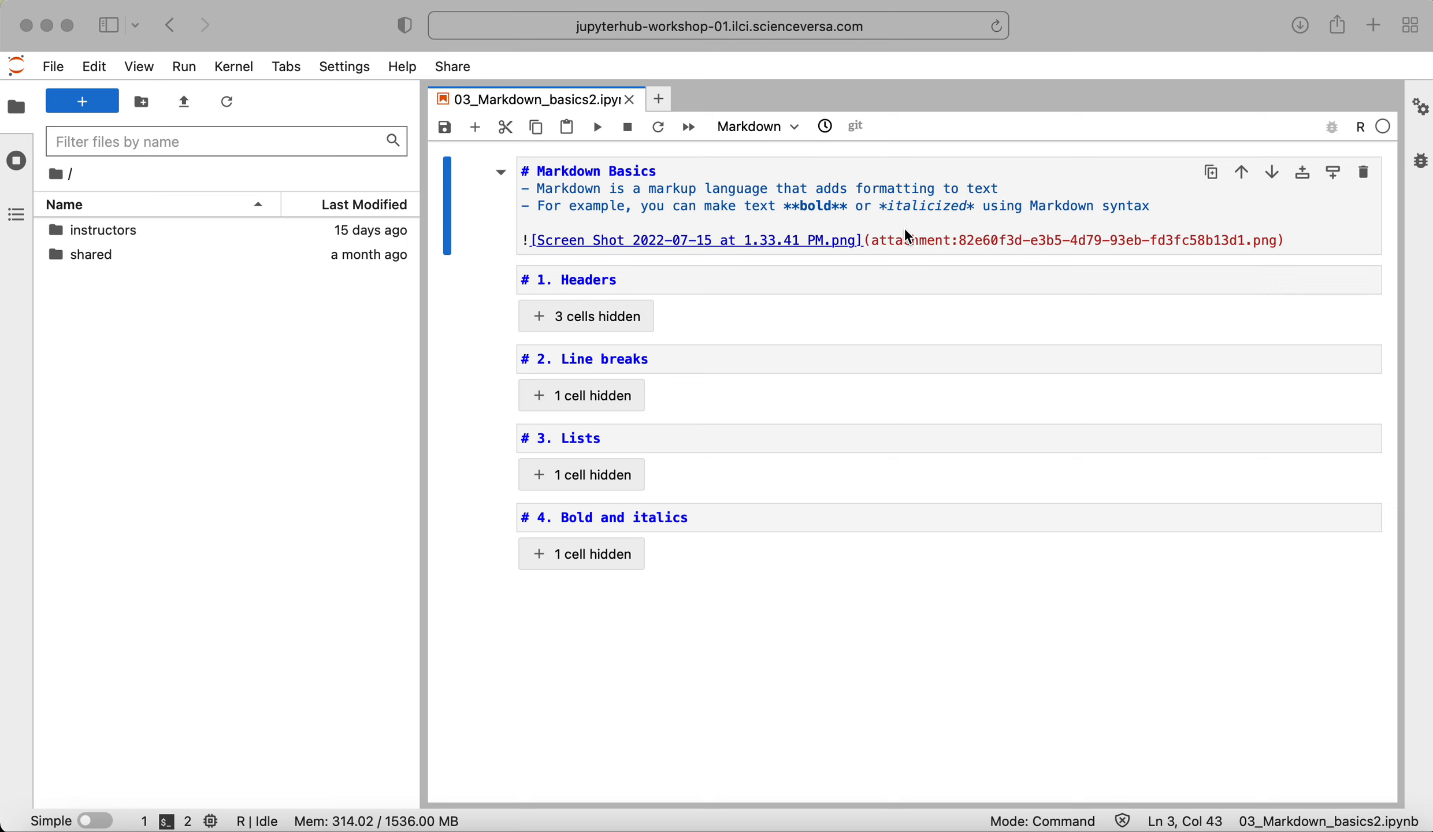
mouse_move(902, 236)
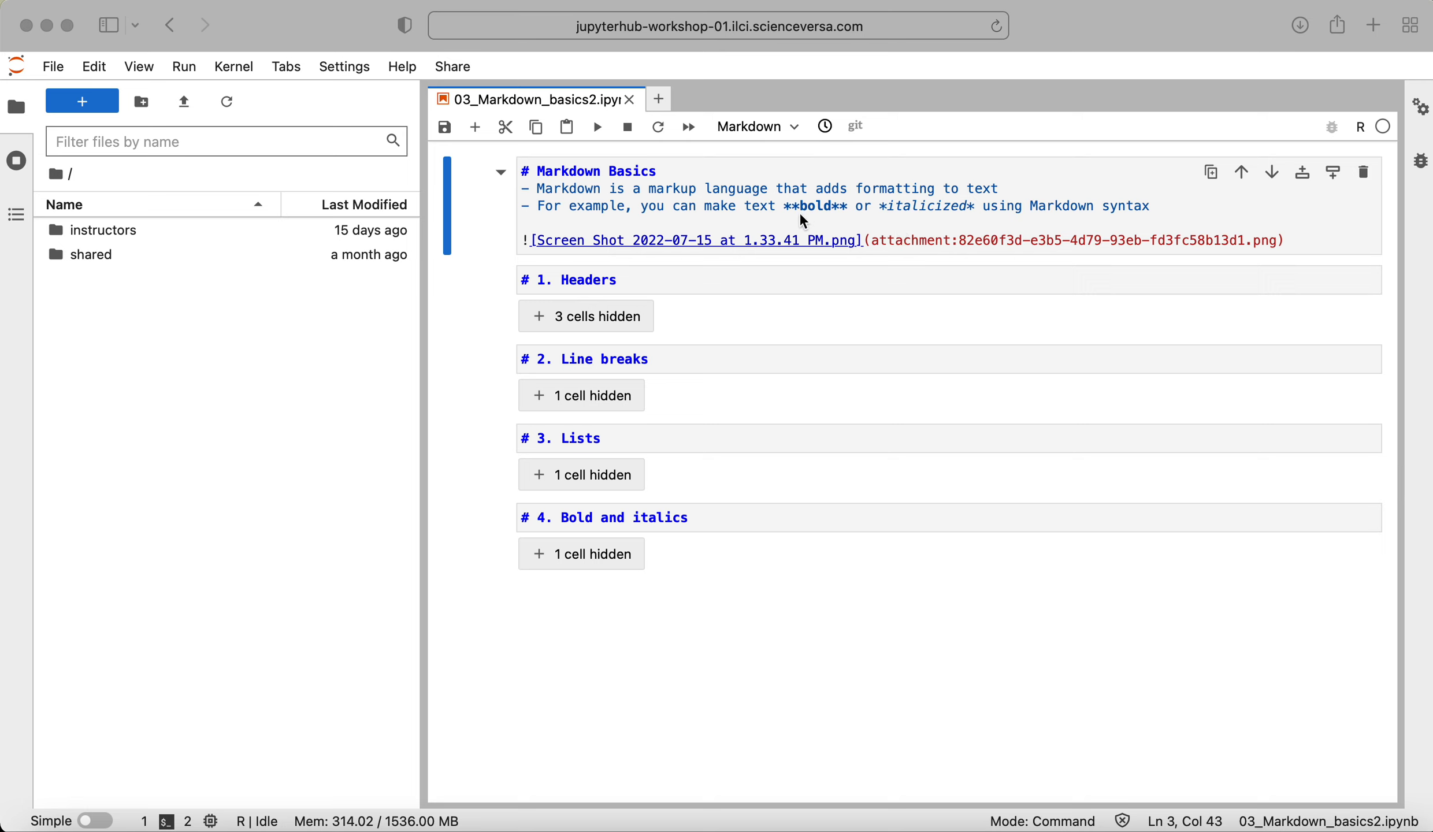
mouse_move(810, 137)
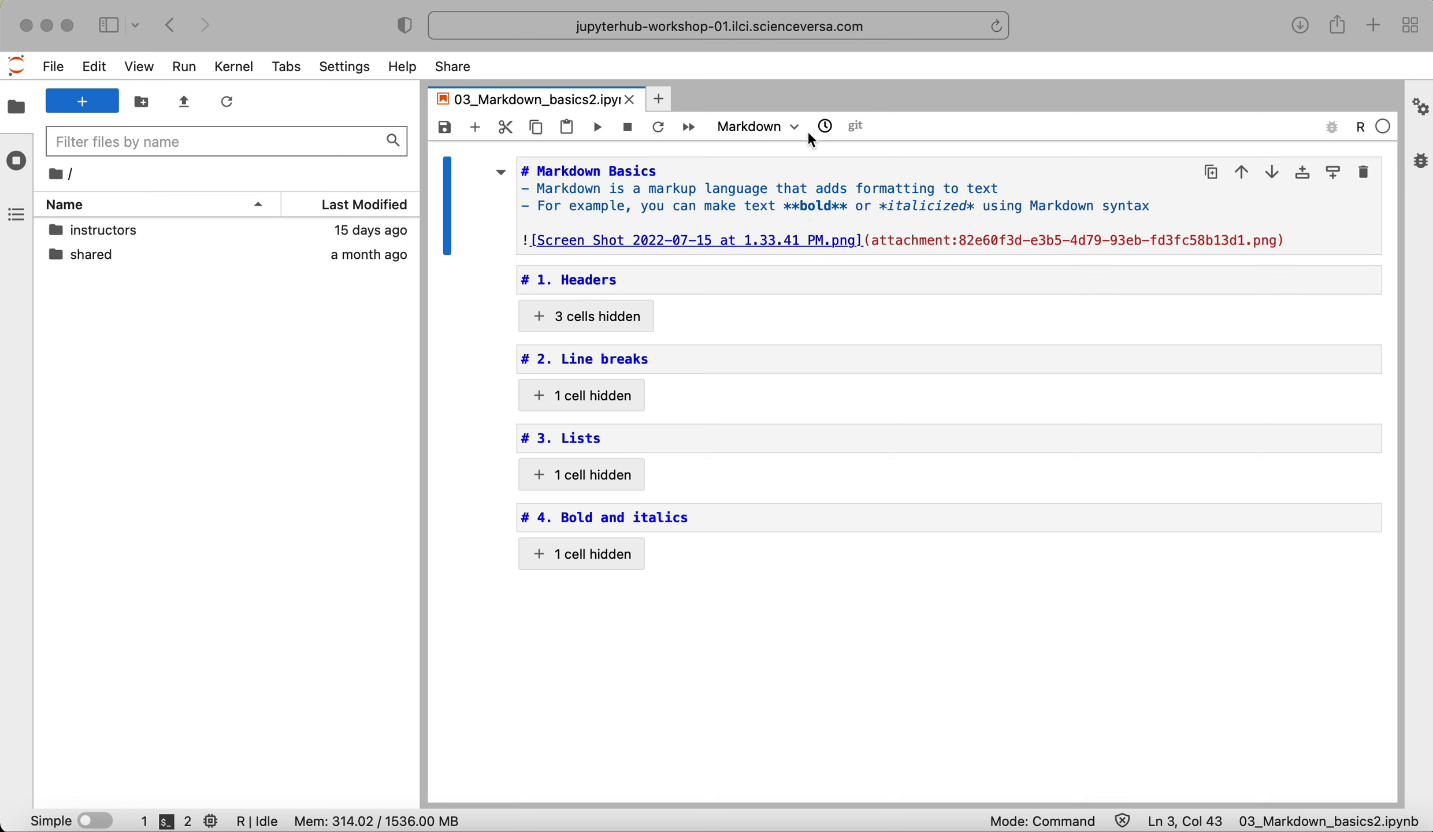
mouse_move(719, 126)
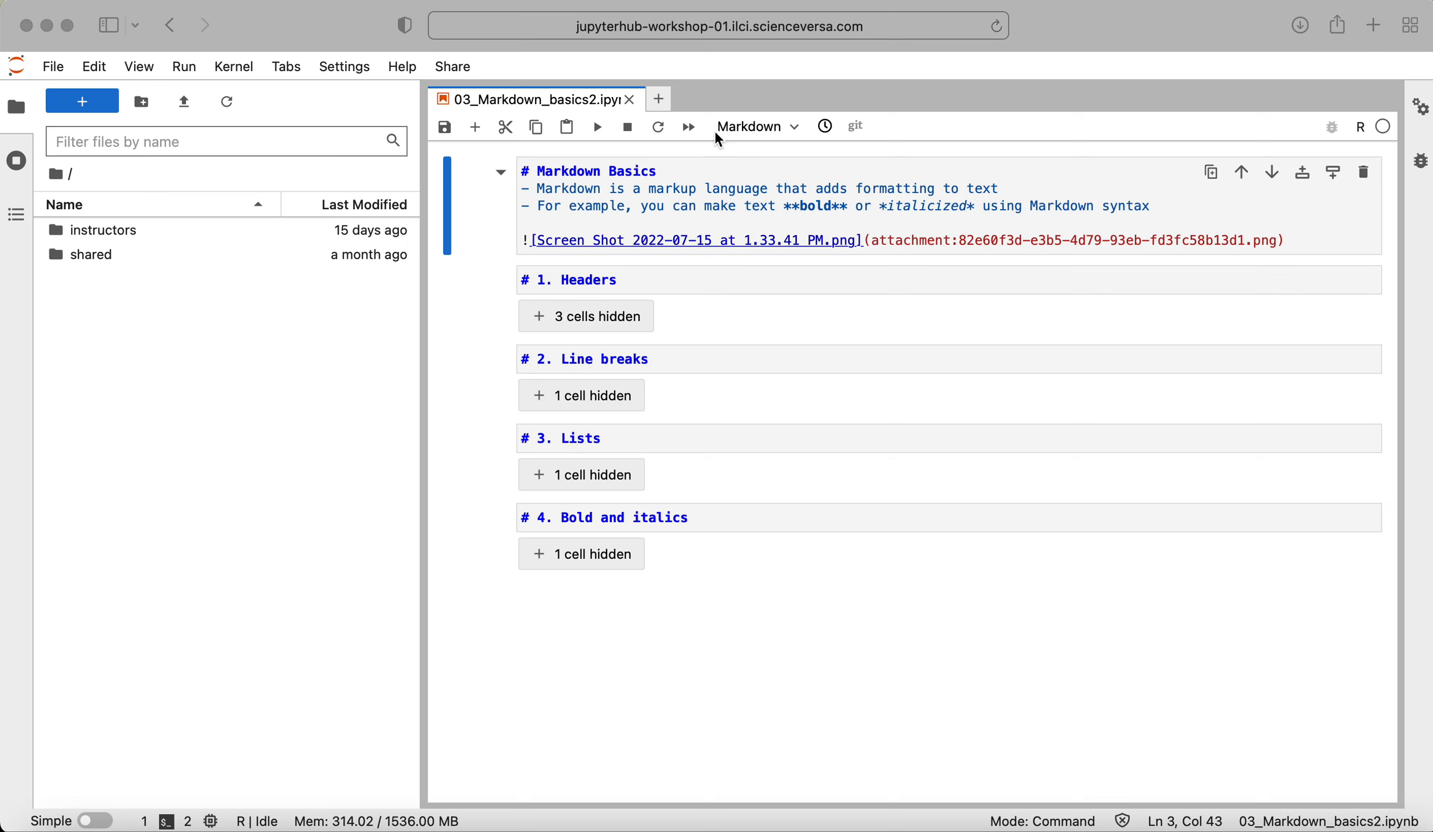
mouse_move(740, 239)
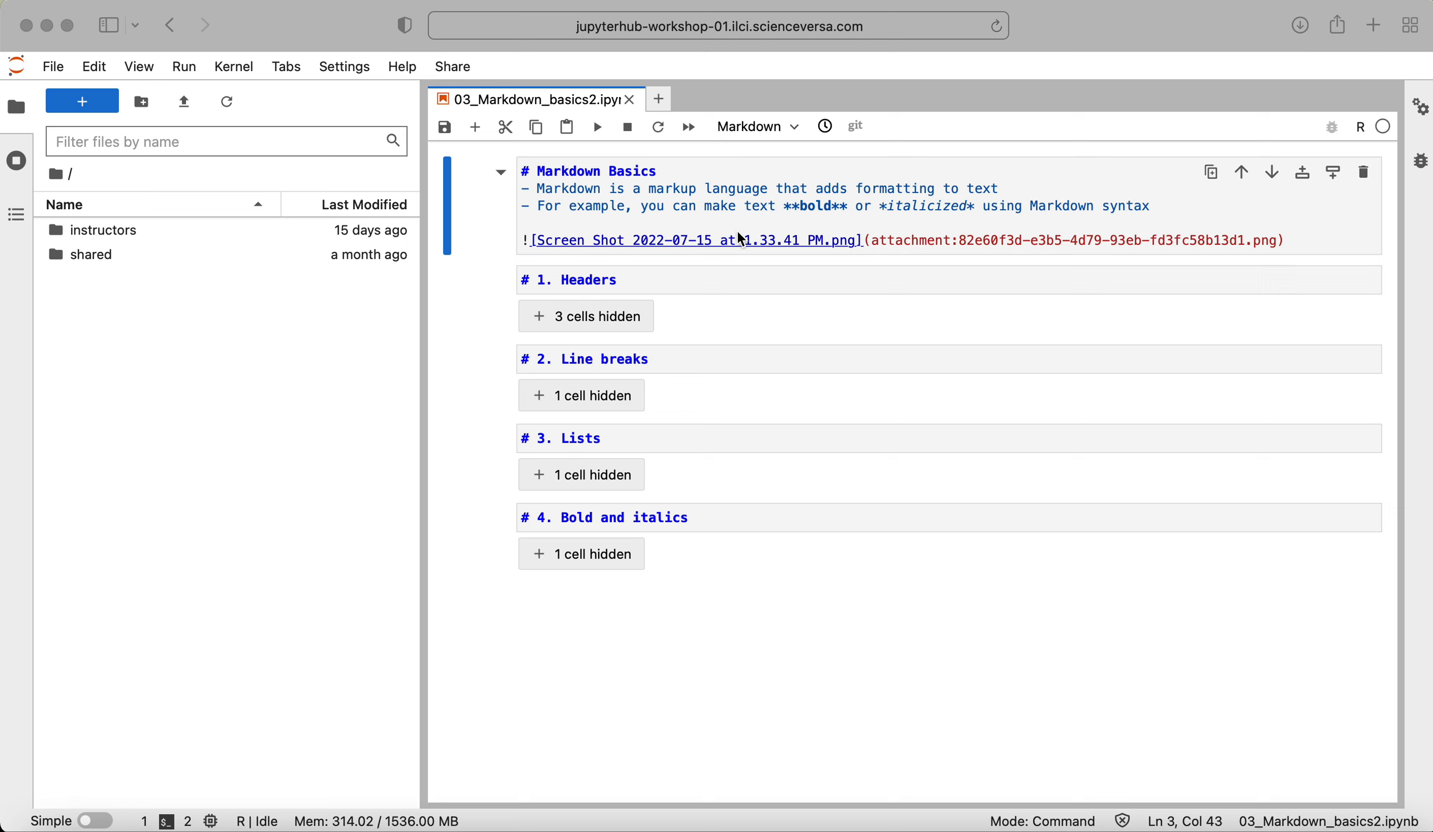
mouse_move(750, 229)
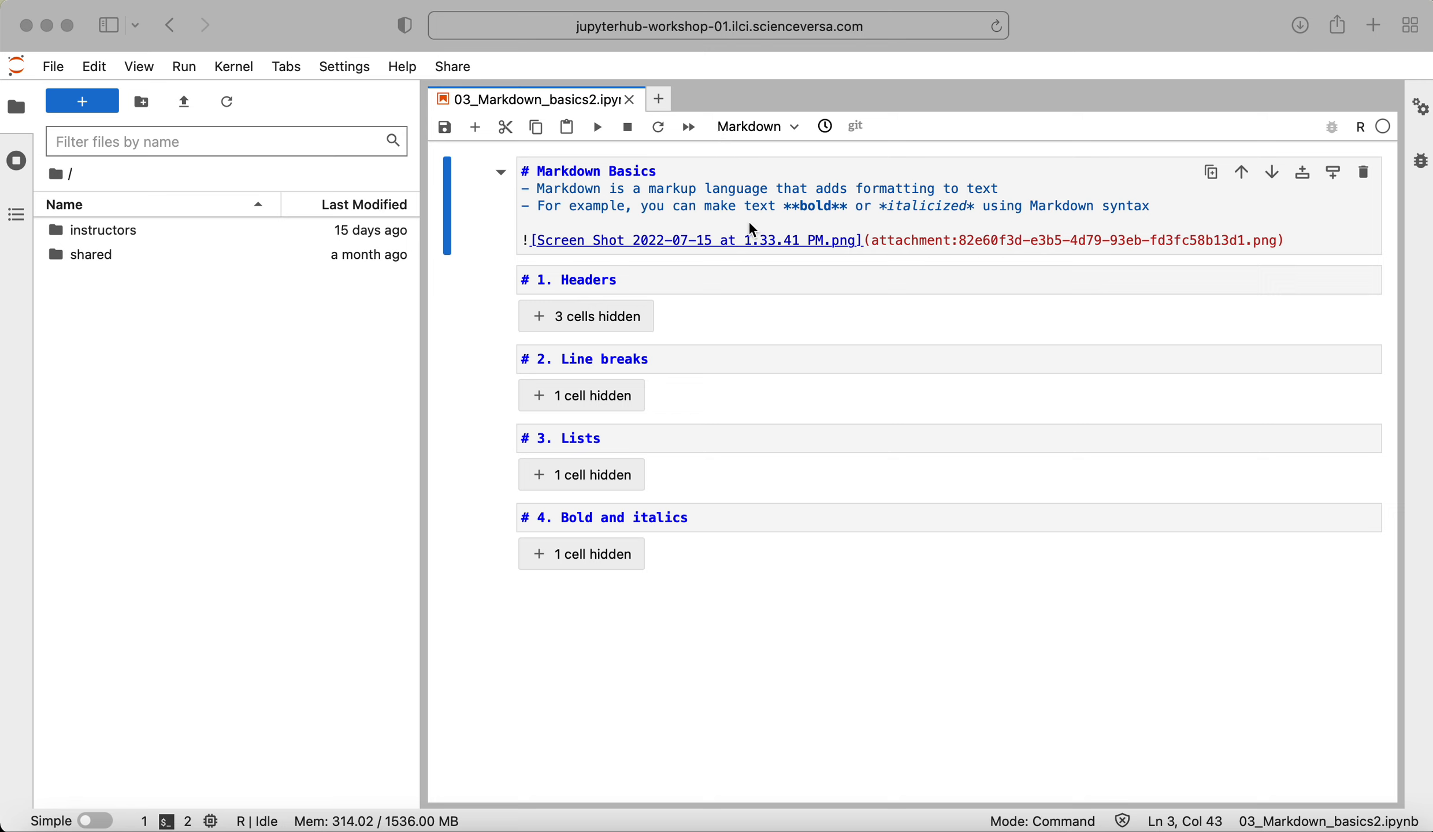
mouse_move(535, 180)
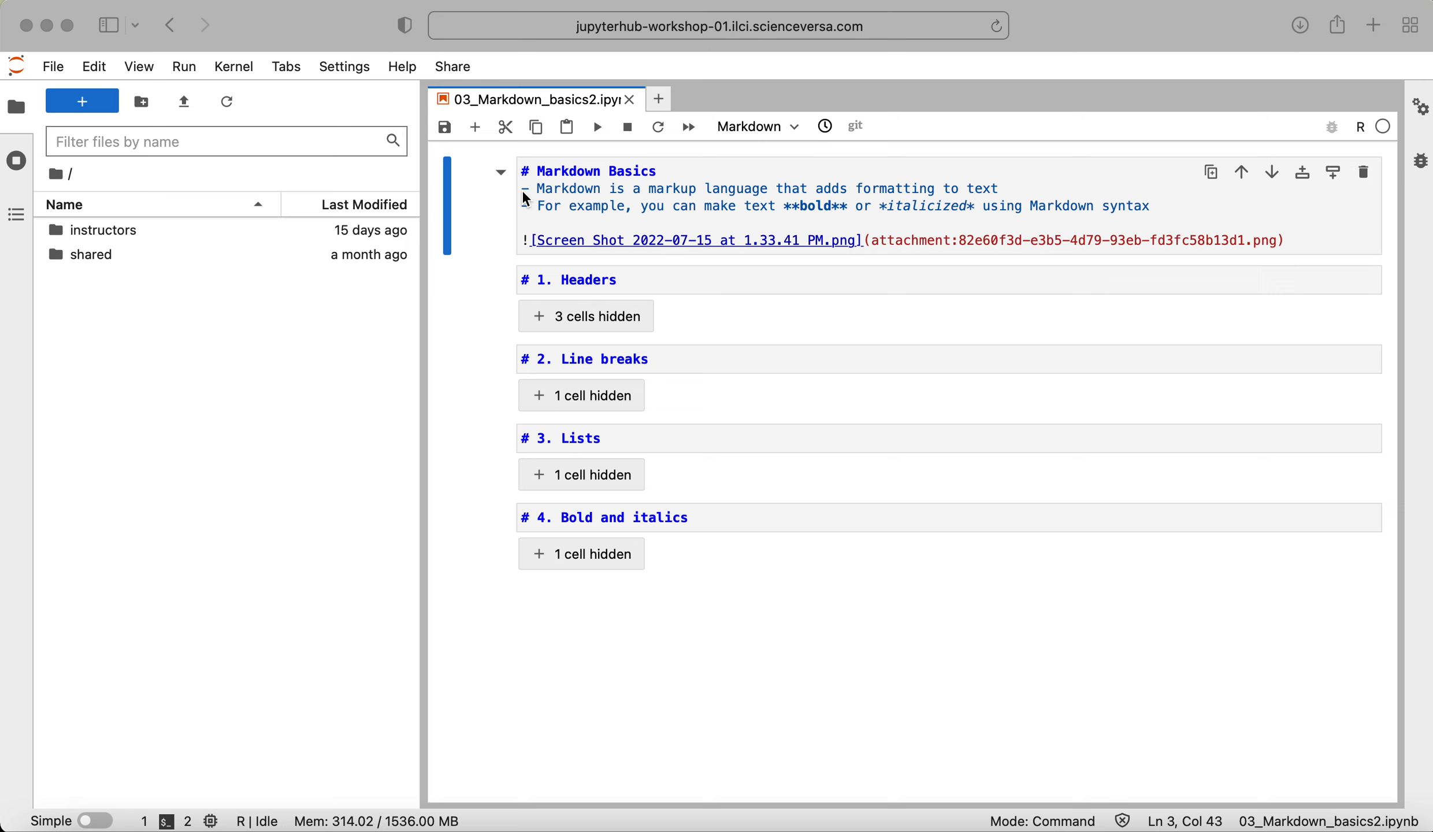
mouse_move(529, 217)
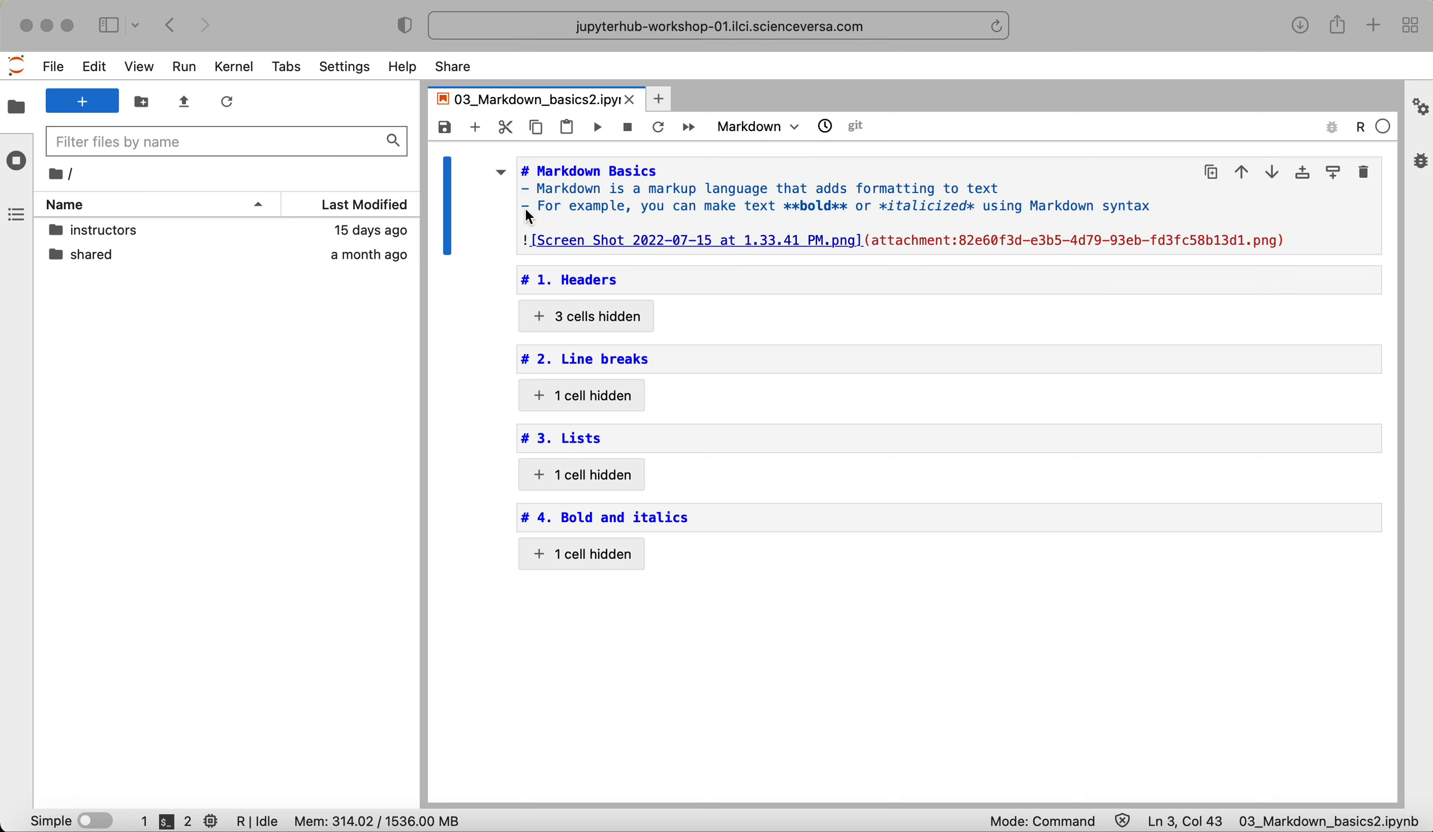
mouse_move(794, 220)
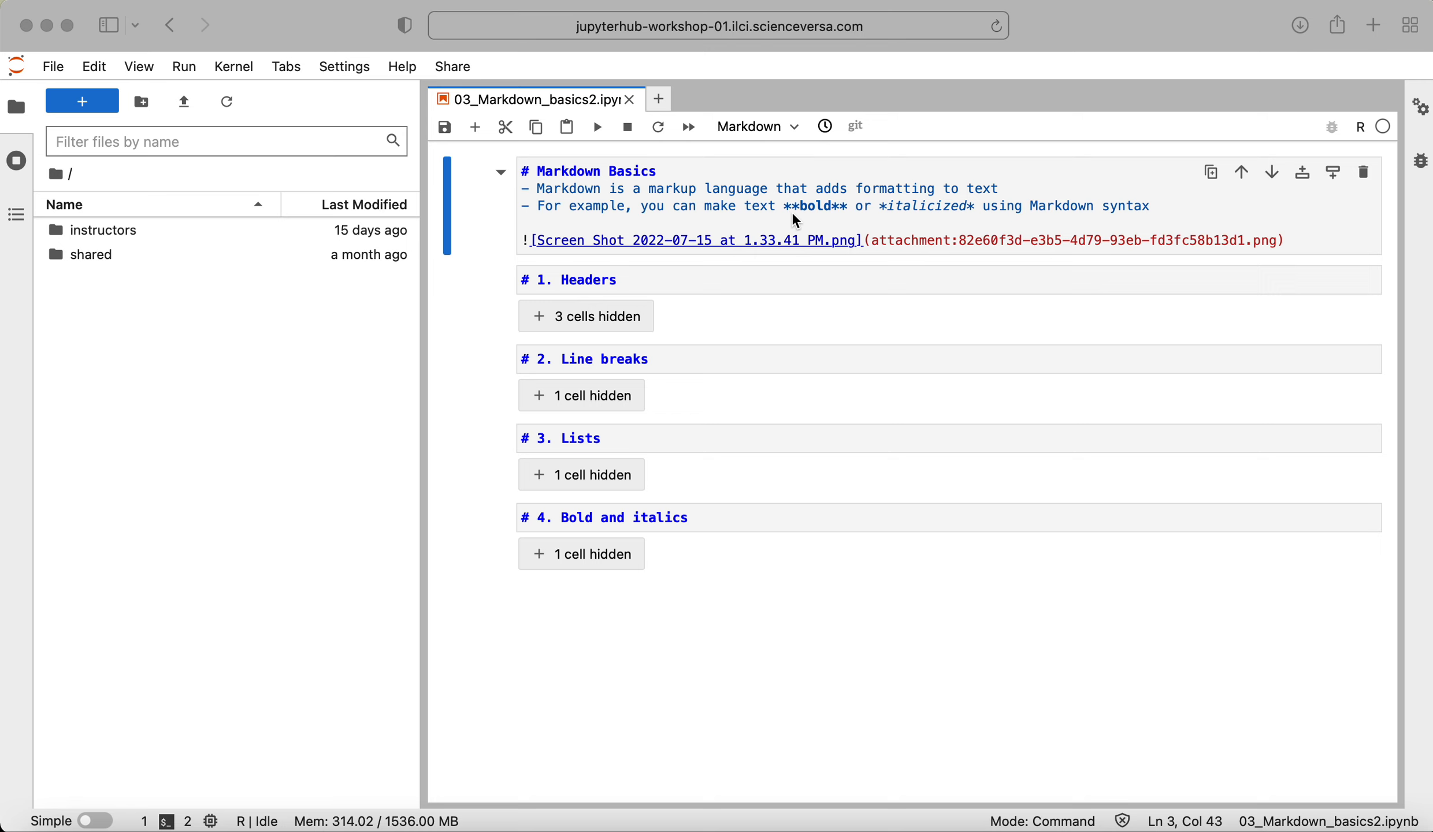
mouse_move(932, 220)
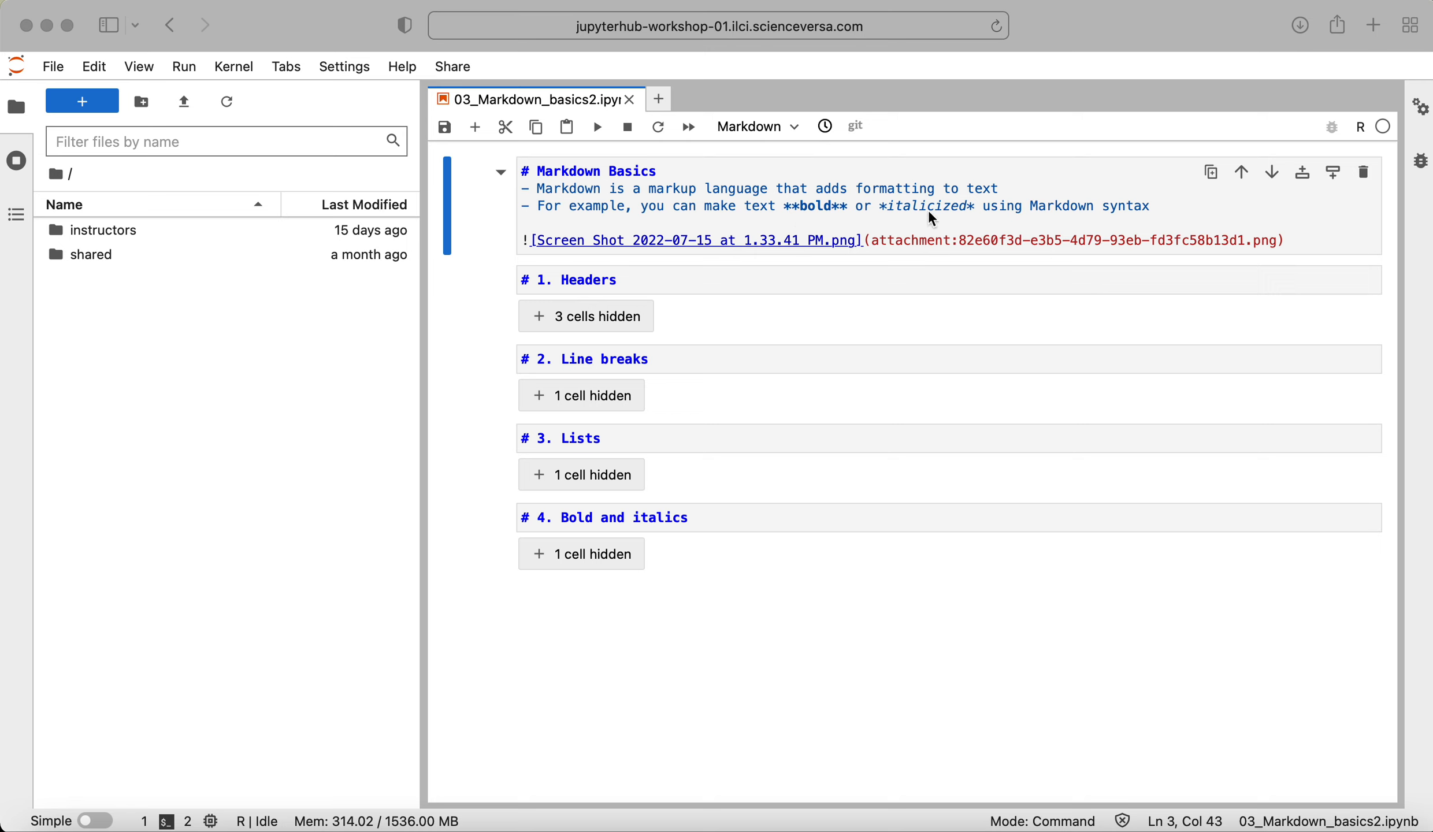
mouse_move(622, 262)
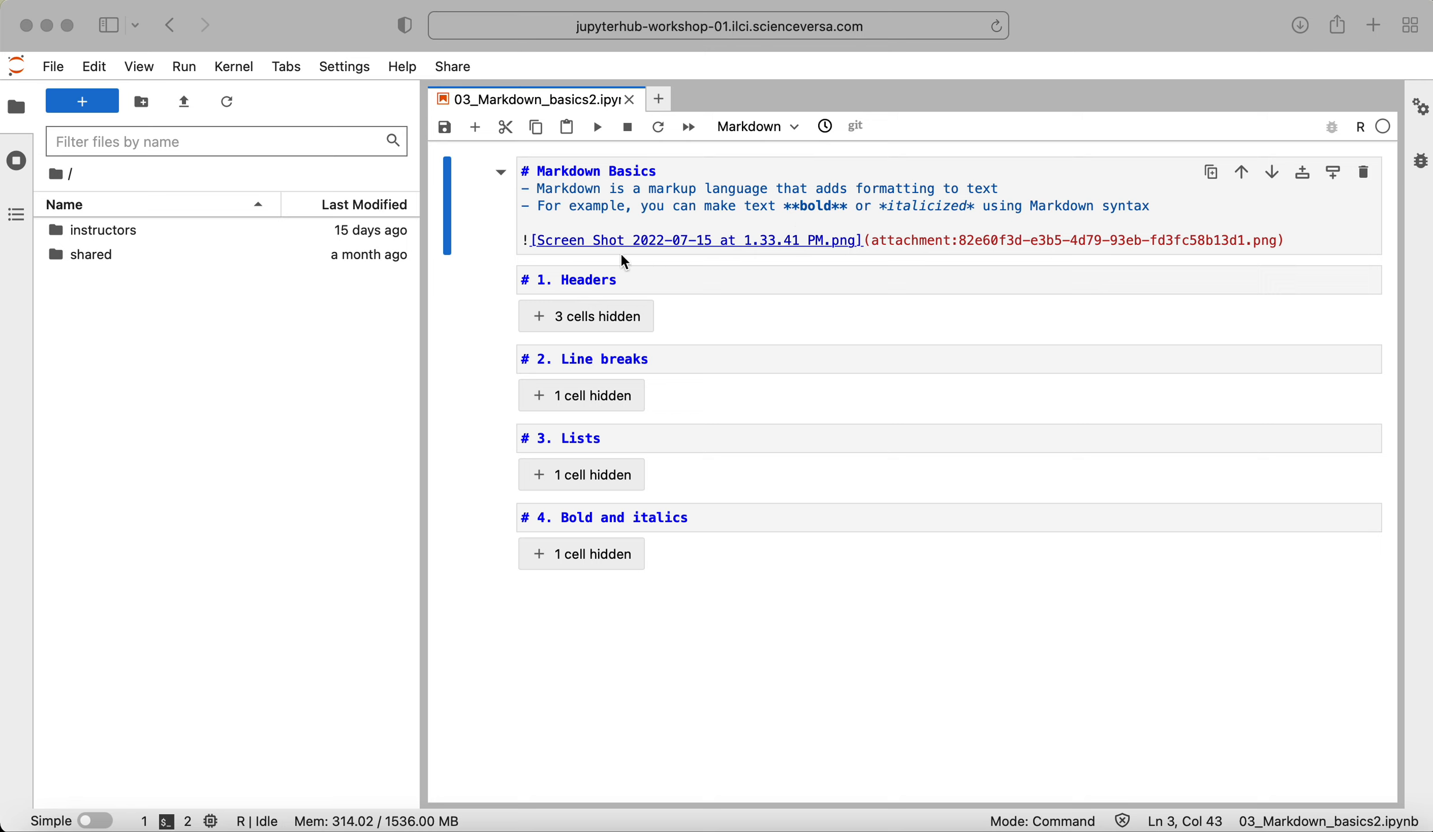
mouse_move(855, 256)
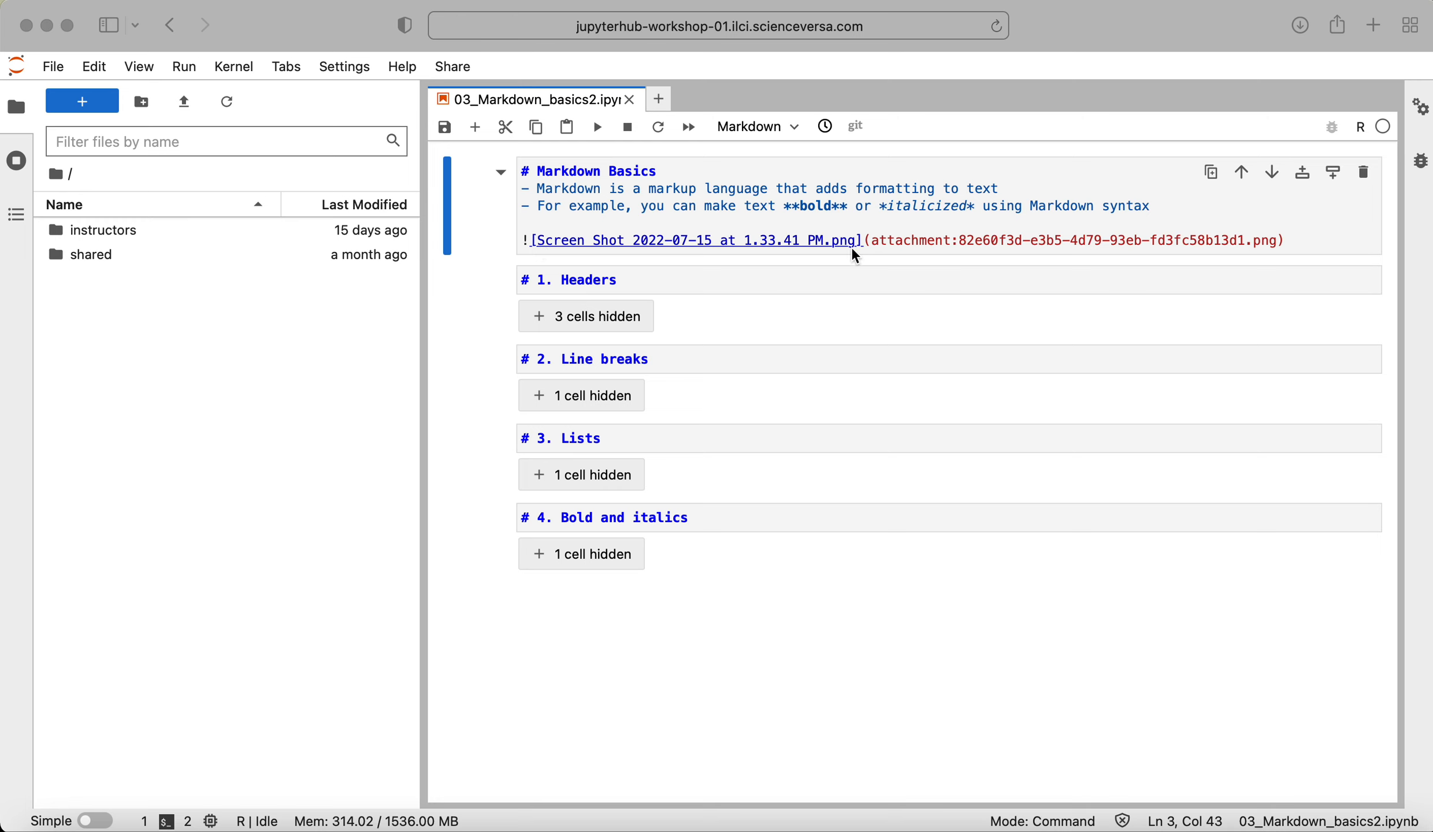
mouse_move(867, 251)
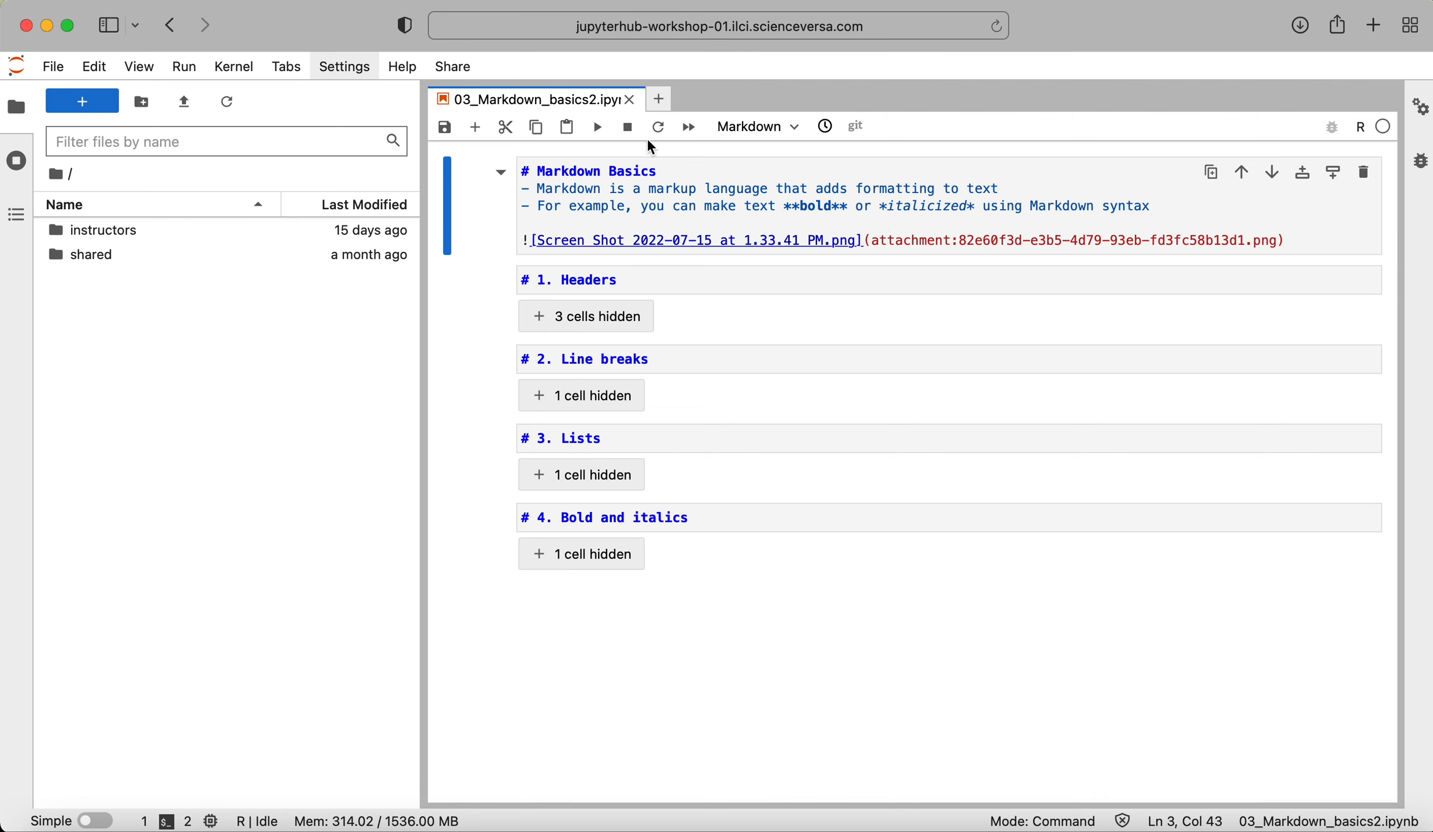
- Render the Markdown Basics intro cell, showing its heading, bold/italic bullets and toolbar screenshot
click(595, 126)
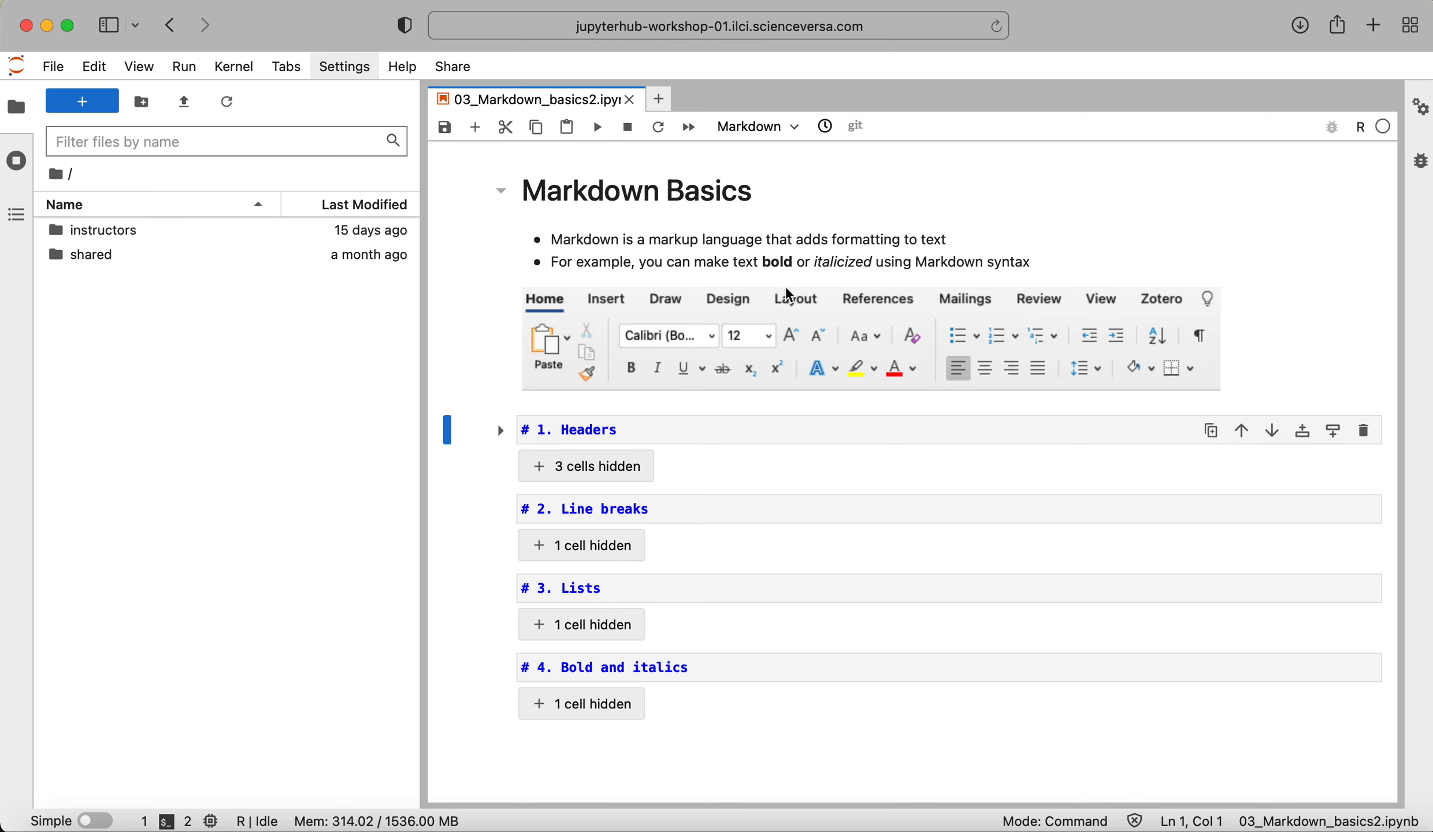
mouse_move(791, 295)
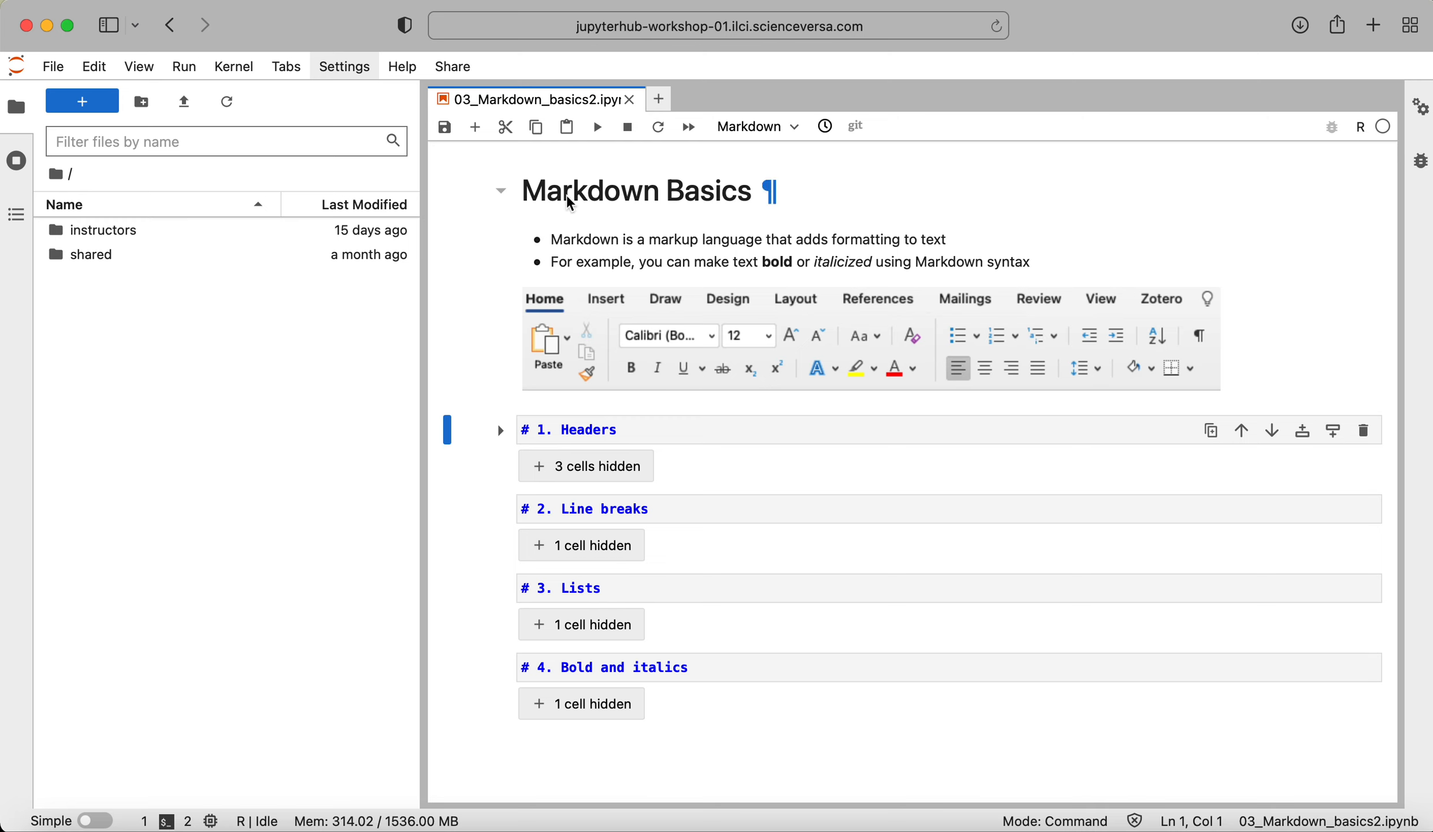
mouse_move(753, 270)
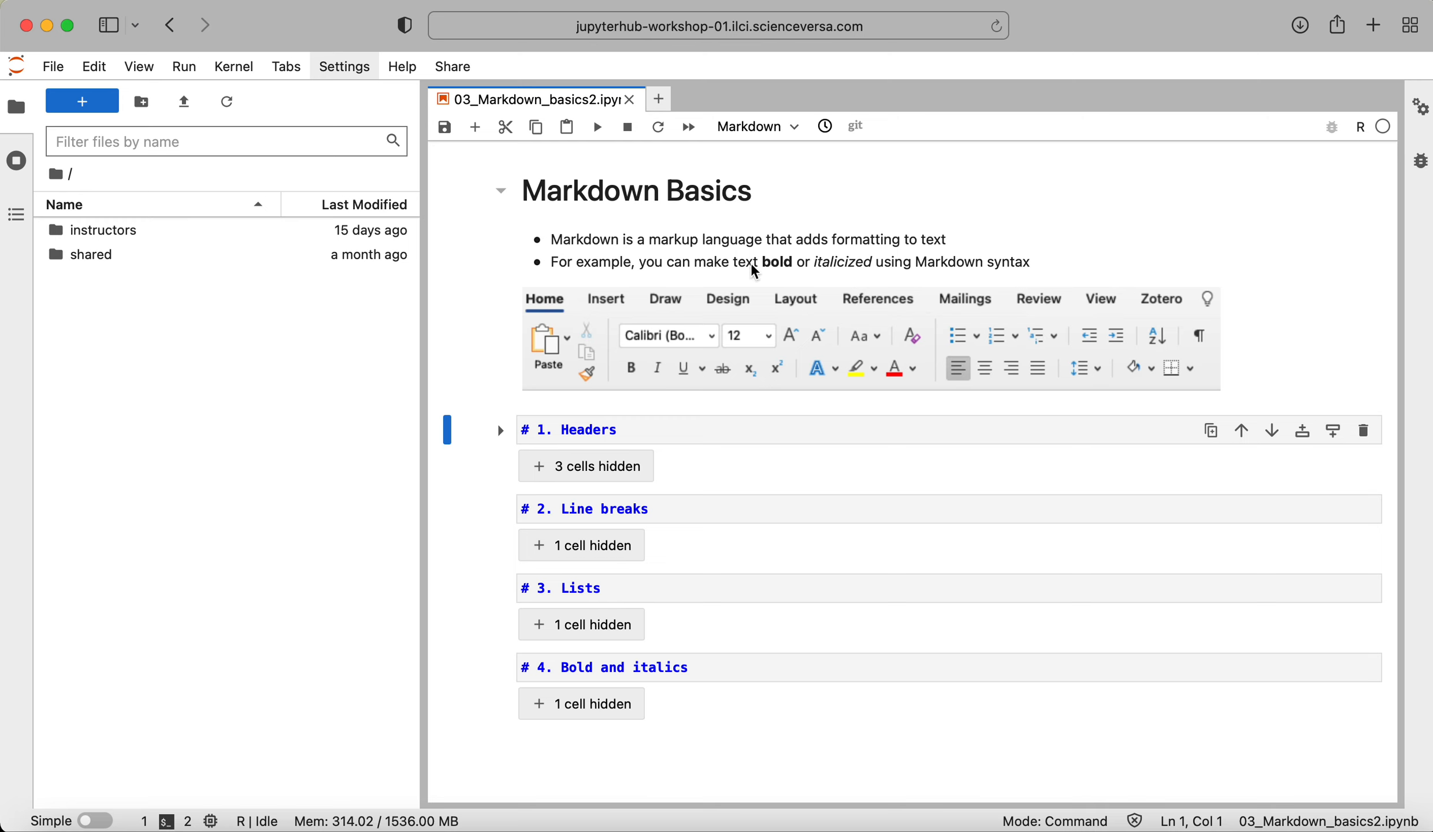
mouse_move(779, 295)
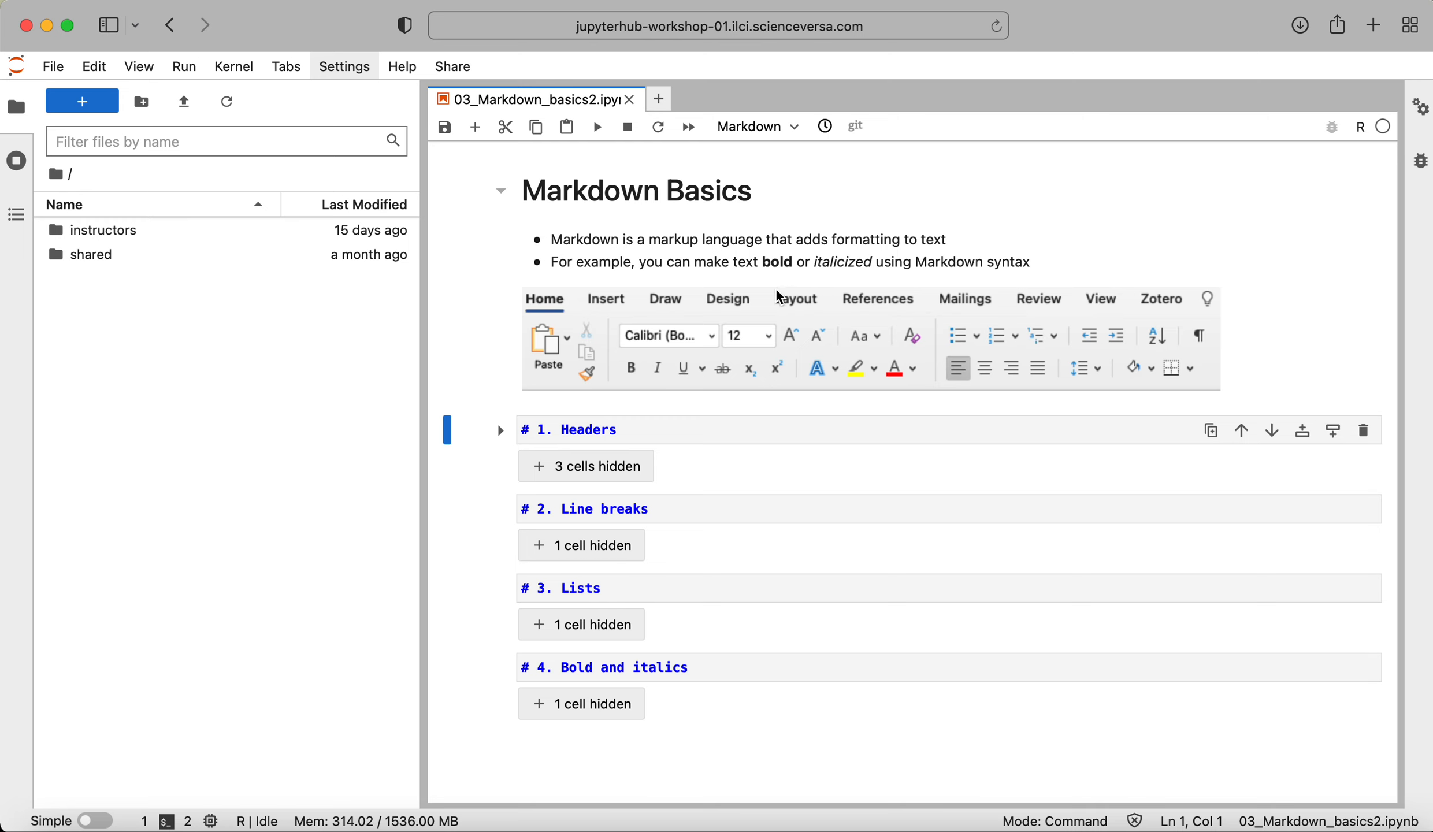
mouse_move(1205, 300)
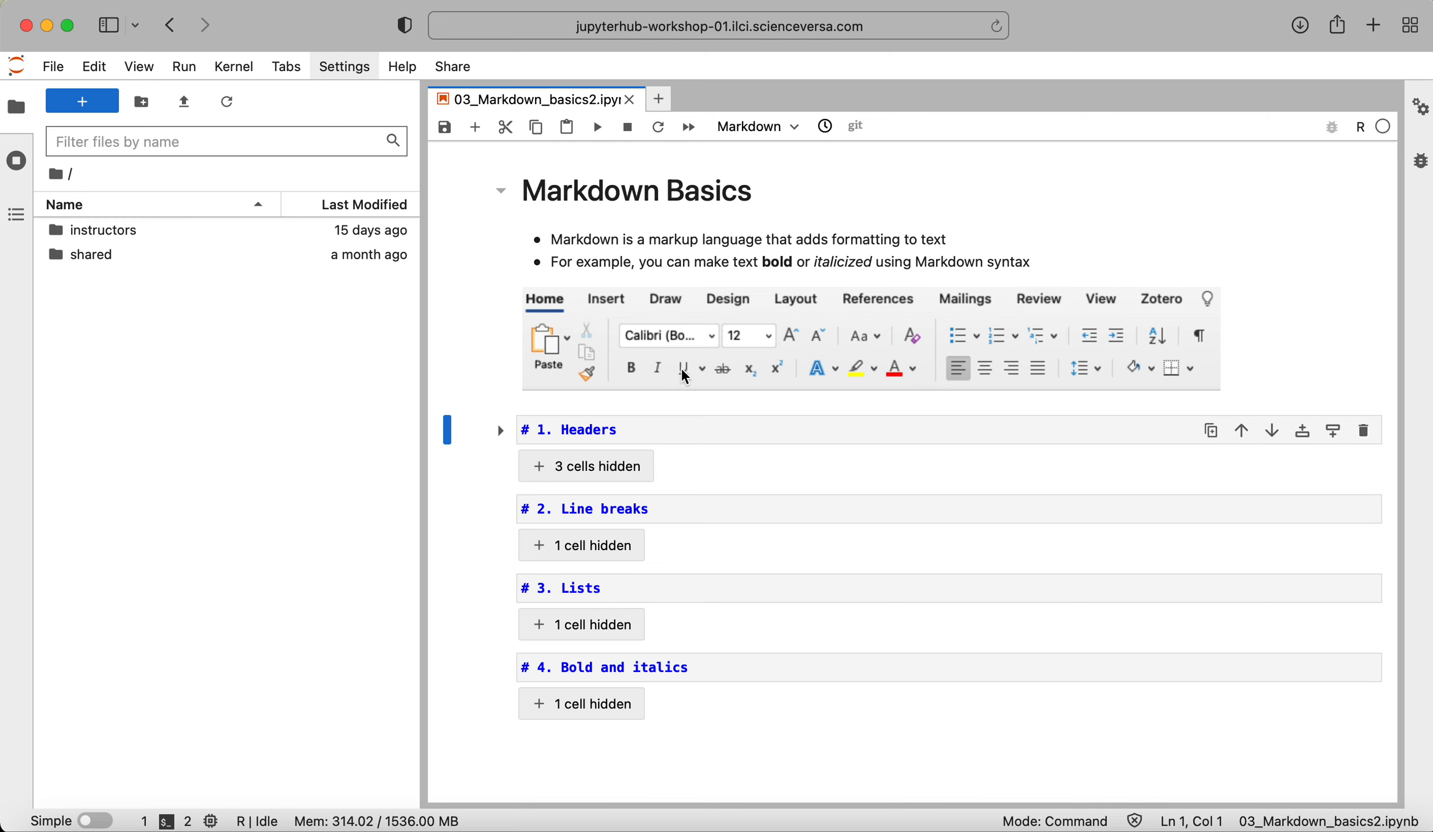
mouse_move(692, 407)
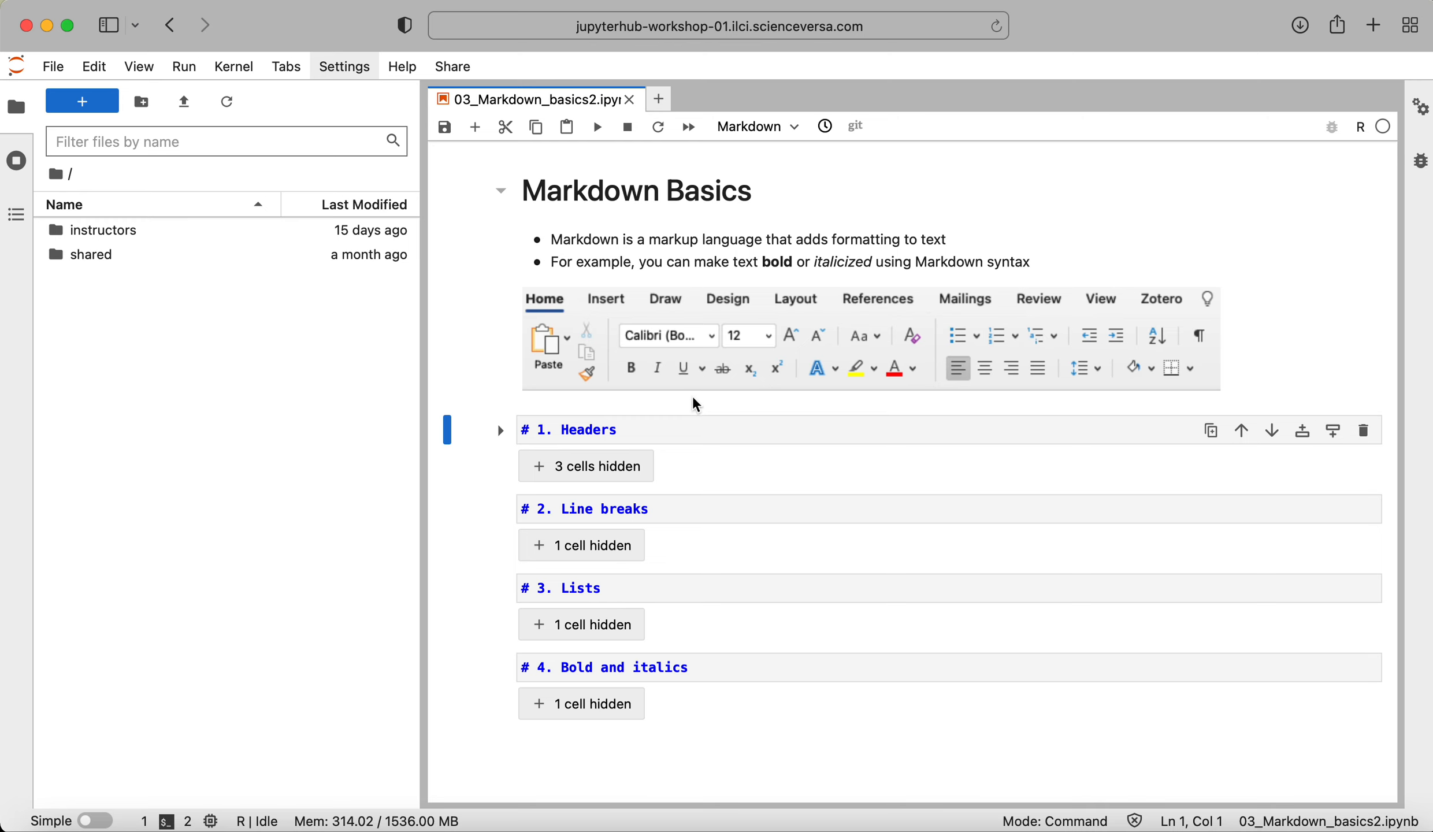
mouse_move(695, 413)
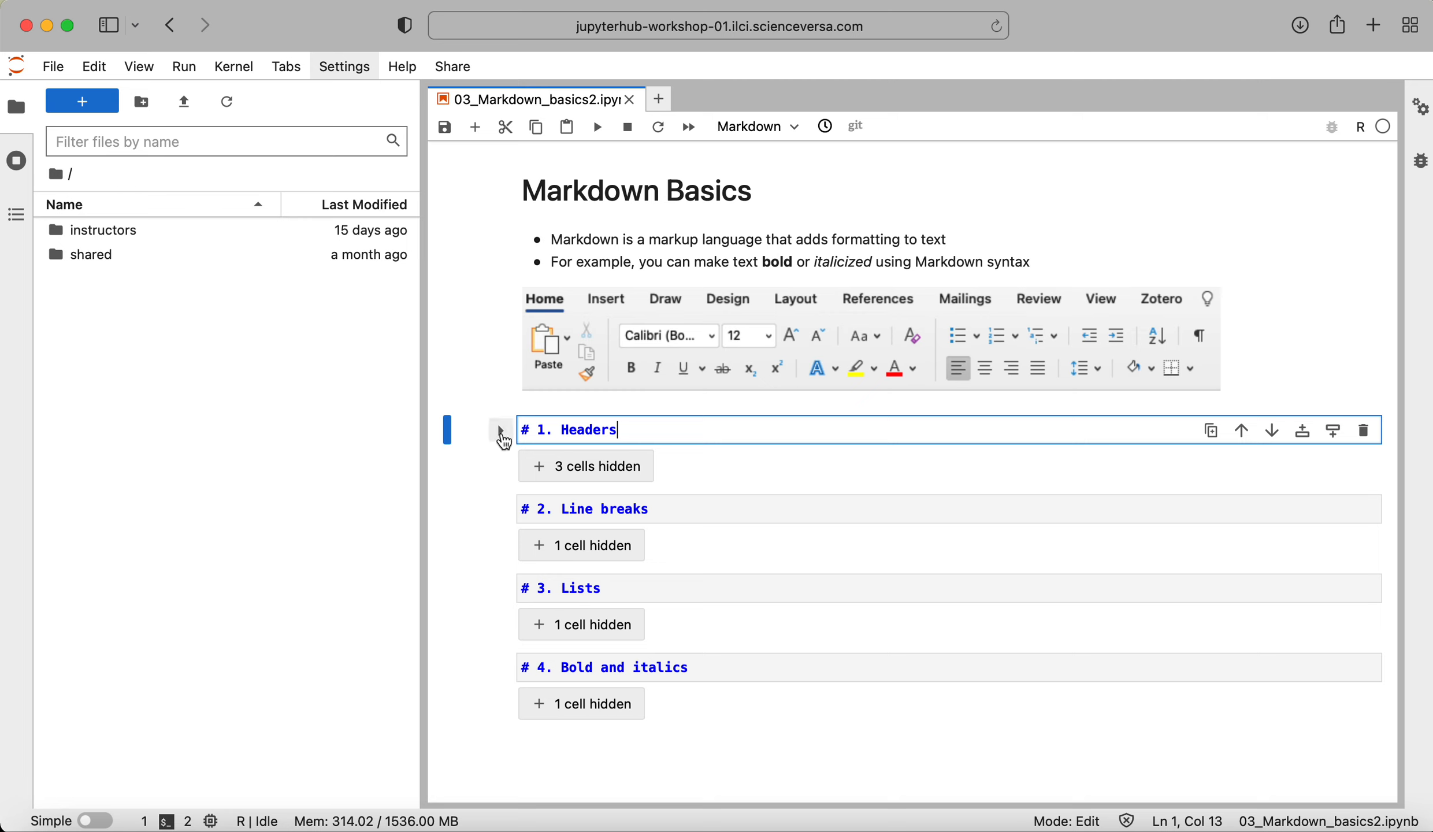
mouse_move(500, 443)
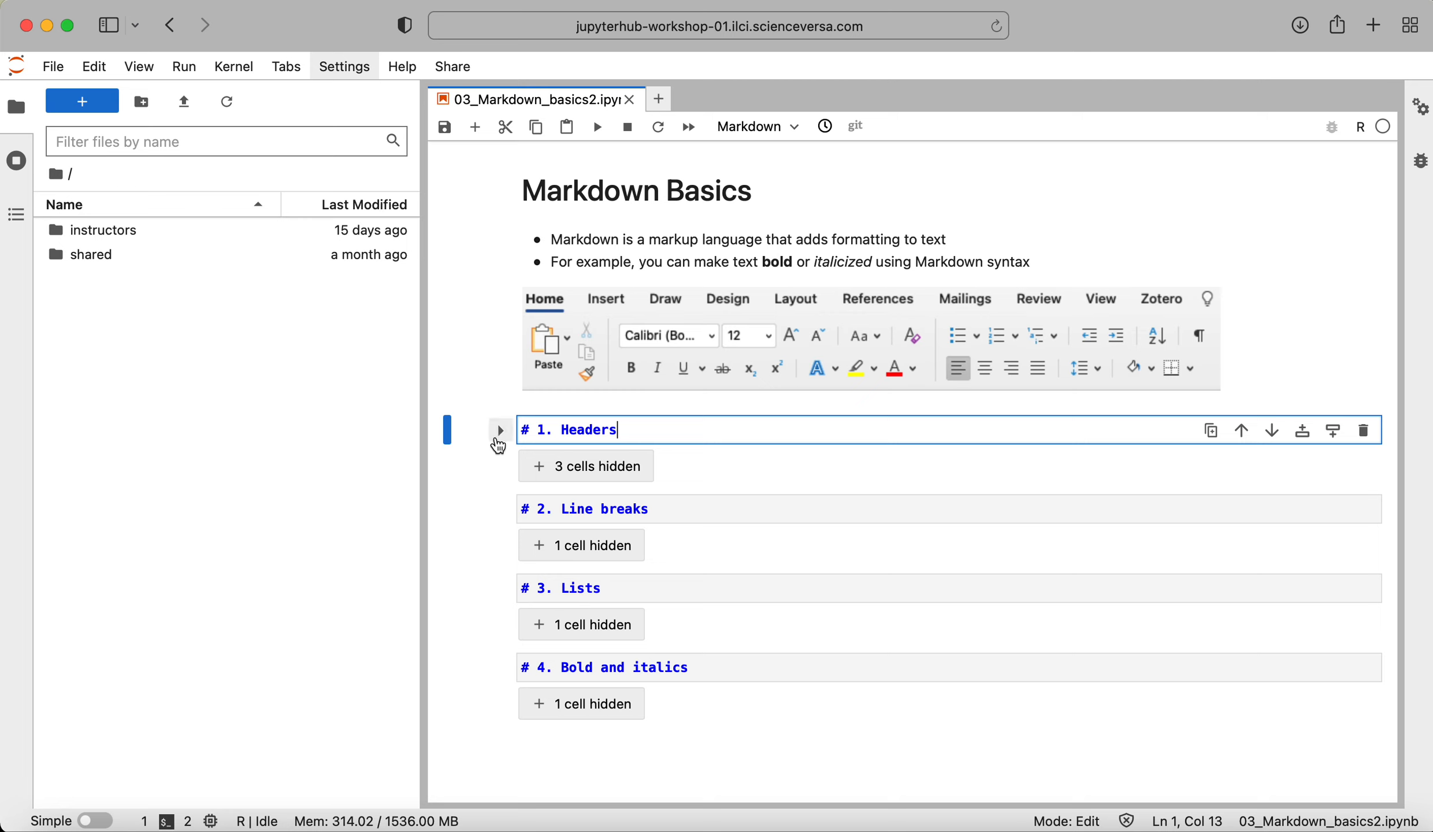
mouse_move(501, 444)
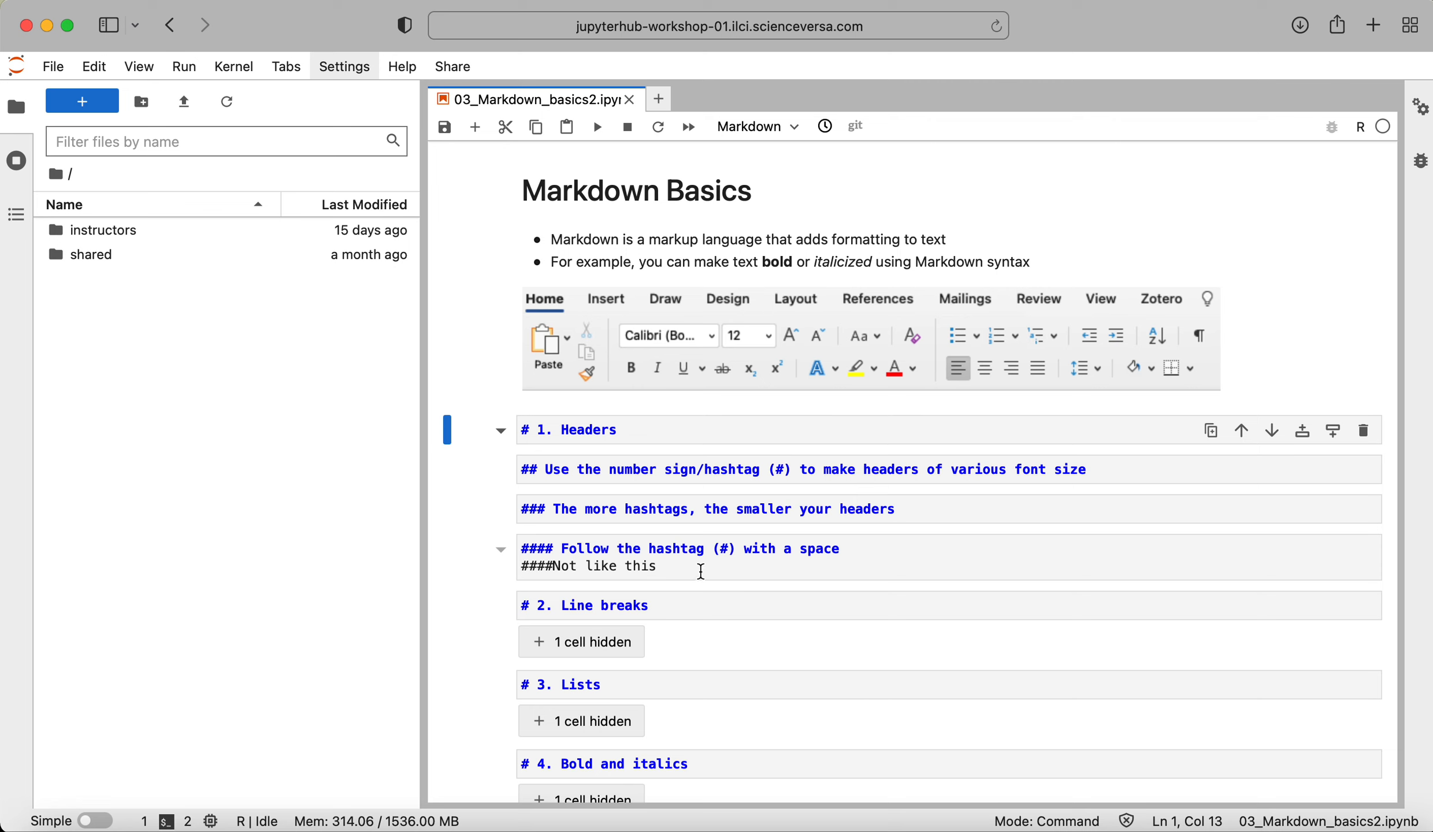
- Select the '# 1. Headers' cell and render the section's heading cells
click(595, 567)
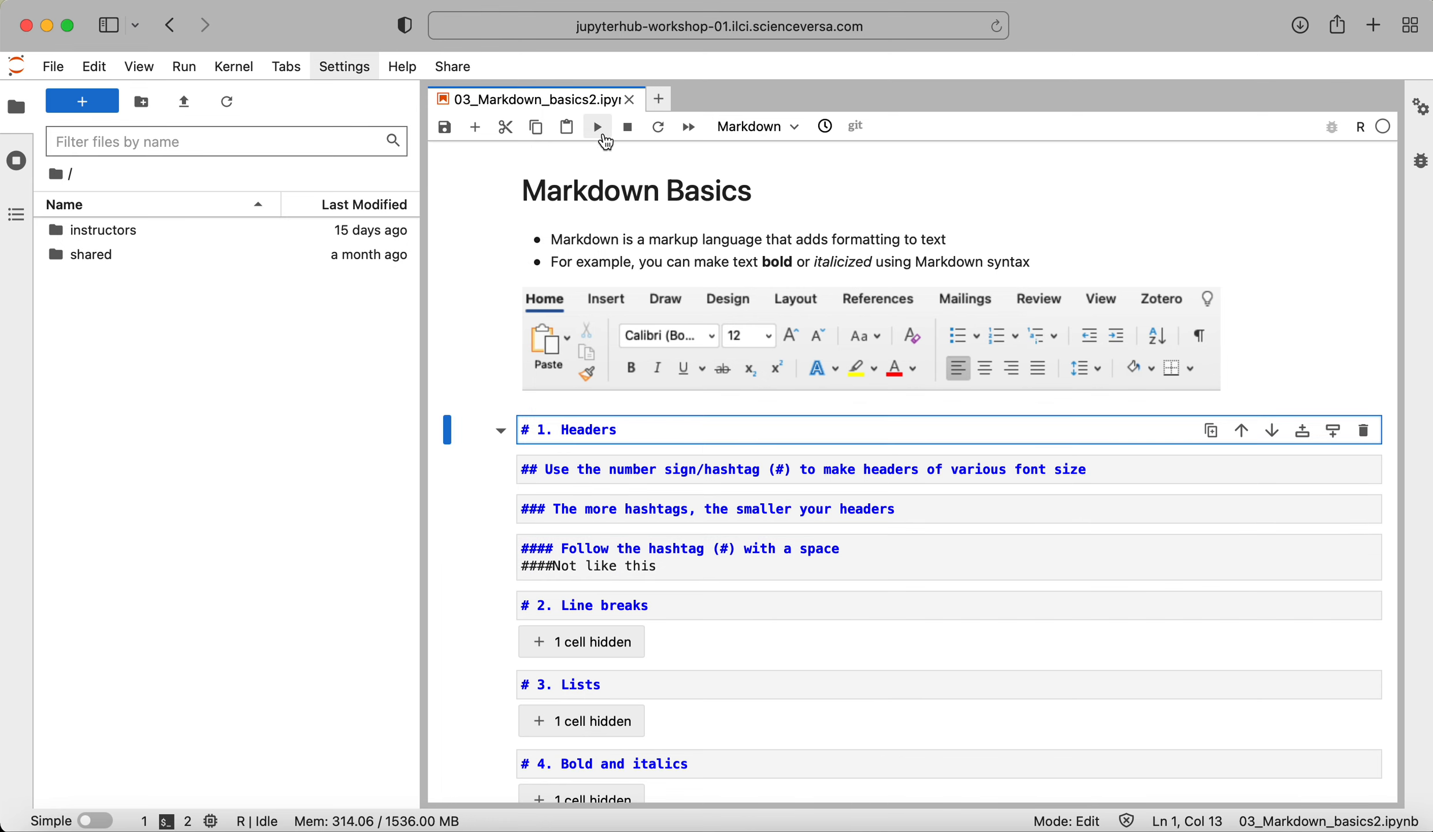
click(596, 126)
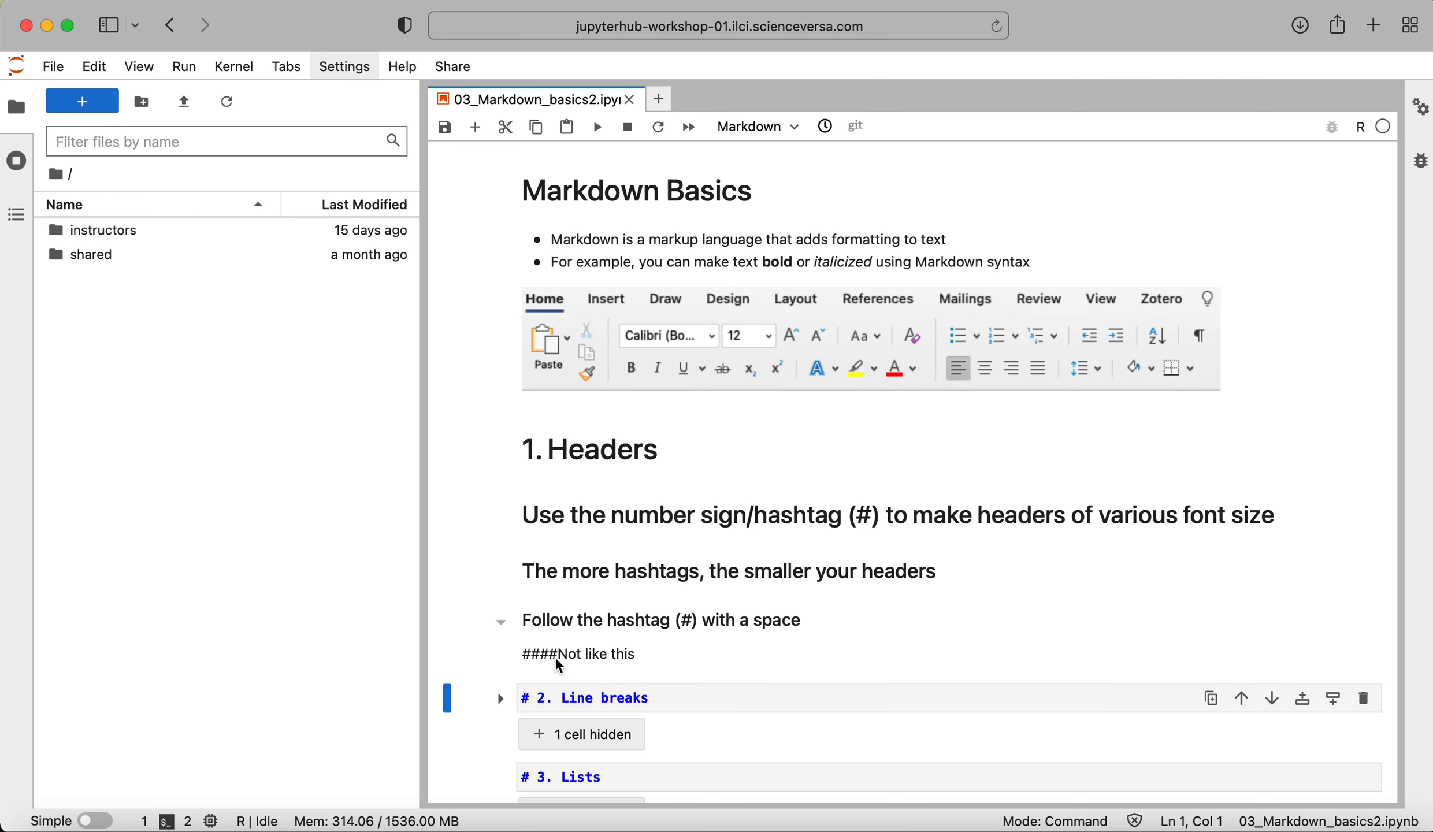
mouse_move(586, 669)
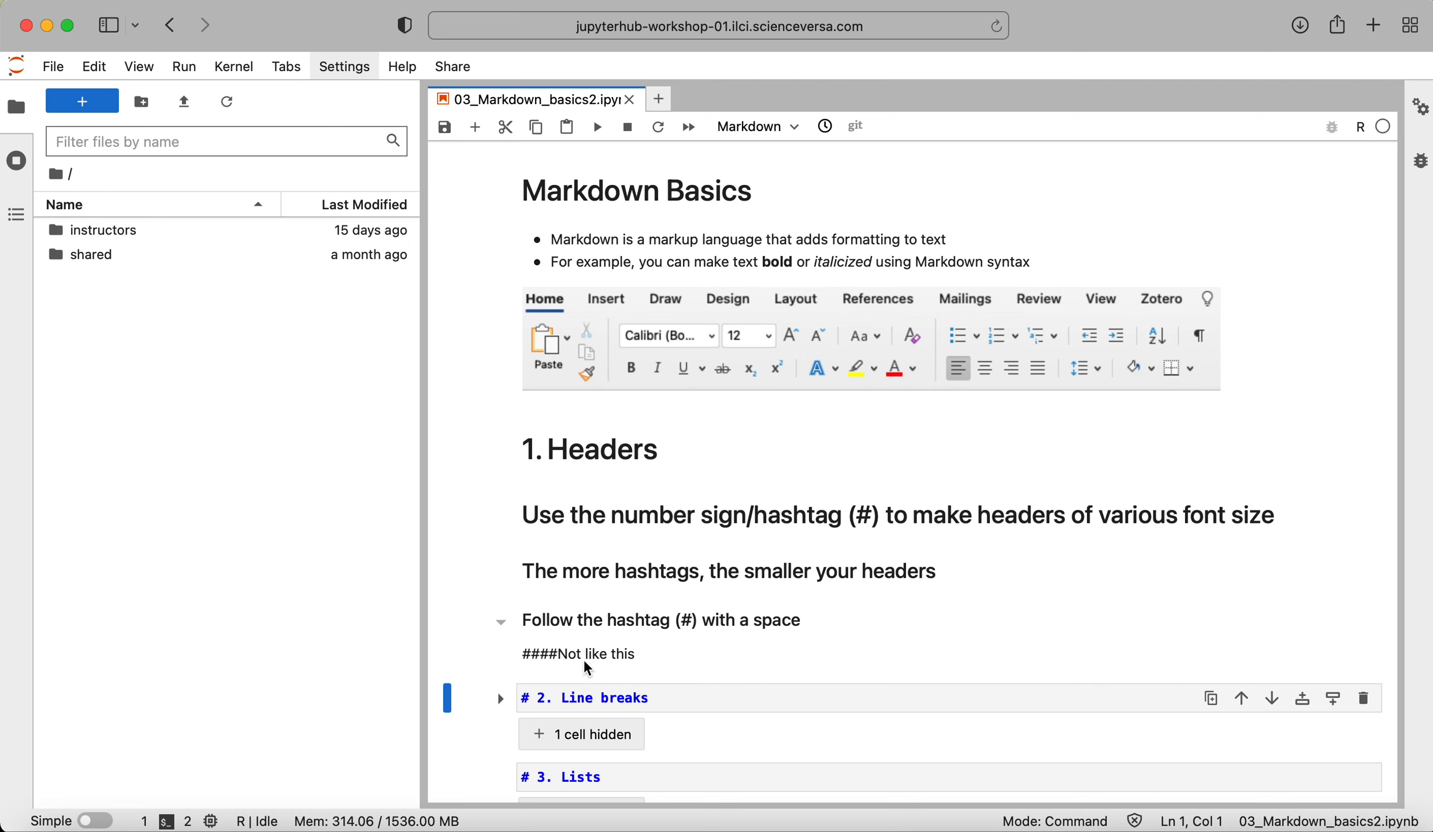
mouse_move(637, 662)
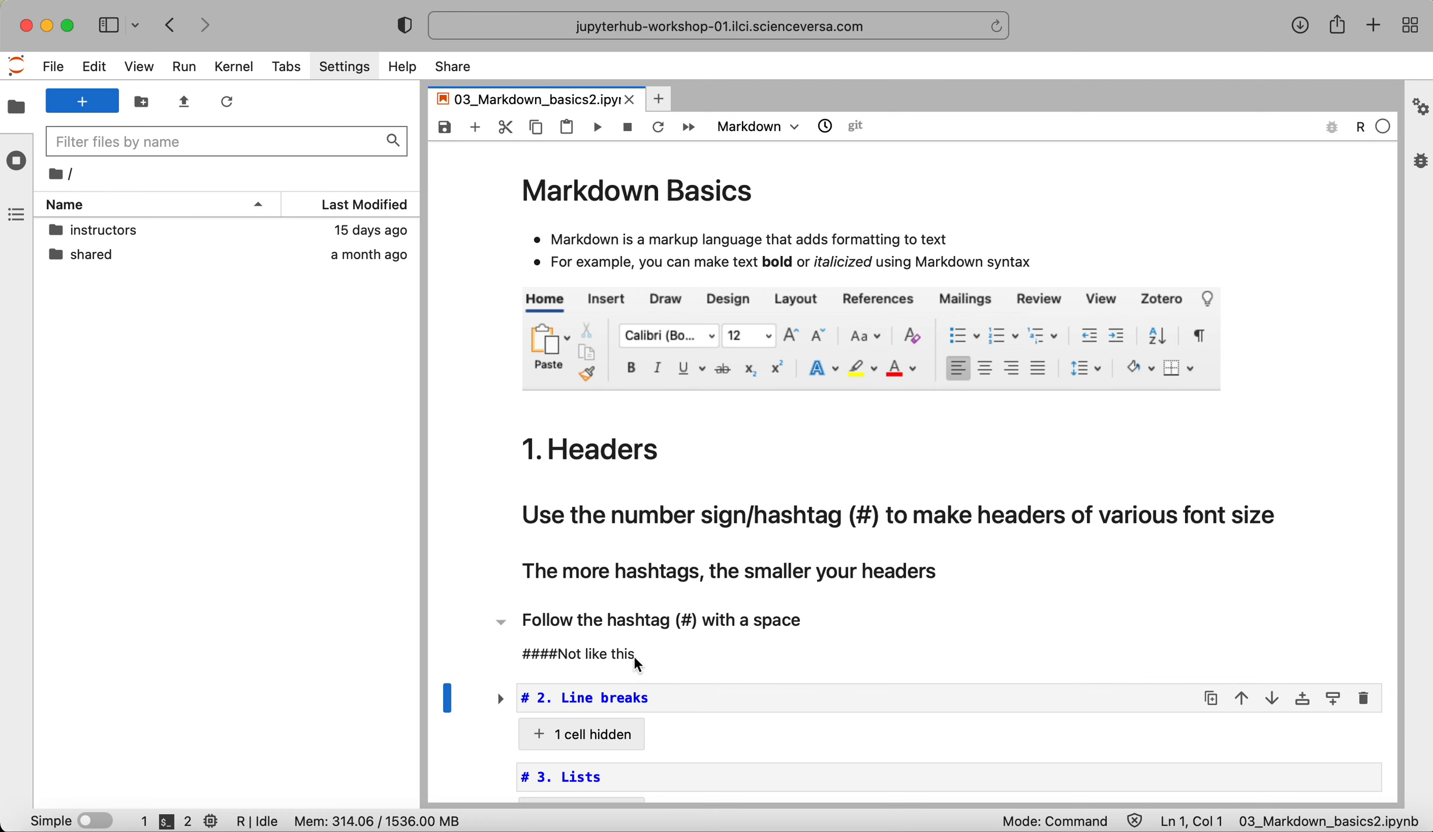
mouse_move(676, 665)
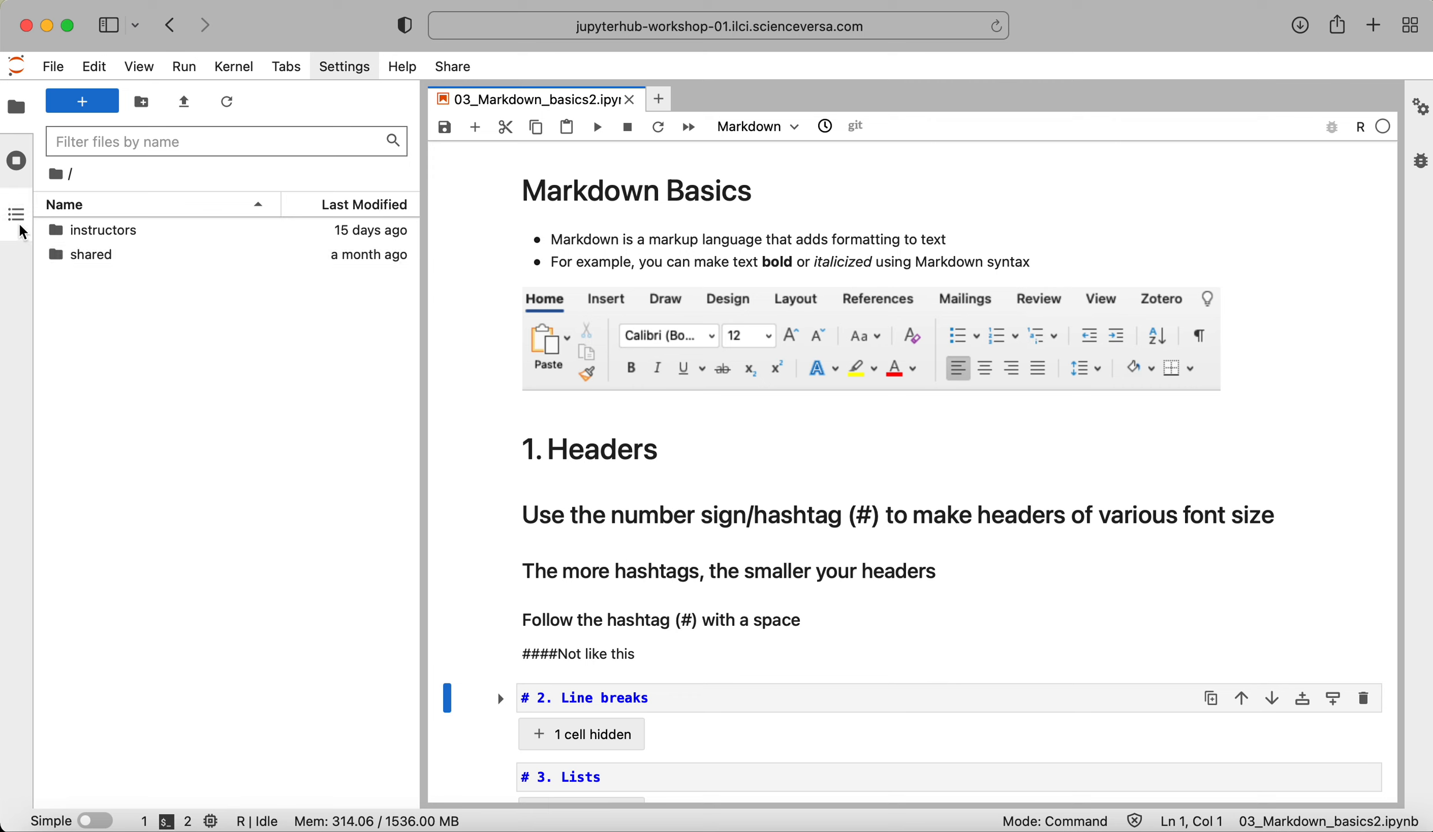
mouse_move(16, 215)
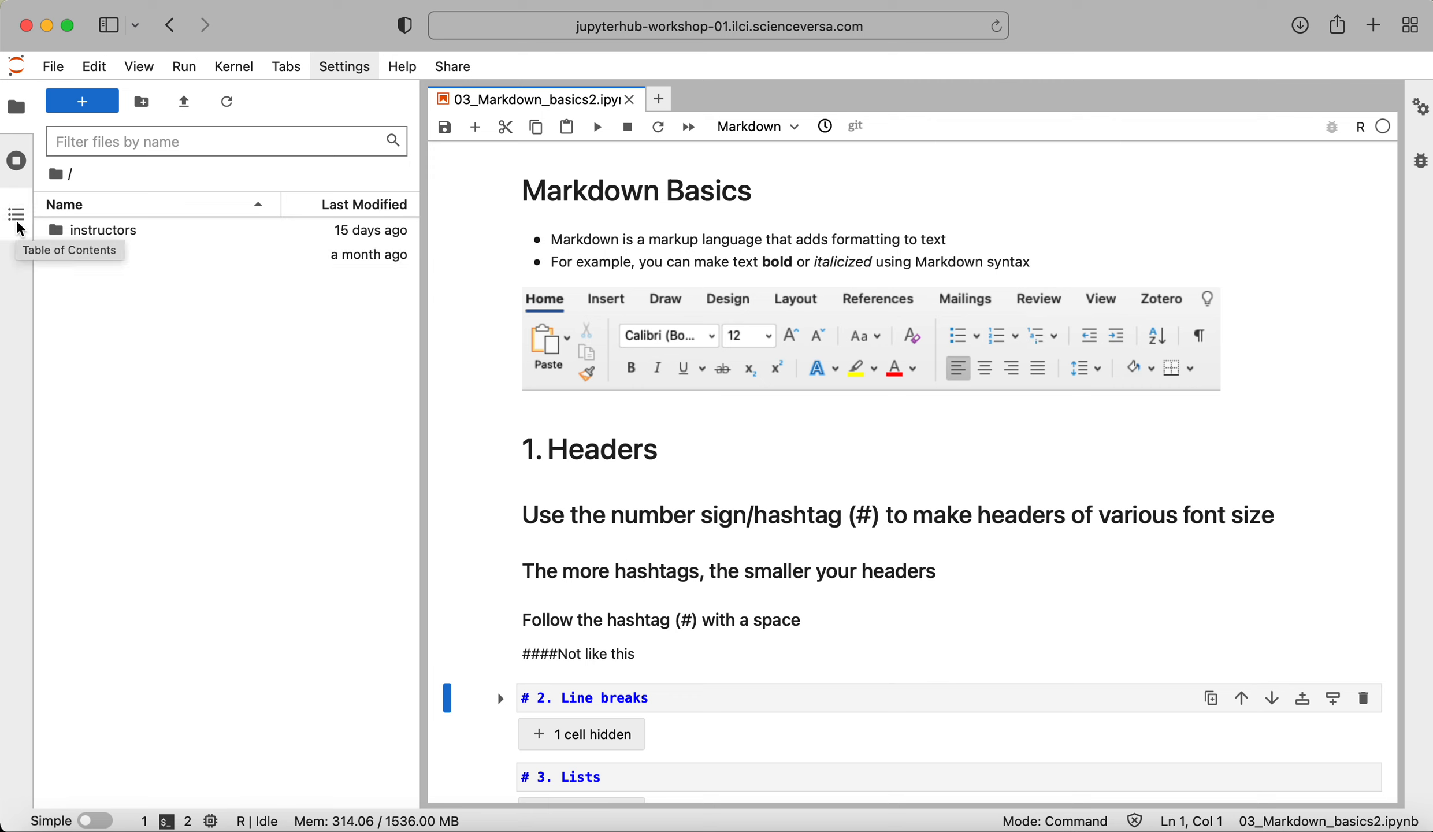
- Use the Table of Contents to jump to the Markdown Basics title, then the Headers section
click(15, 215)
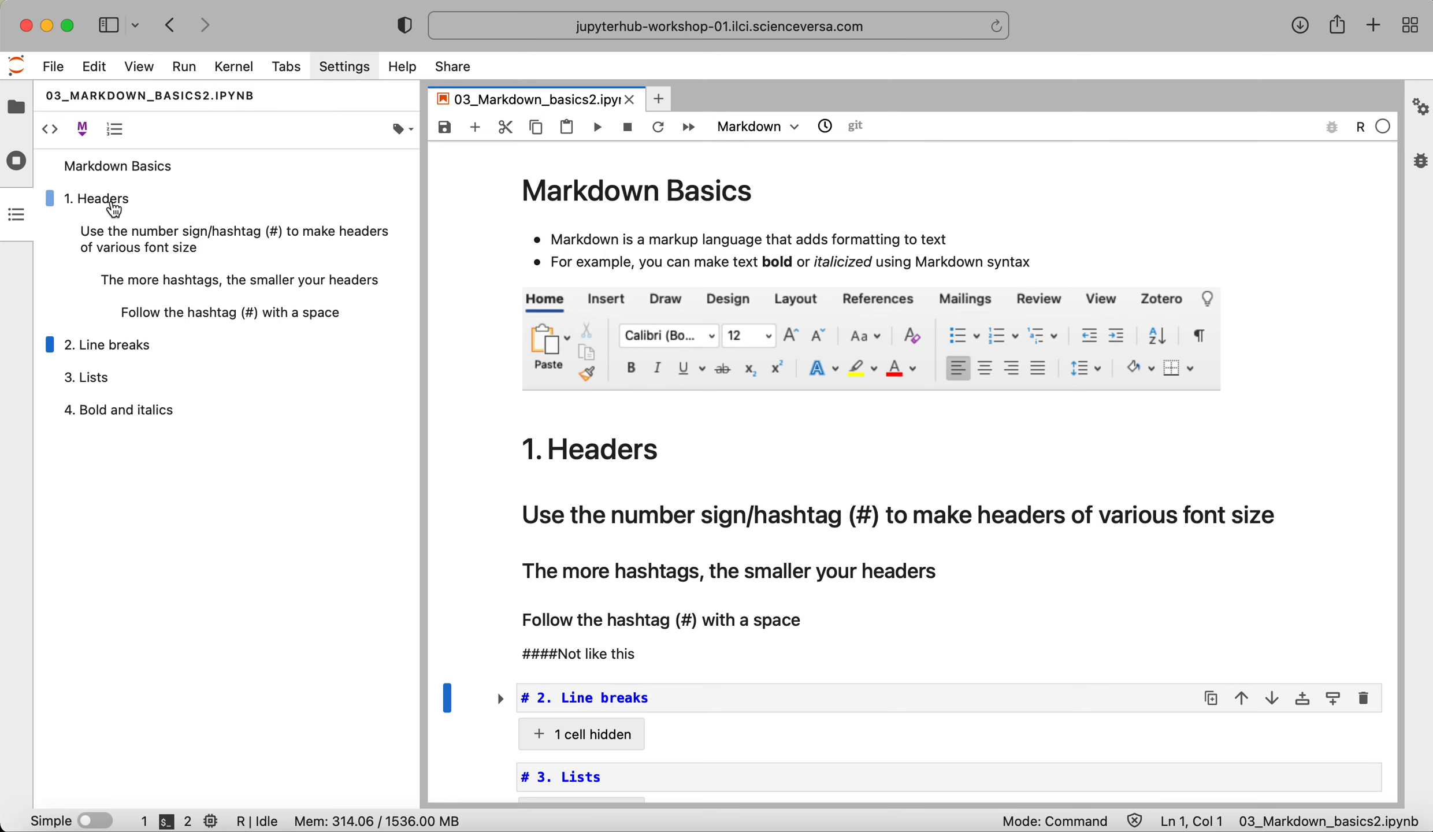
mouse_move(124, 177)
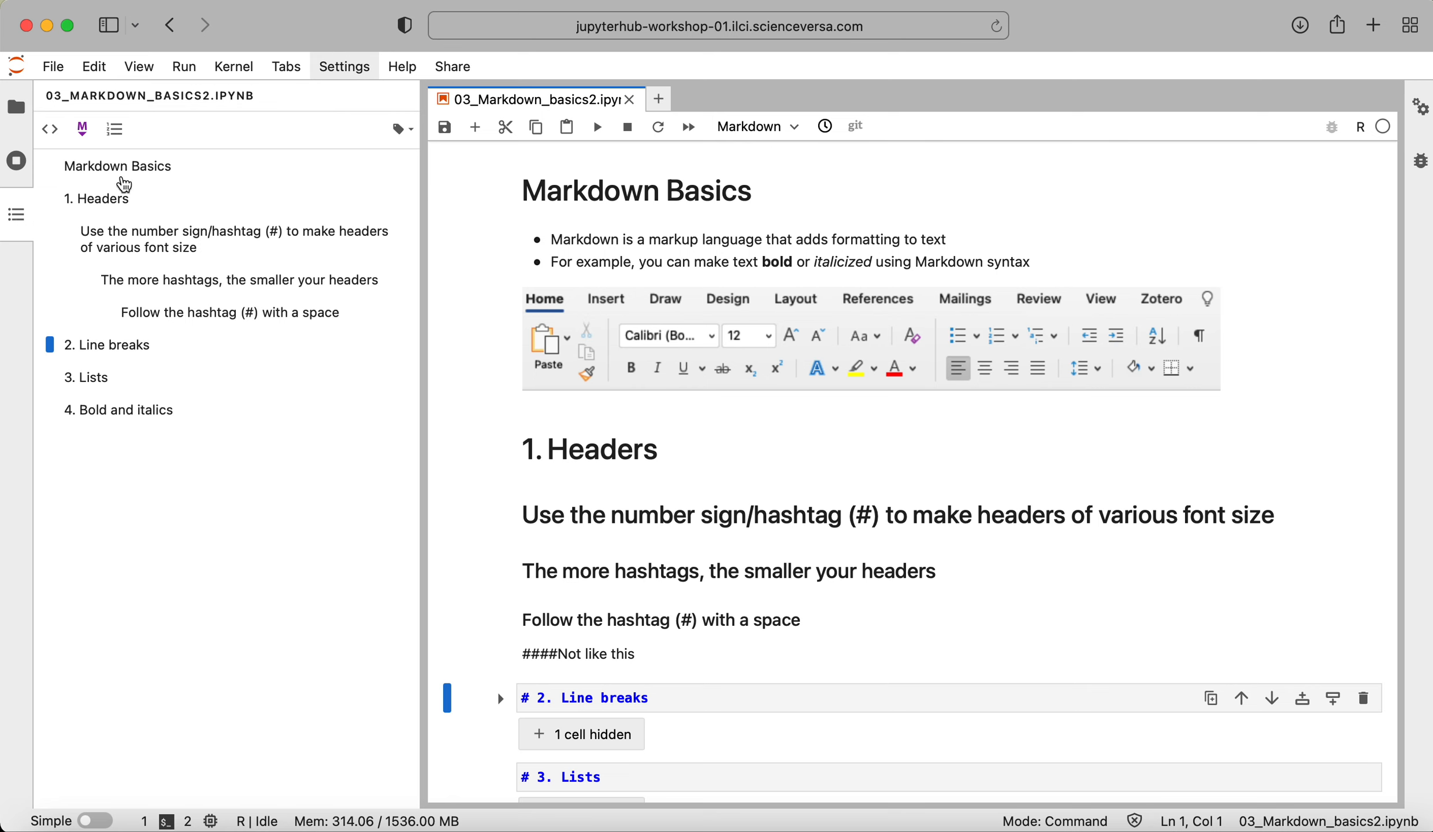
click(496, 192)
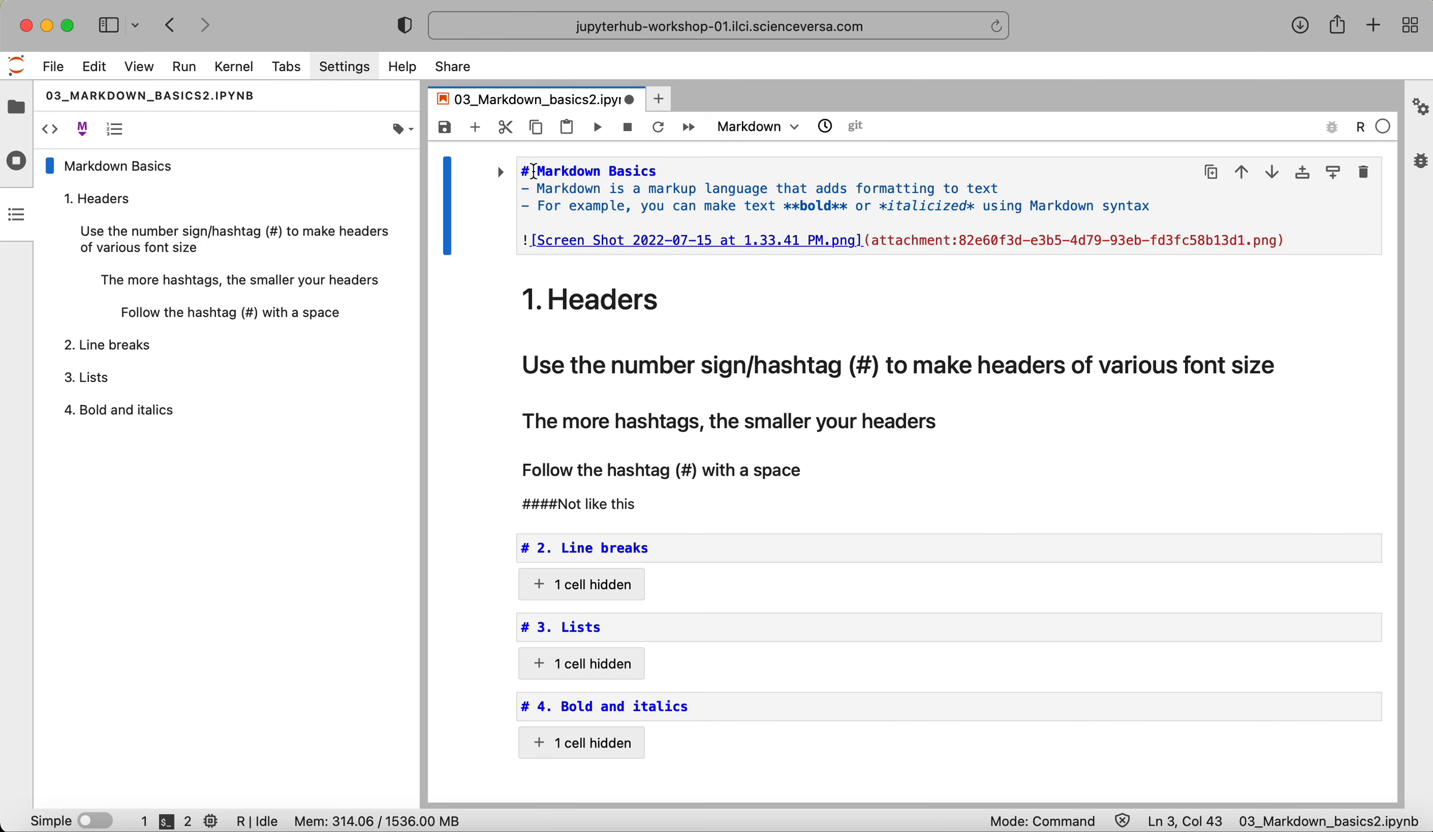
click(597, 126)
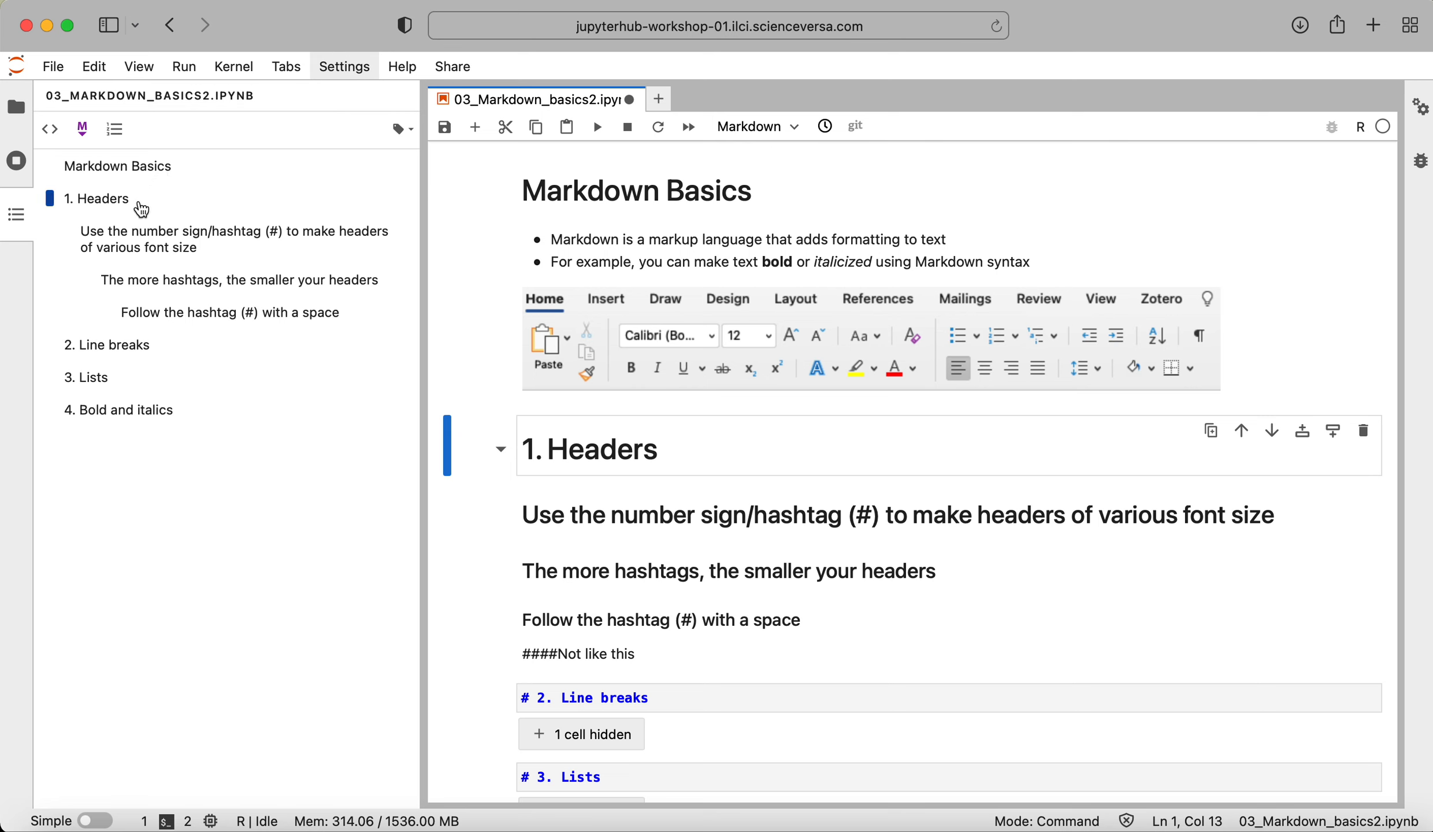
mouse_move(115, 222)
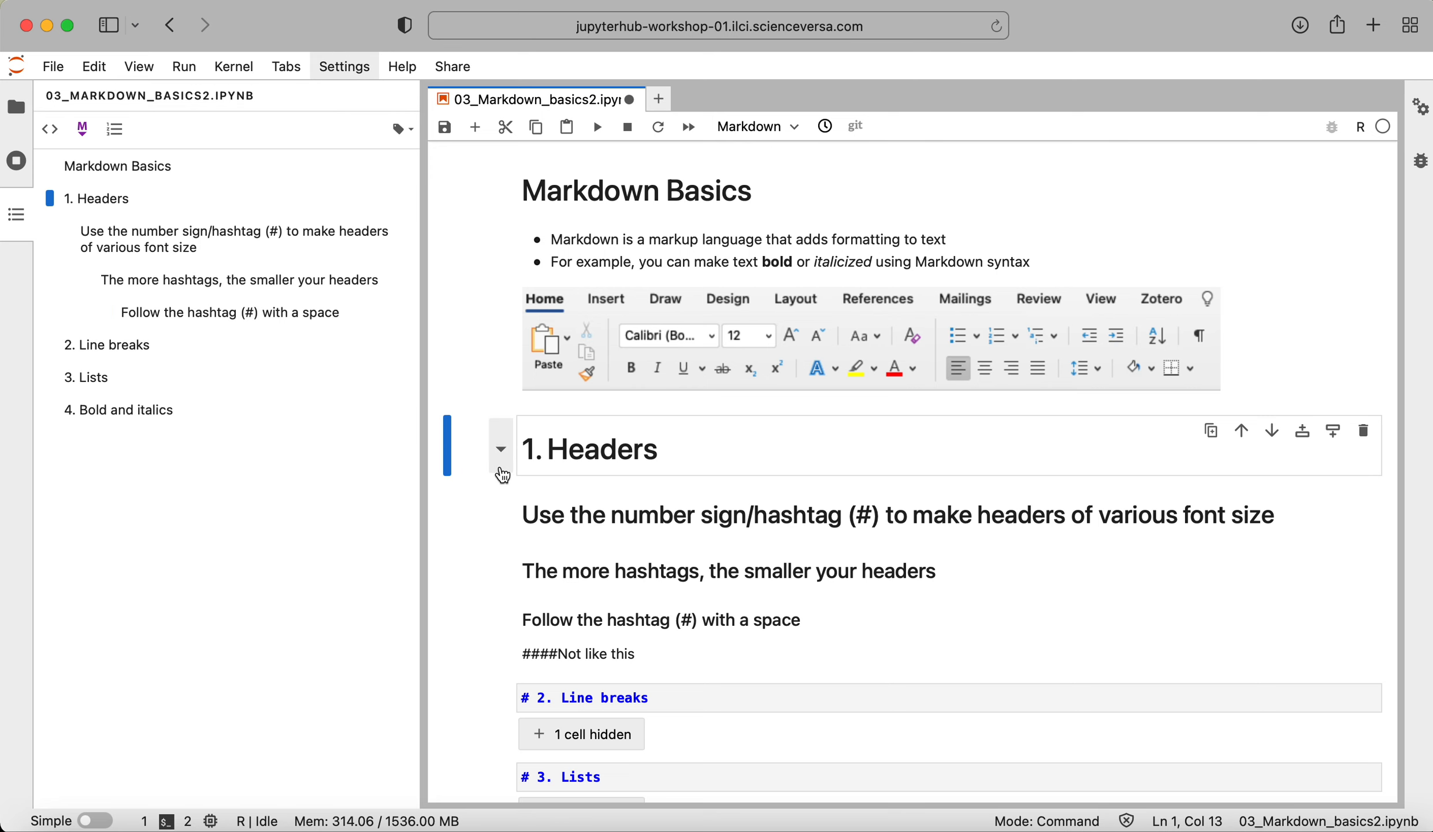
- Collapse and re-expand the Headers section, visit Bold and italics, then return to Headers
click(500, 448)
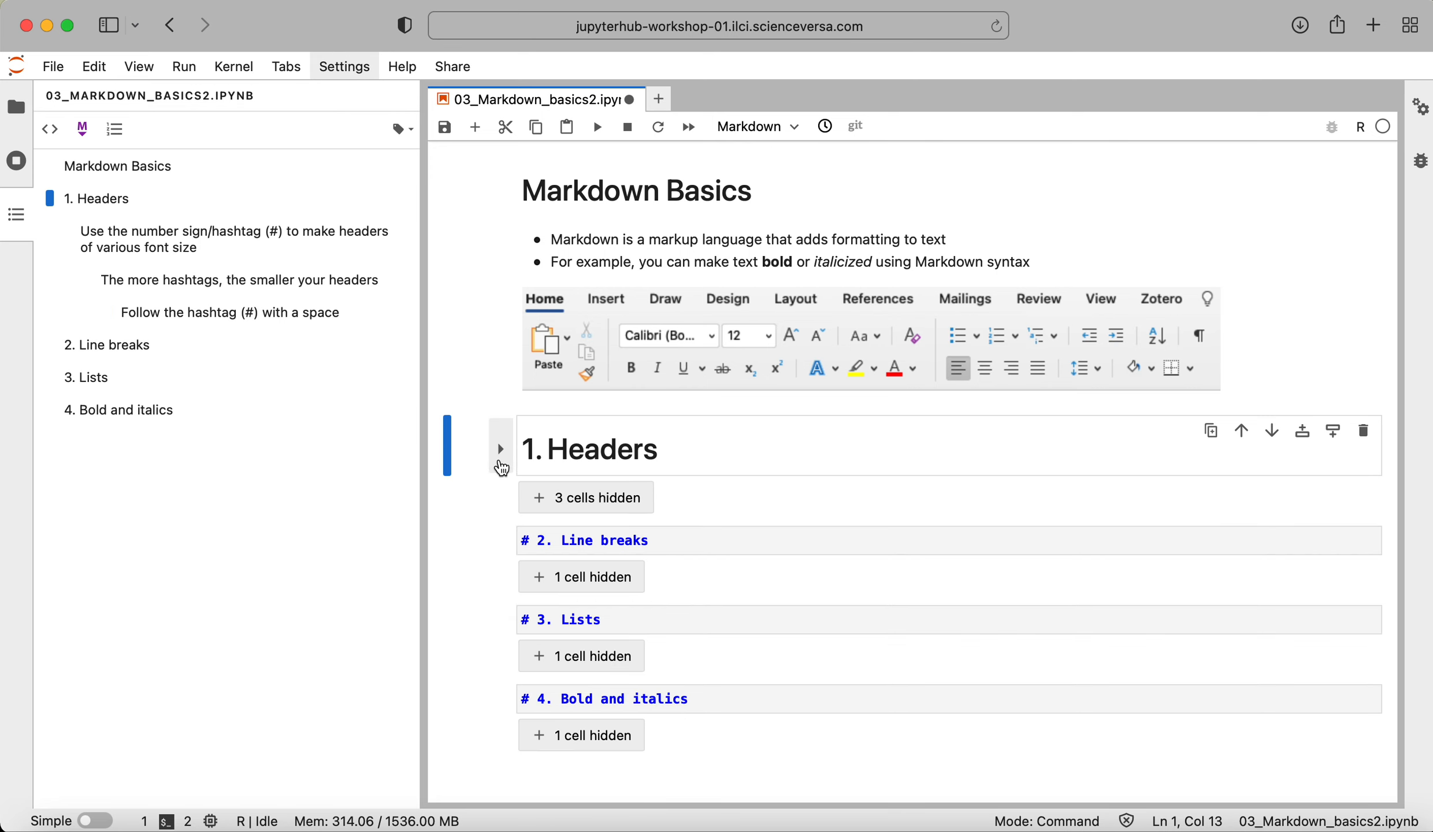
click(499, 450)
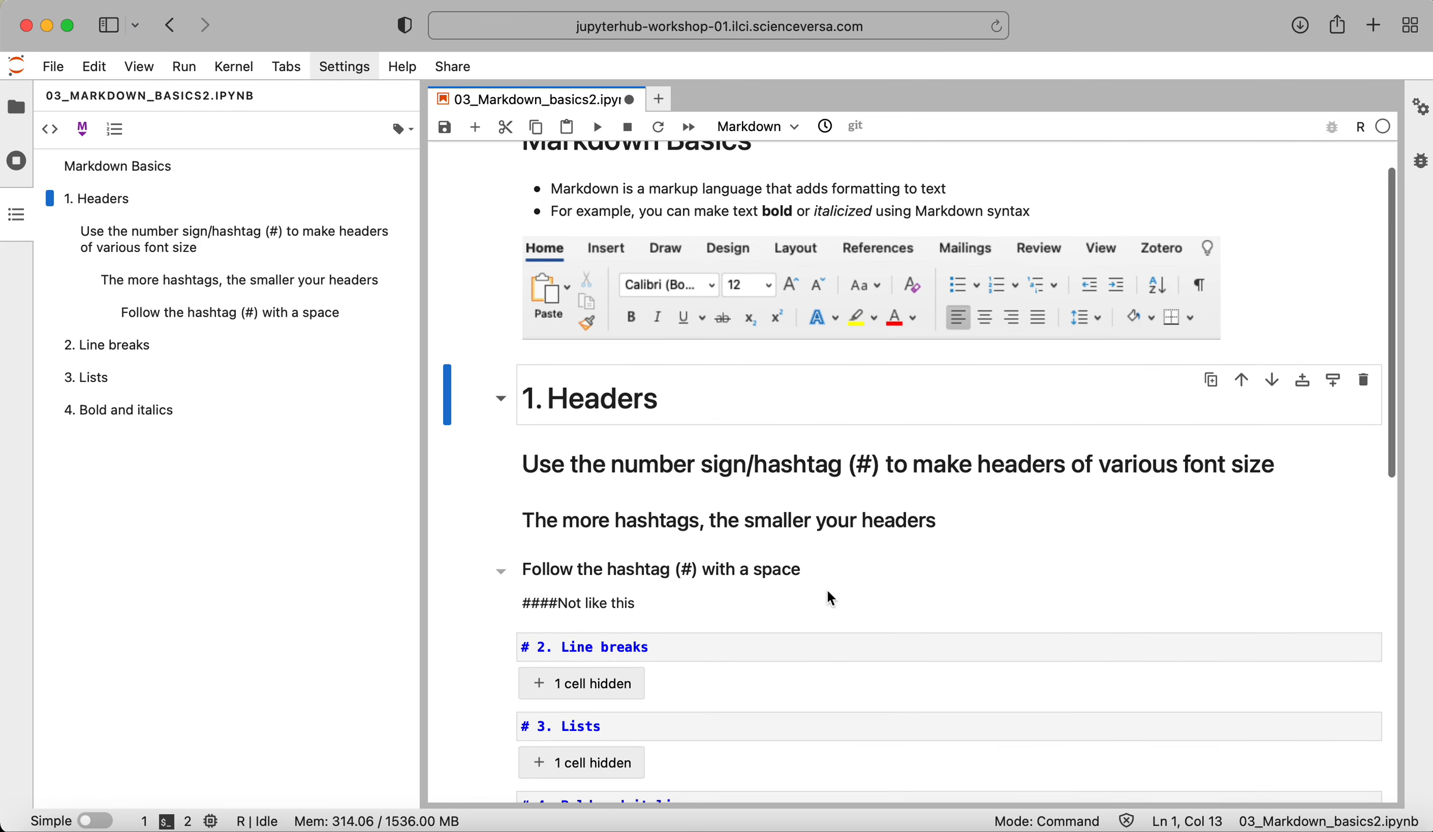
scroll(down, 3)
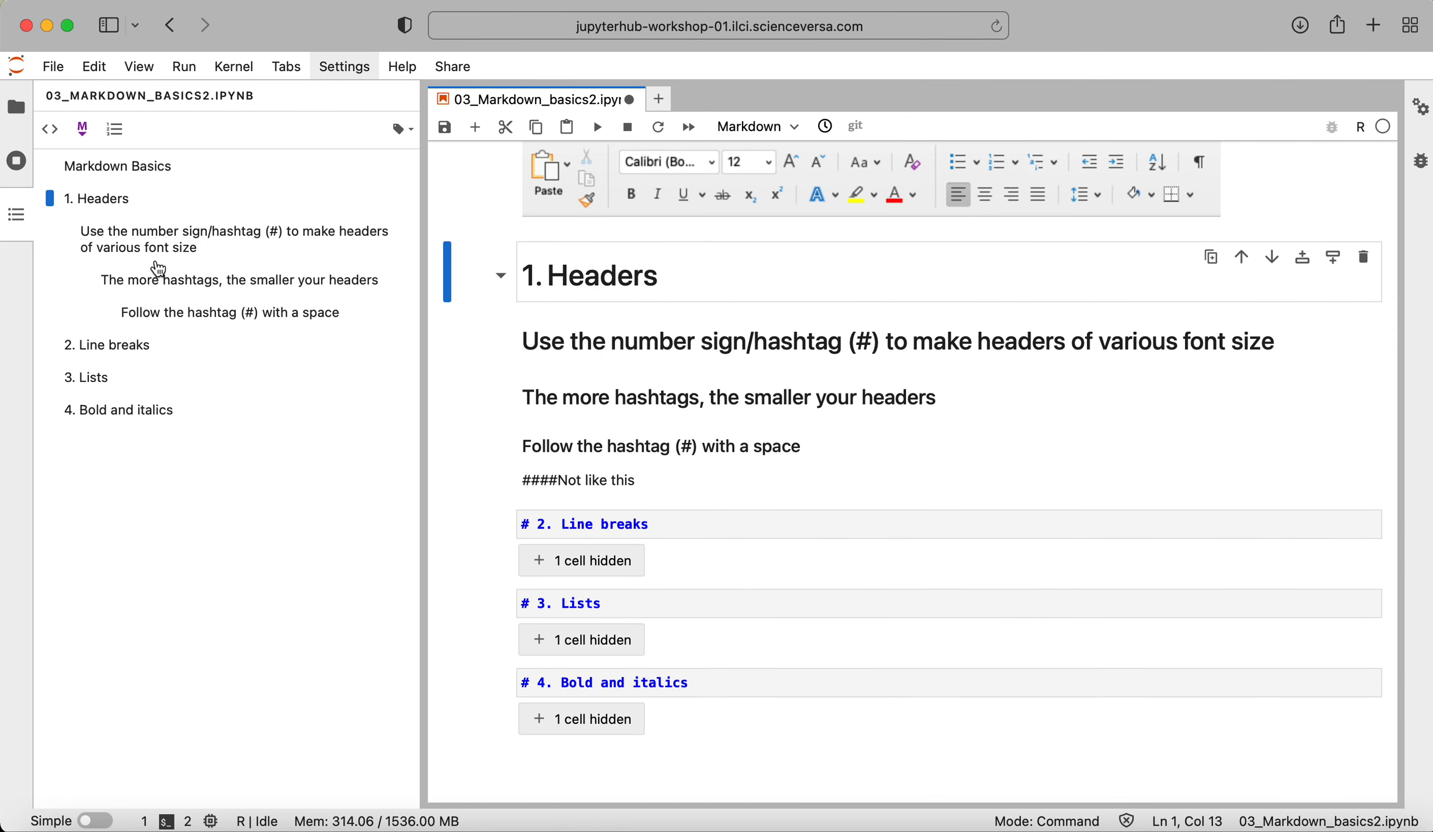
click(122, 409)
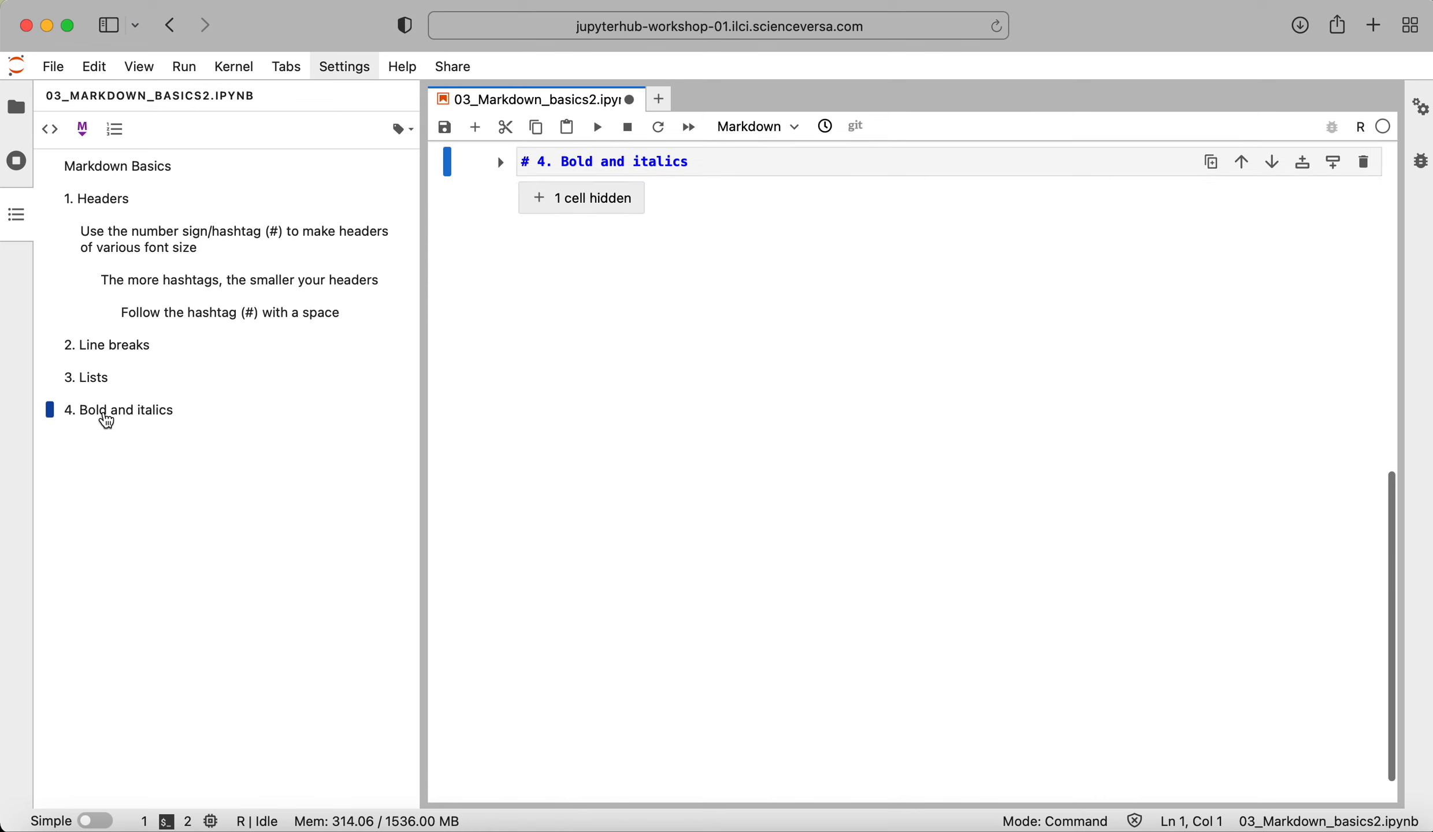
click(108, 345)
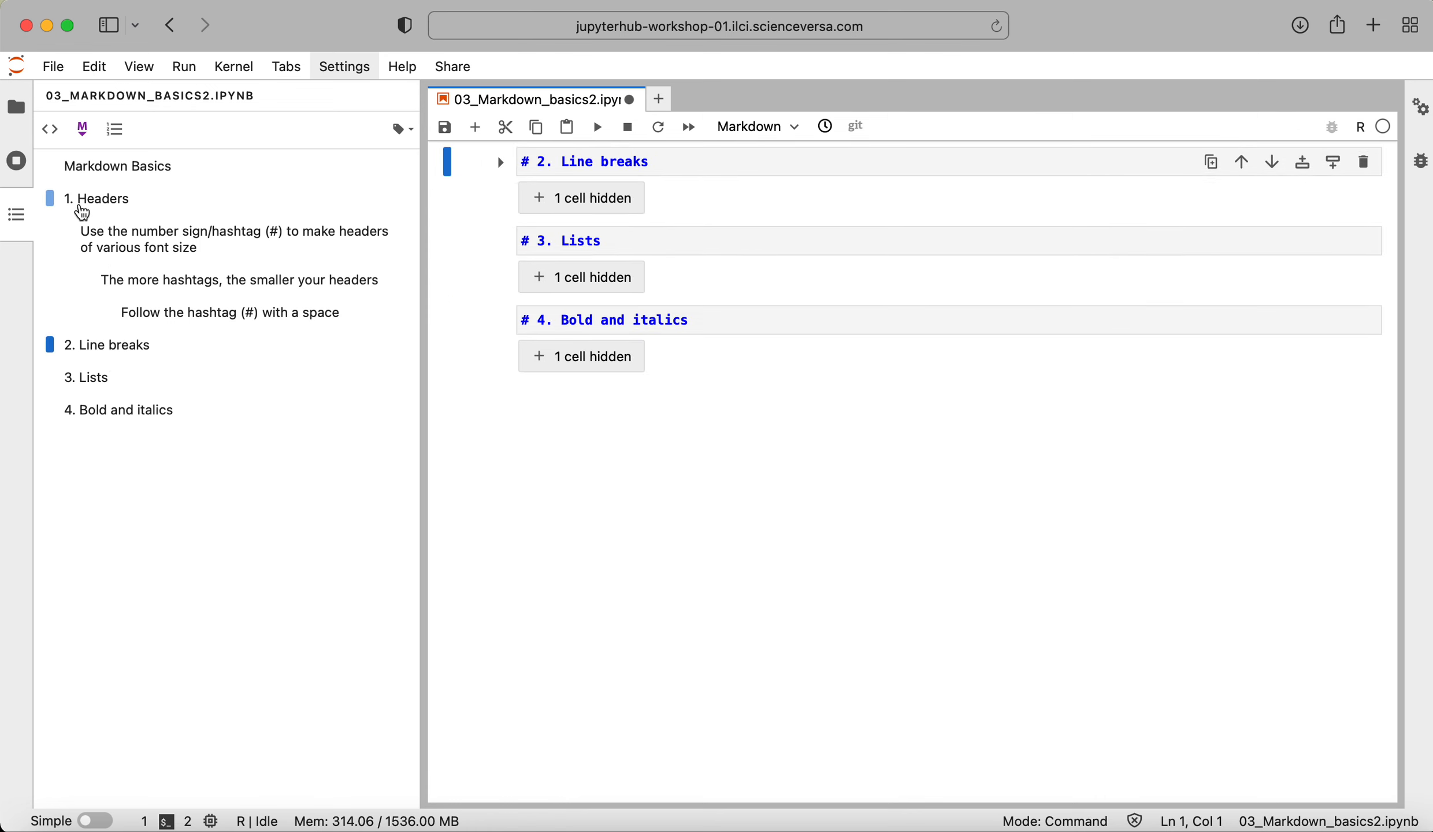
mouse_move(101, 208)
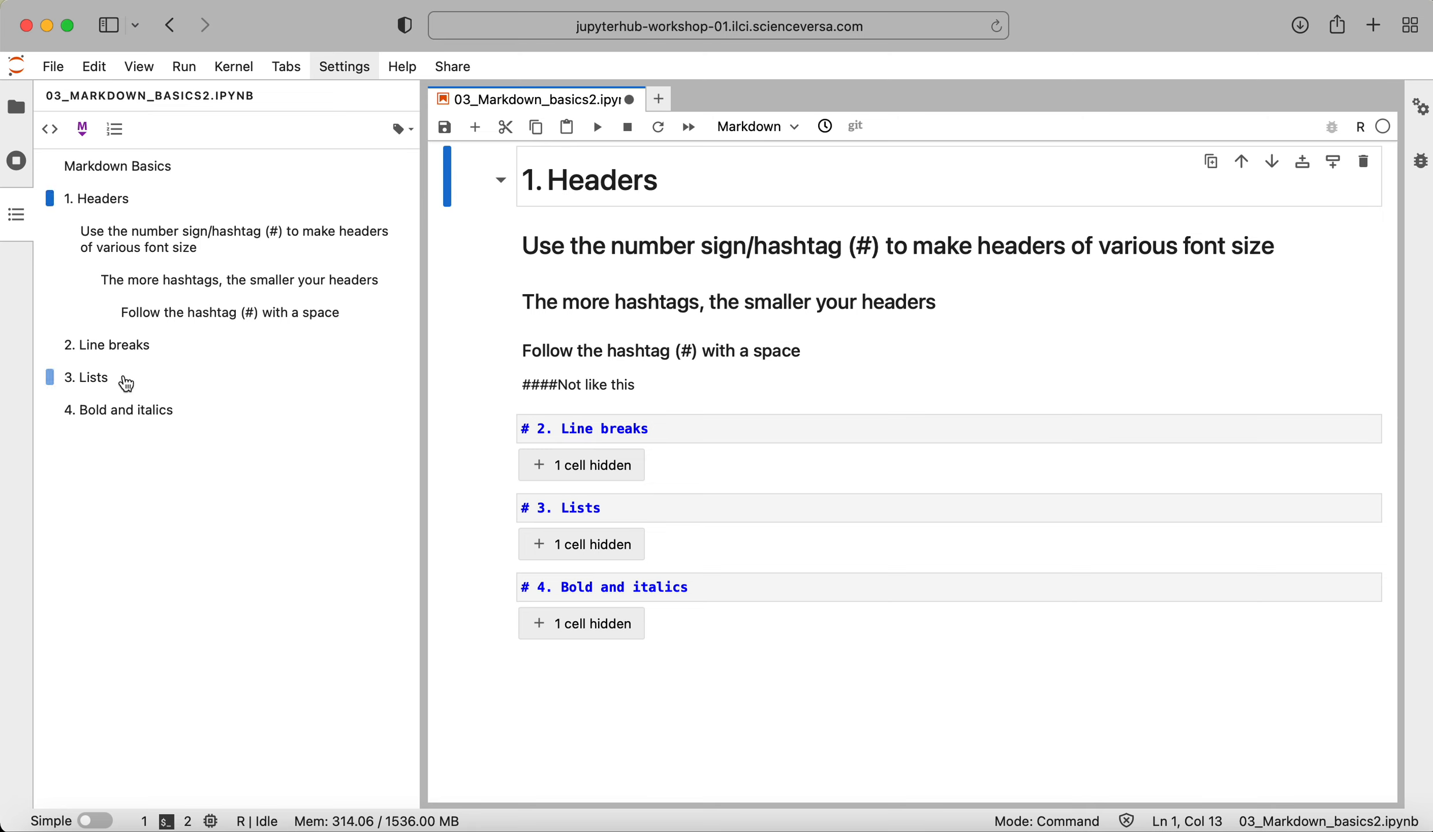
mouse_move(139, 391)
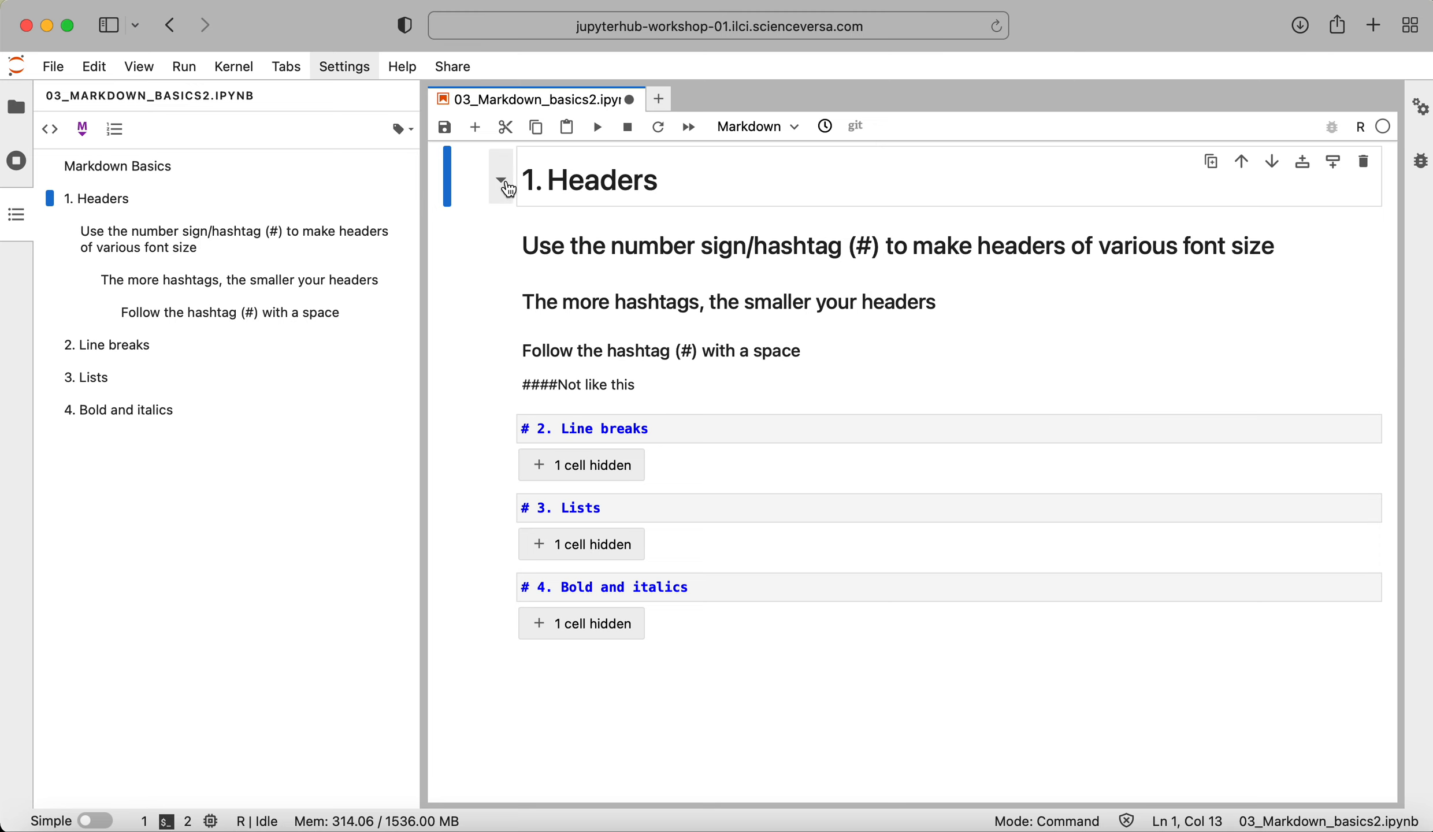
- Collapse the Headers section, expand Line breaks, and select its heading cell
click(501, 187)
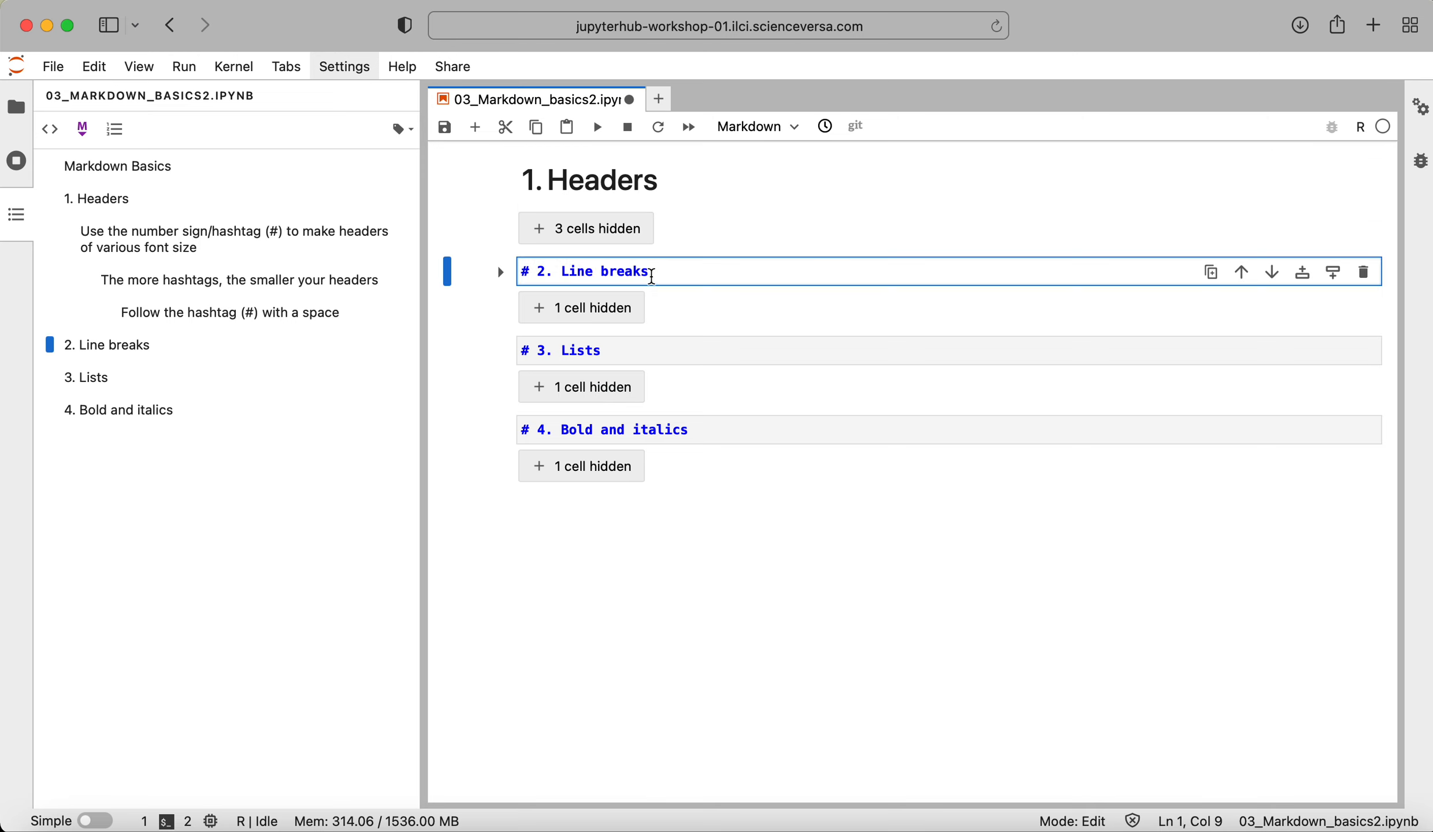
mouse_move(501, 272)
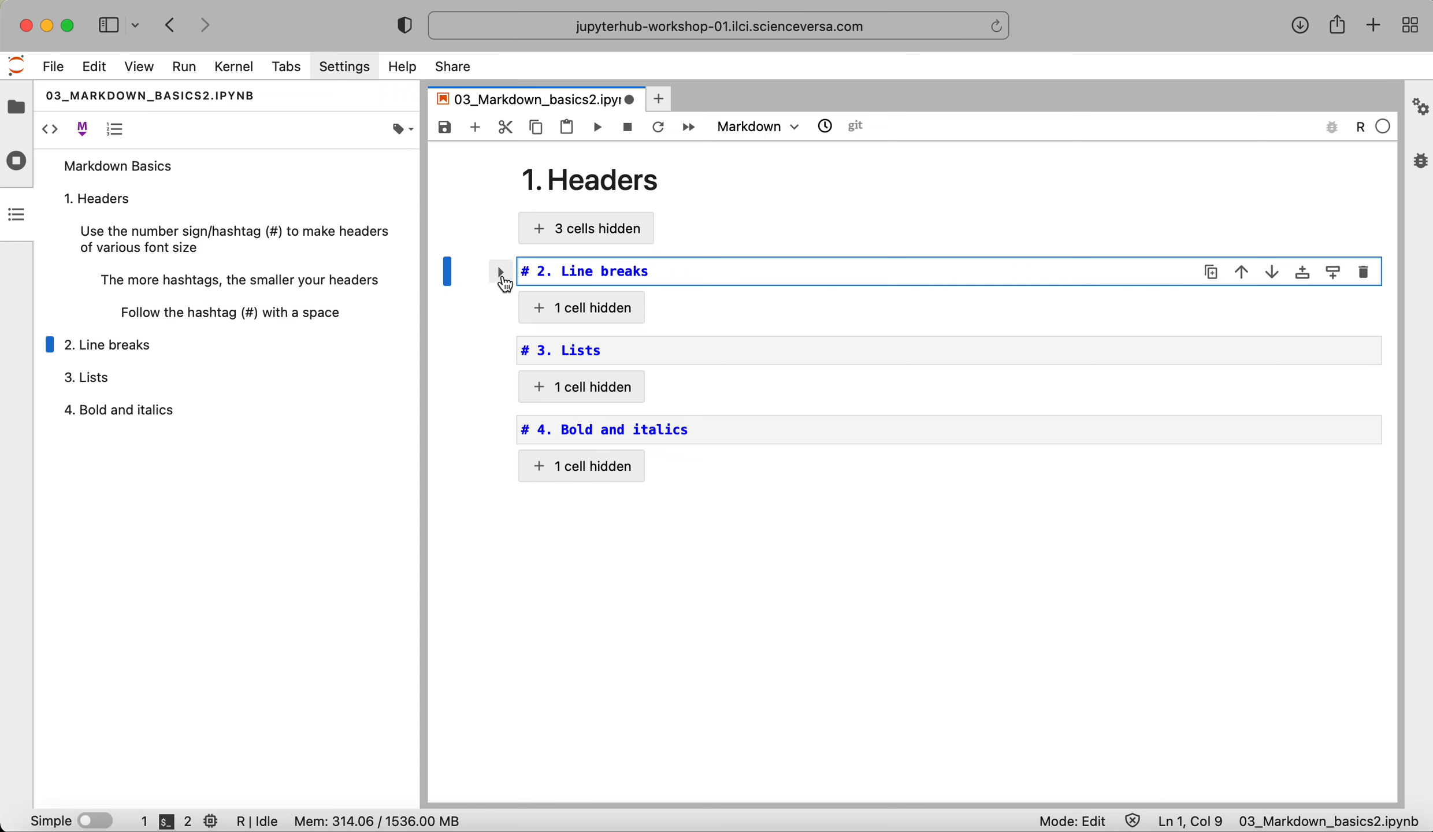
click(501, 271)
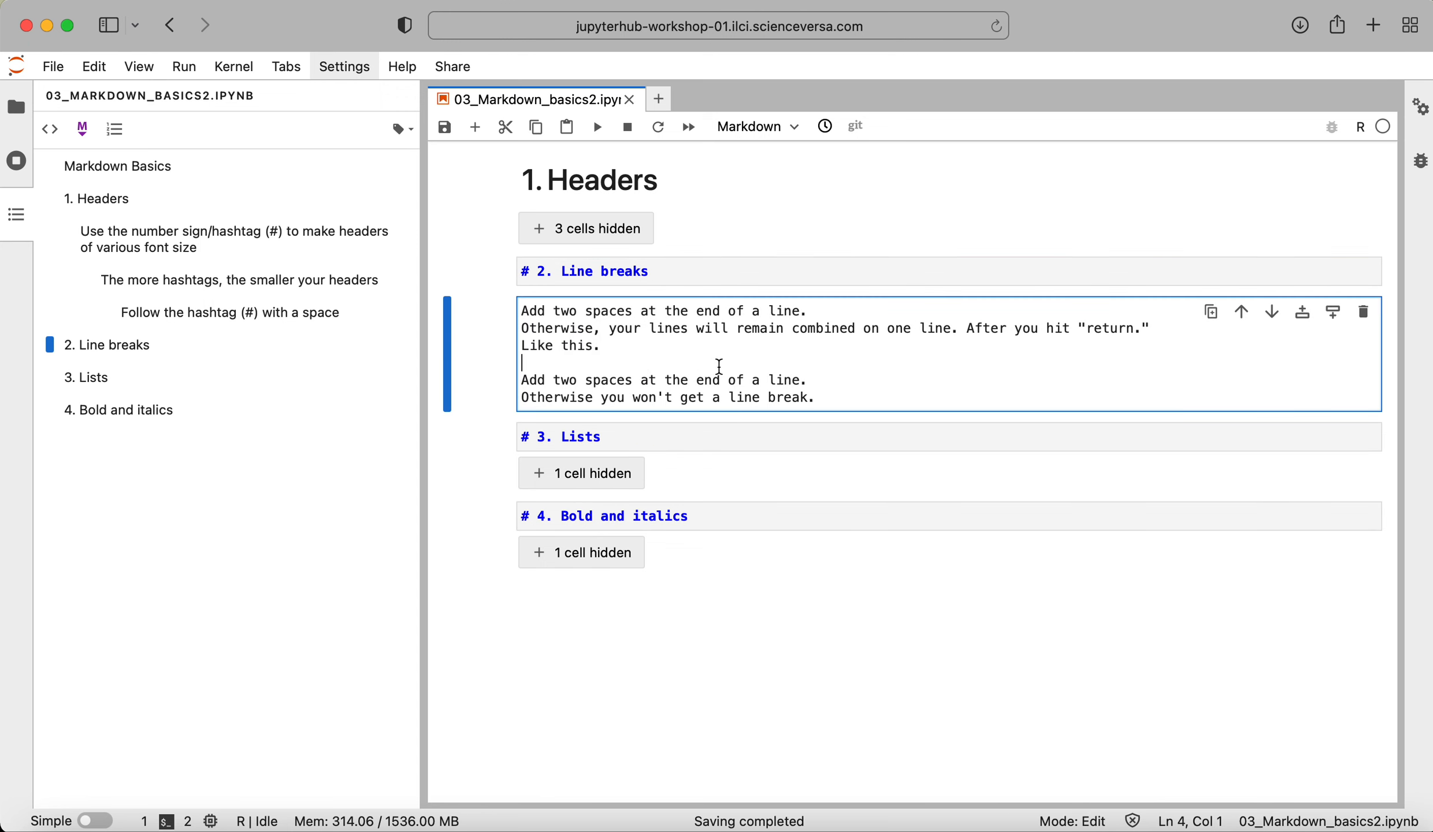
mouse_move(960, 367)
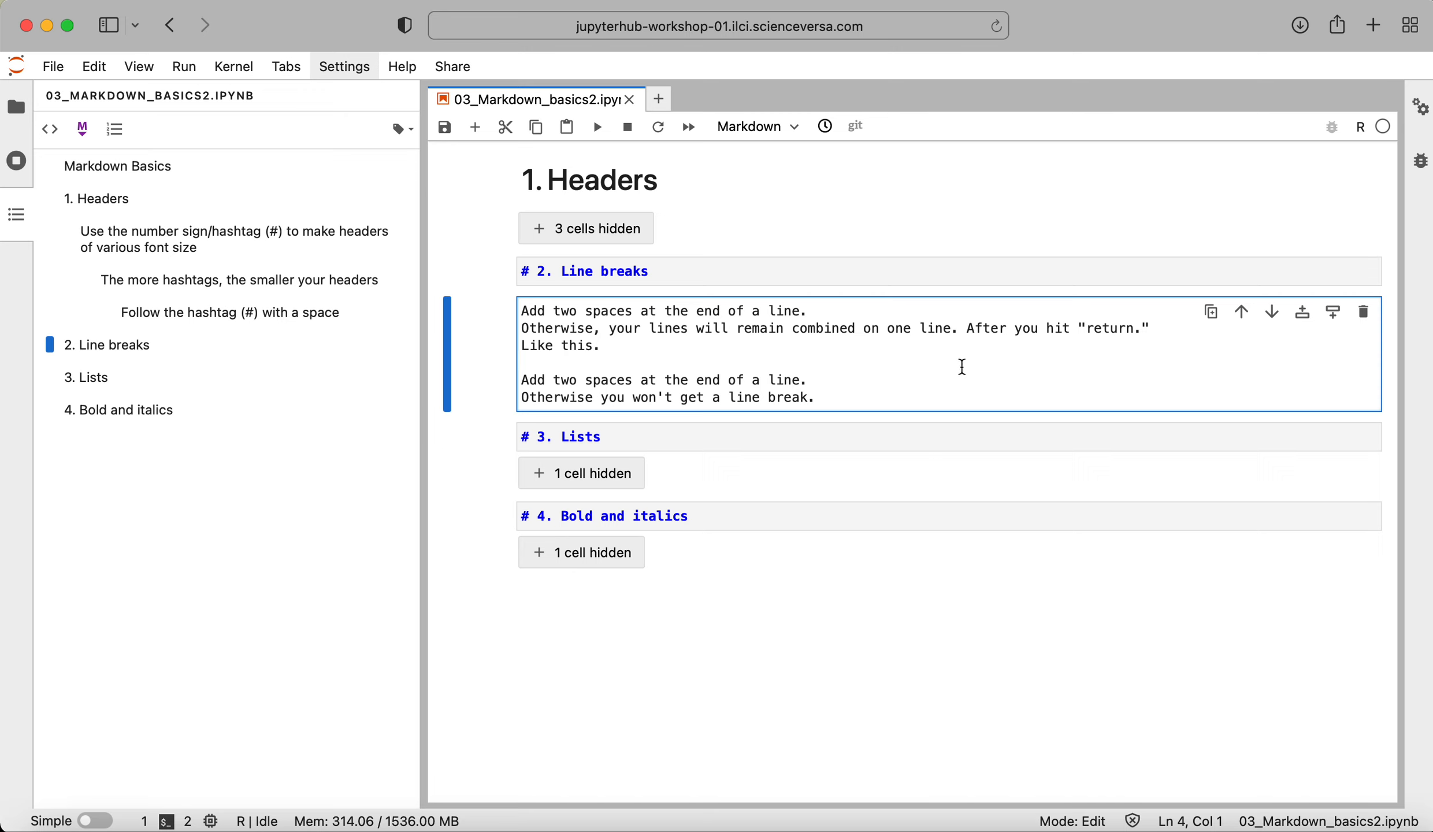
mouse_move(738, 356)
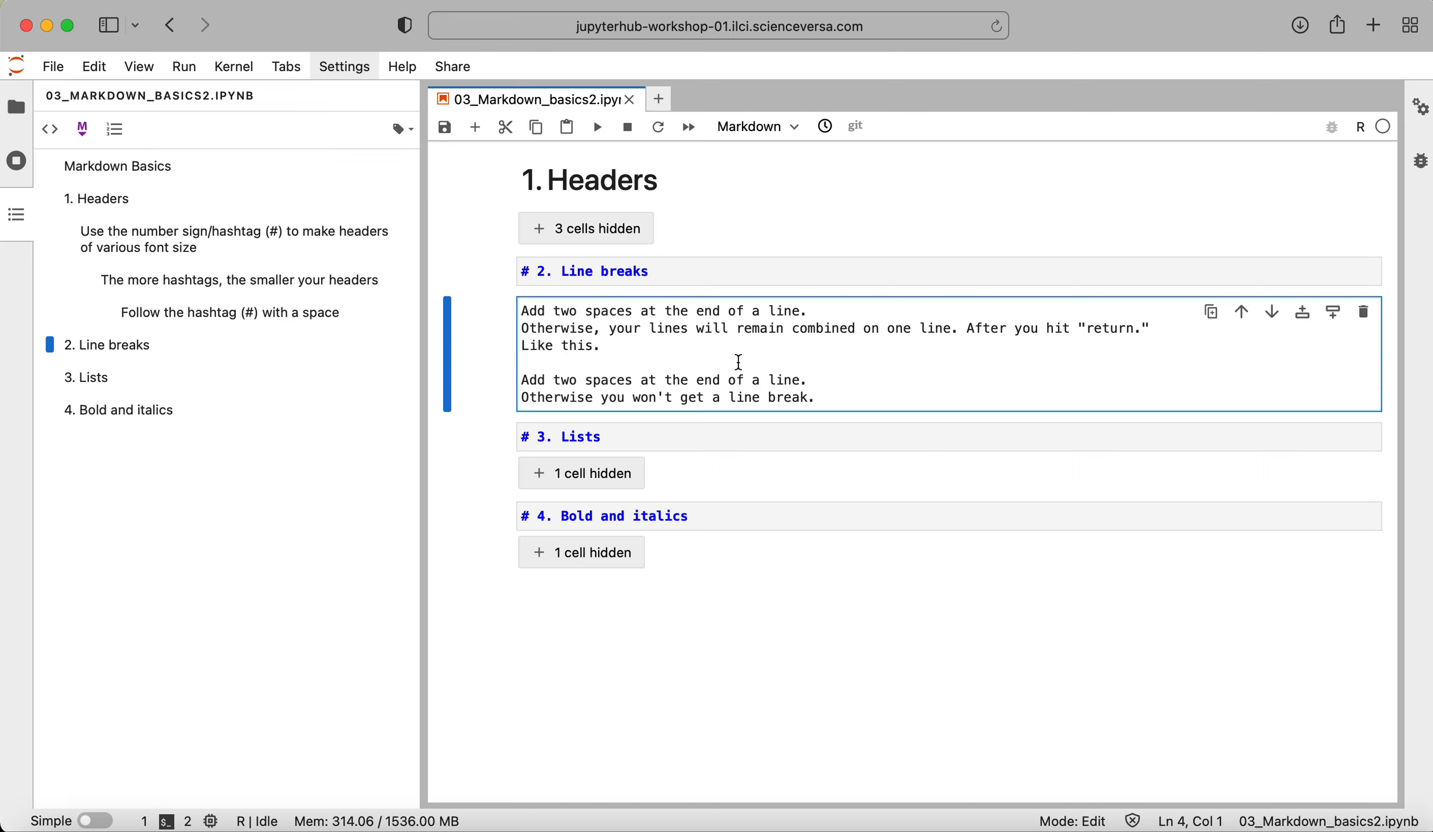
mouse_move(825, 328)
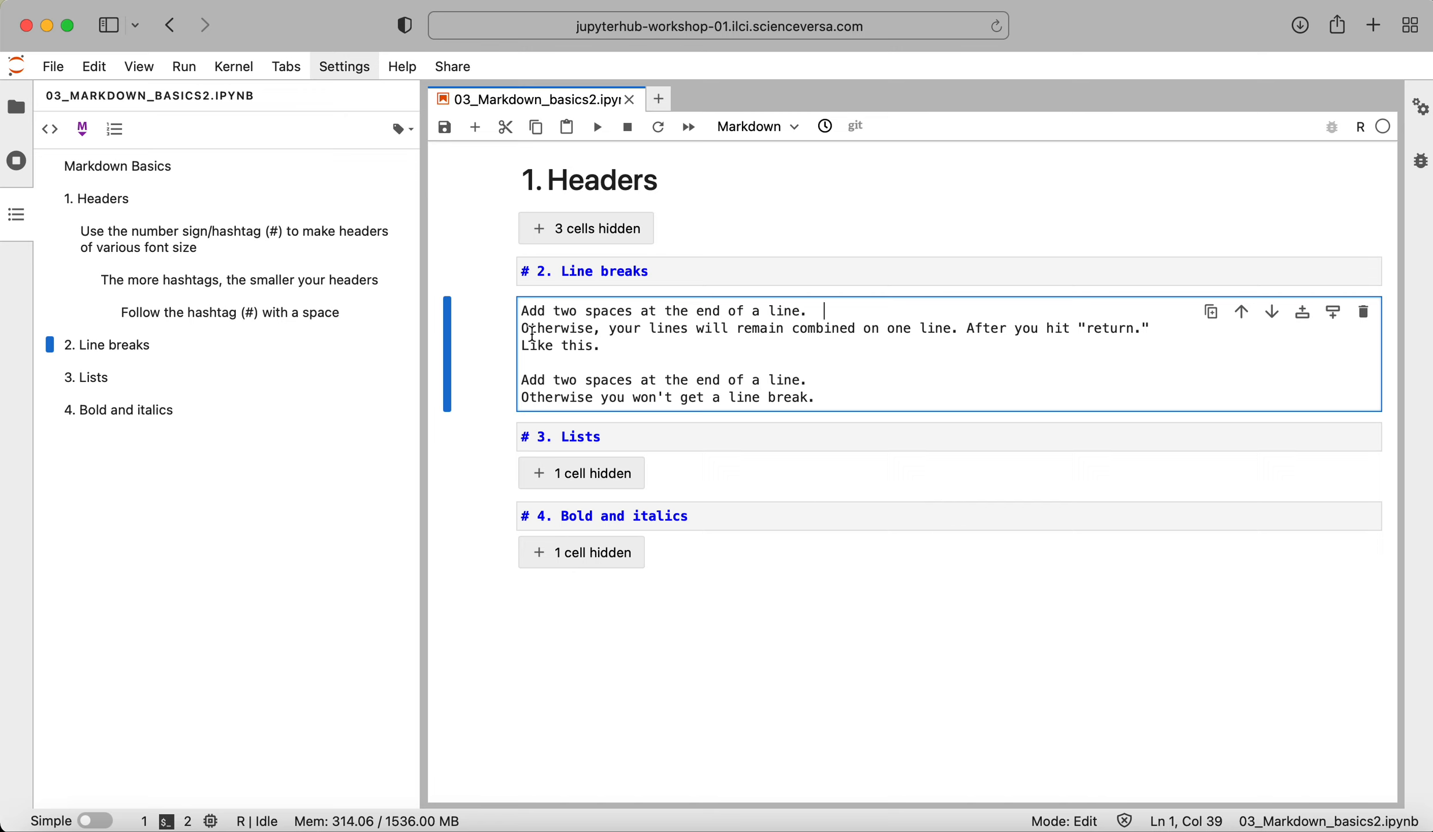
mouse_move(524, 342)
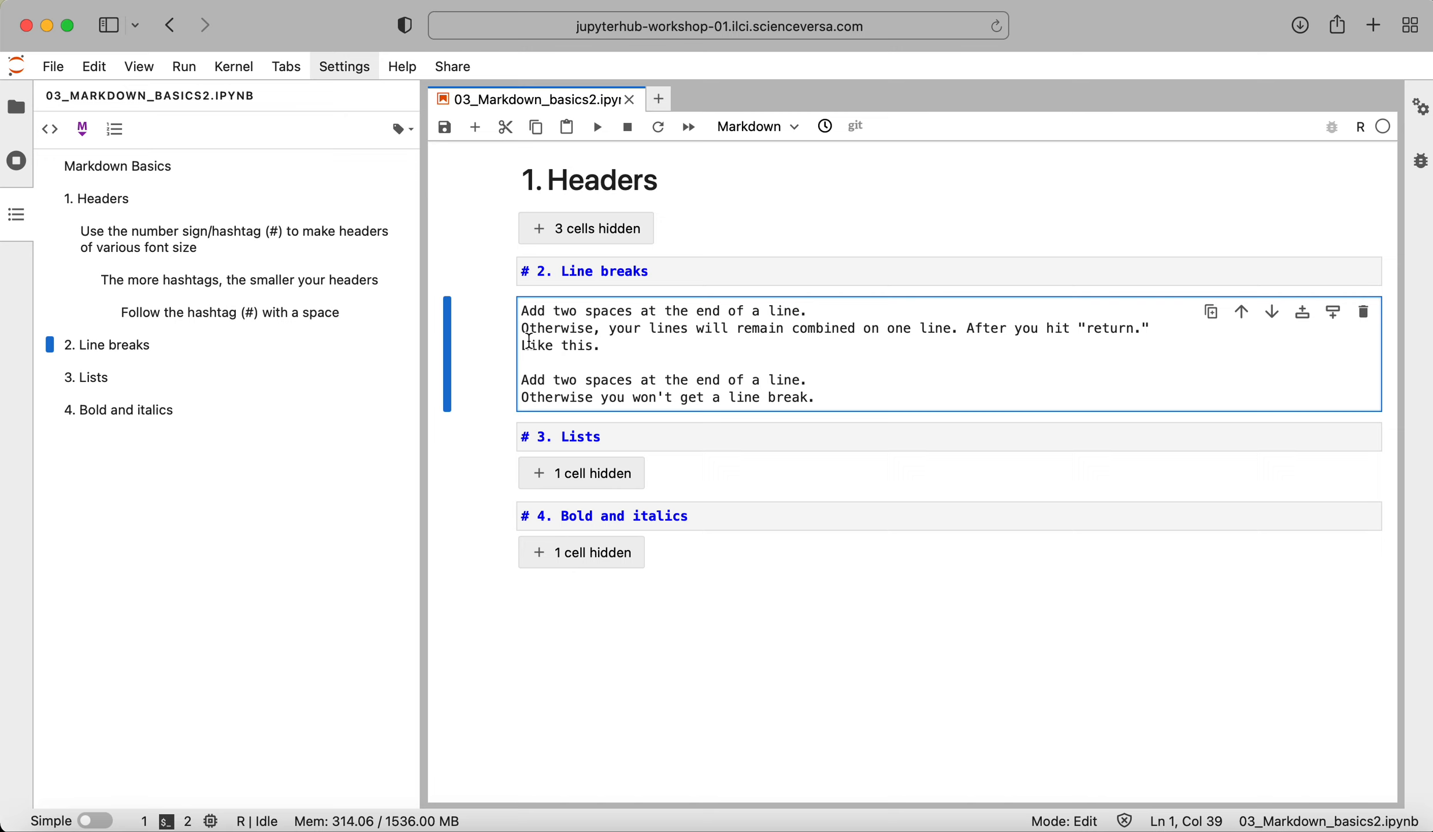
mouse_move(740, 420)
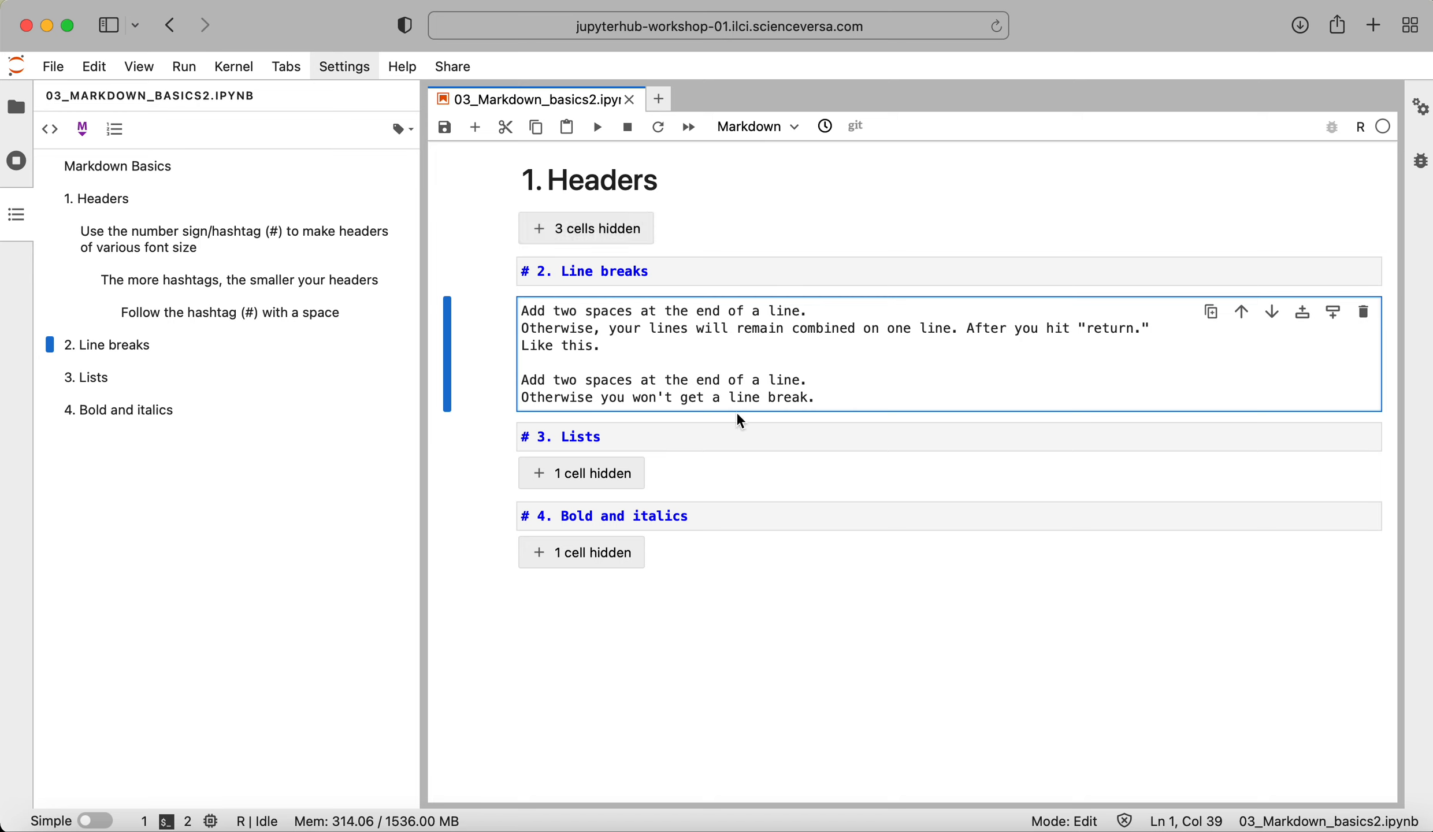
mouse_move(740, 430)
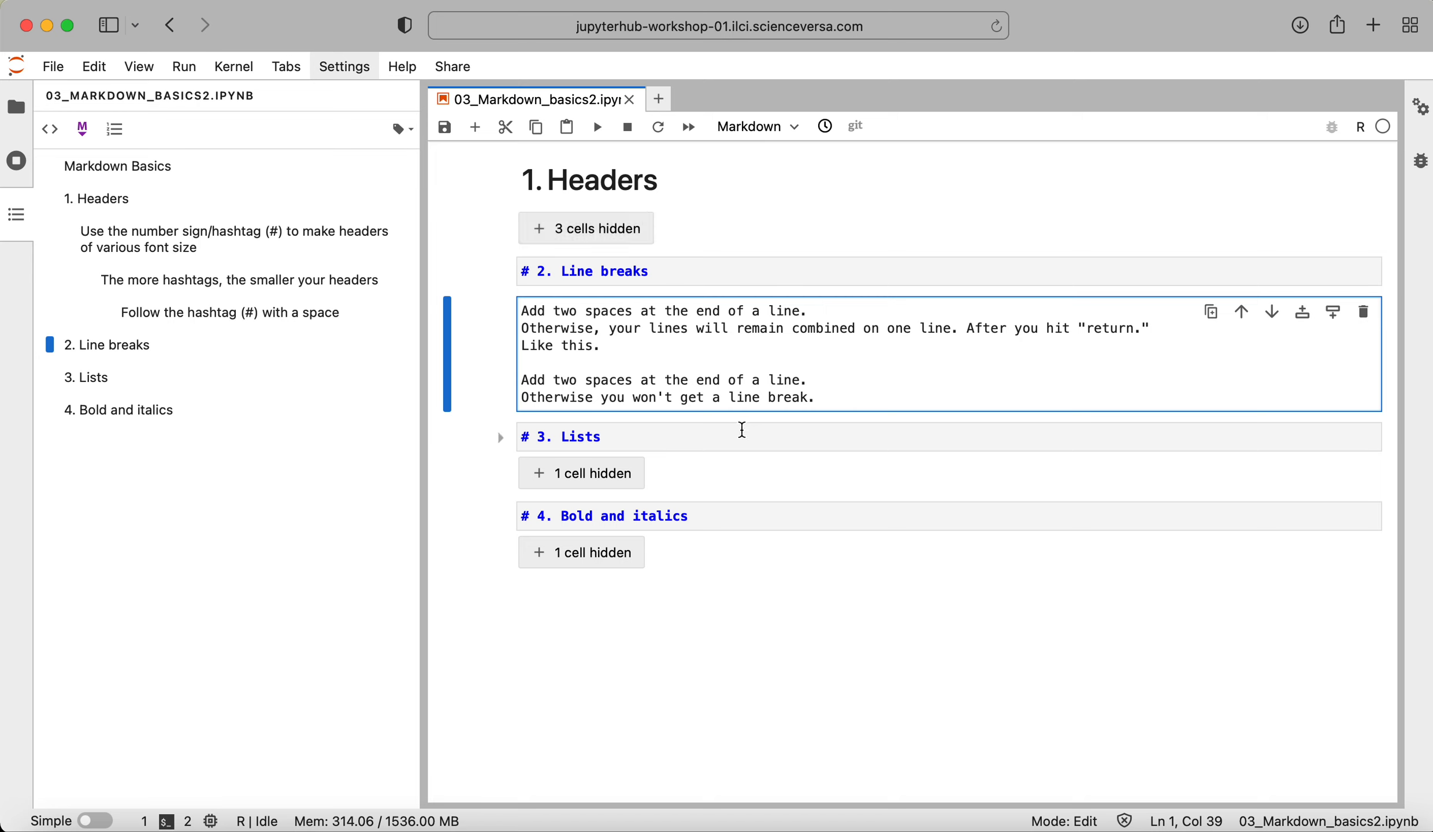
mouse_move(806, 354)
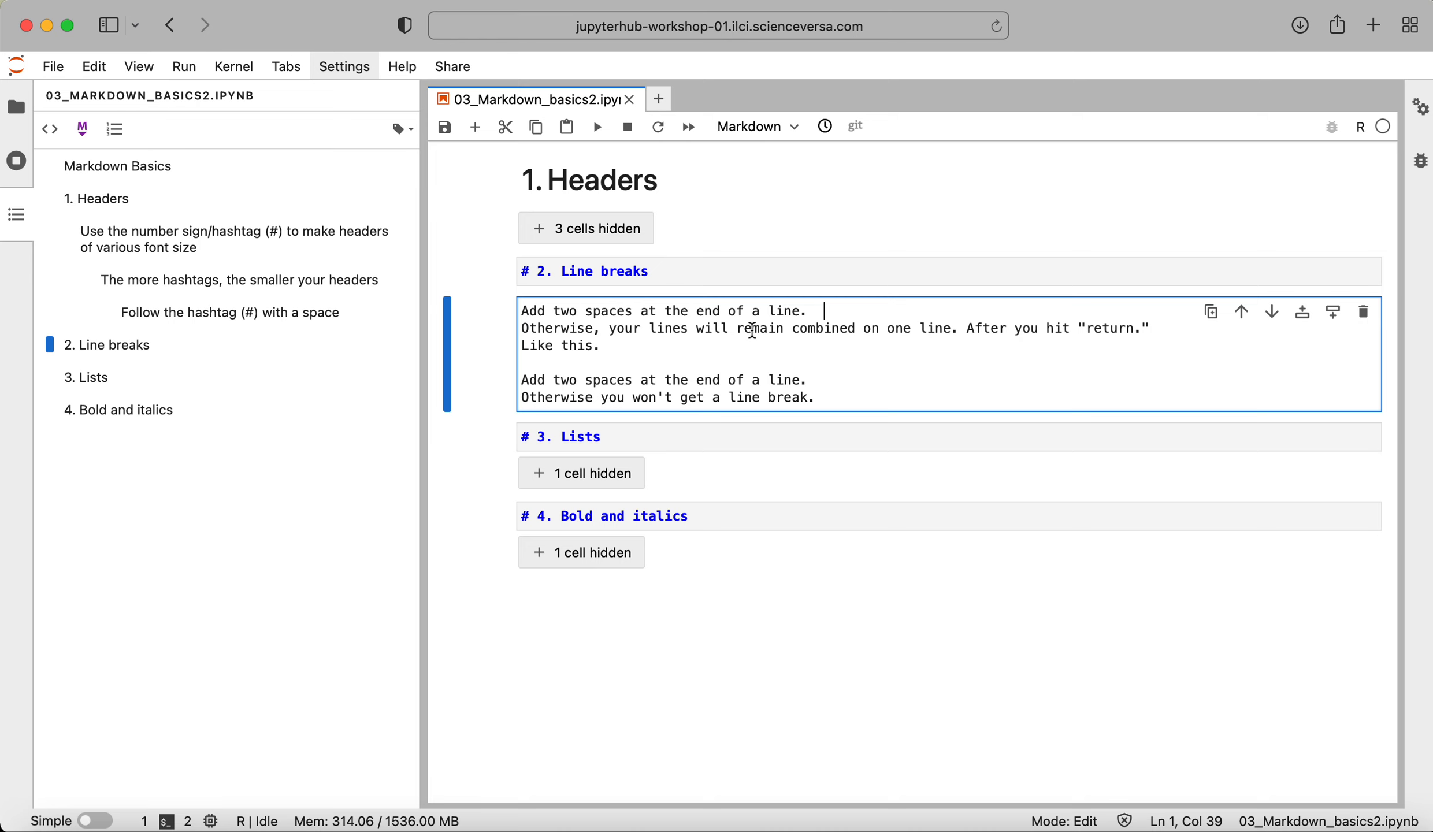
mouse_move(825, 309)
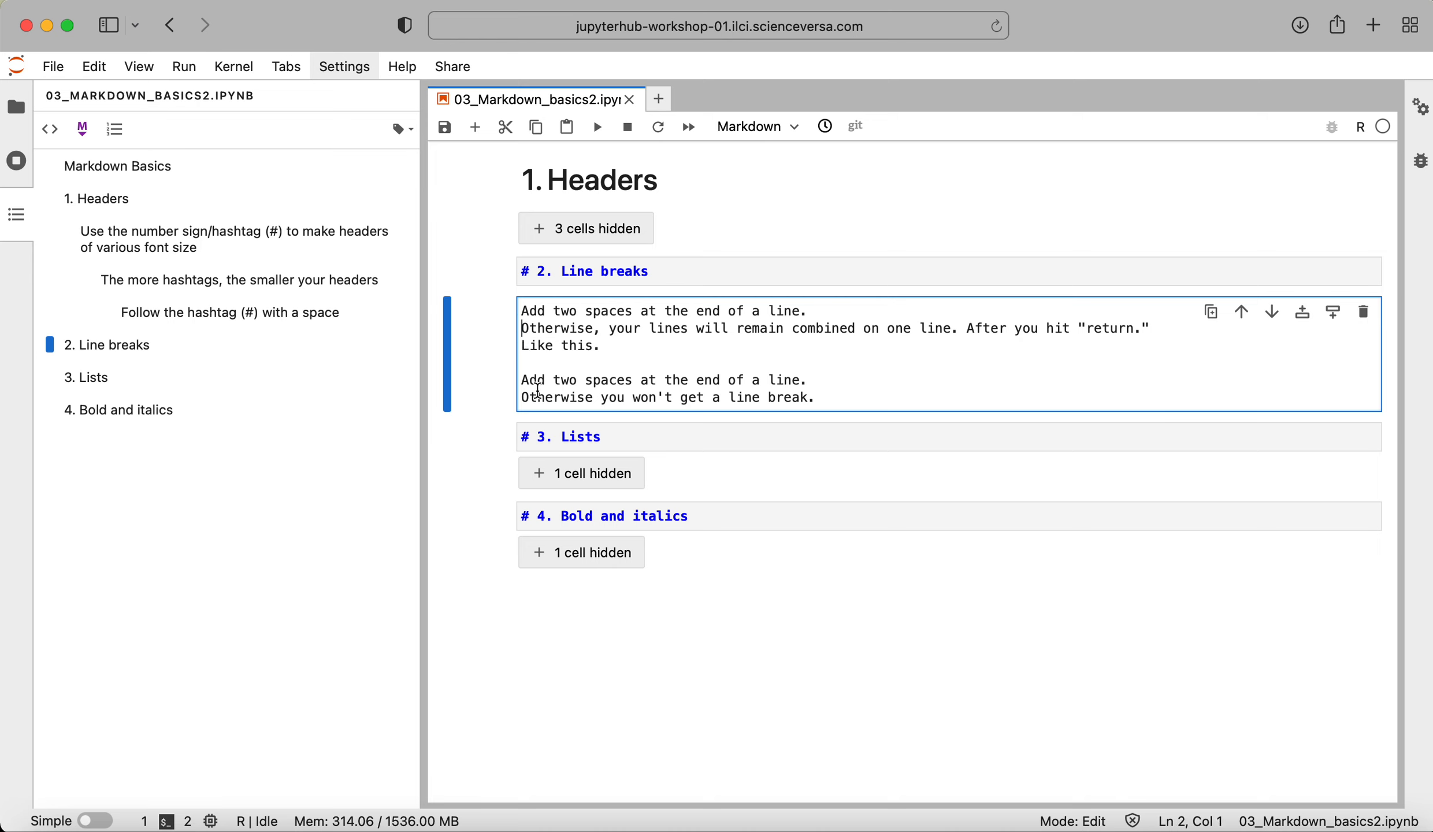
click(804, 379)
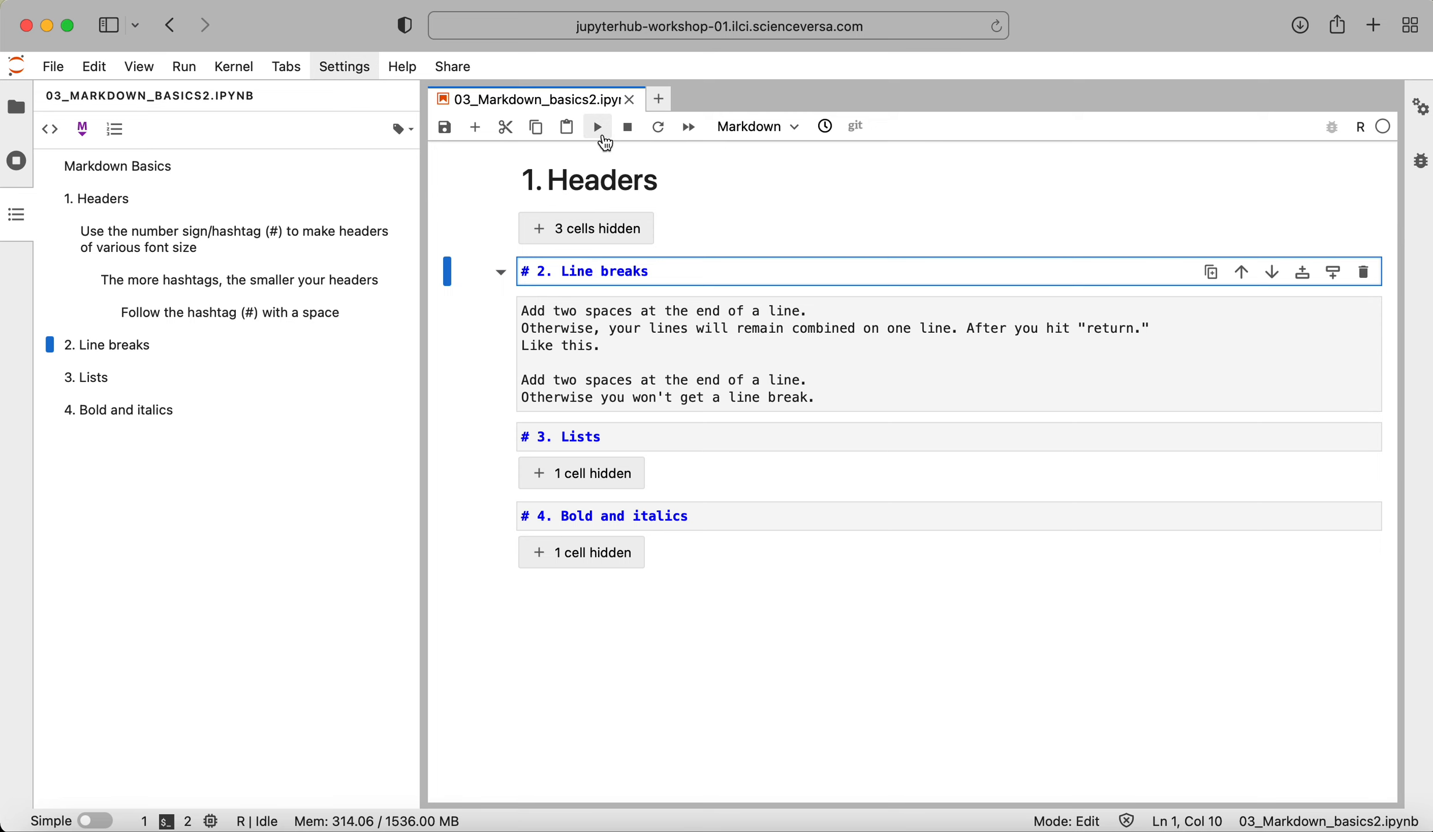
- Render the Line breaks cells, edit the end of the return sentence line, and re-render
click(596, 126)
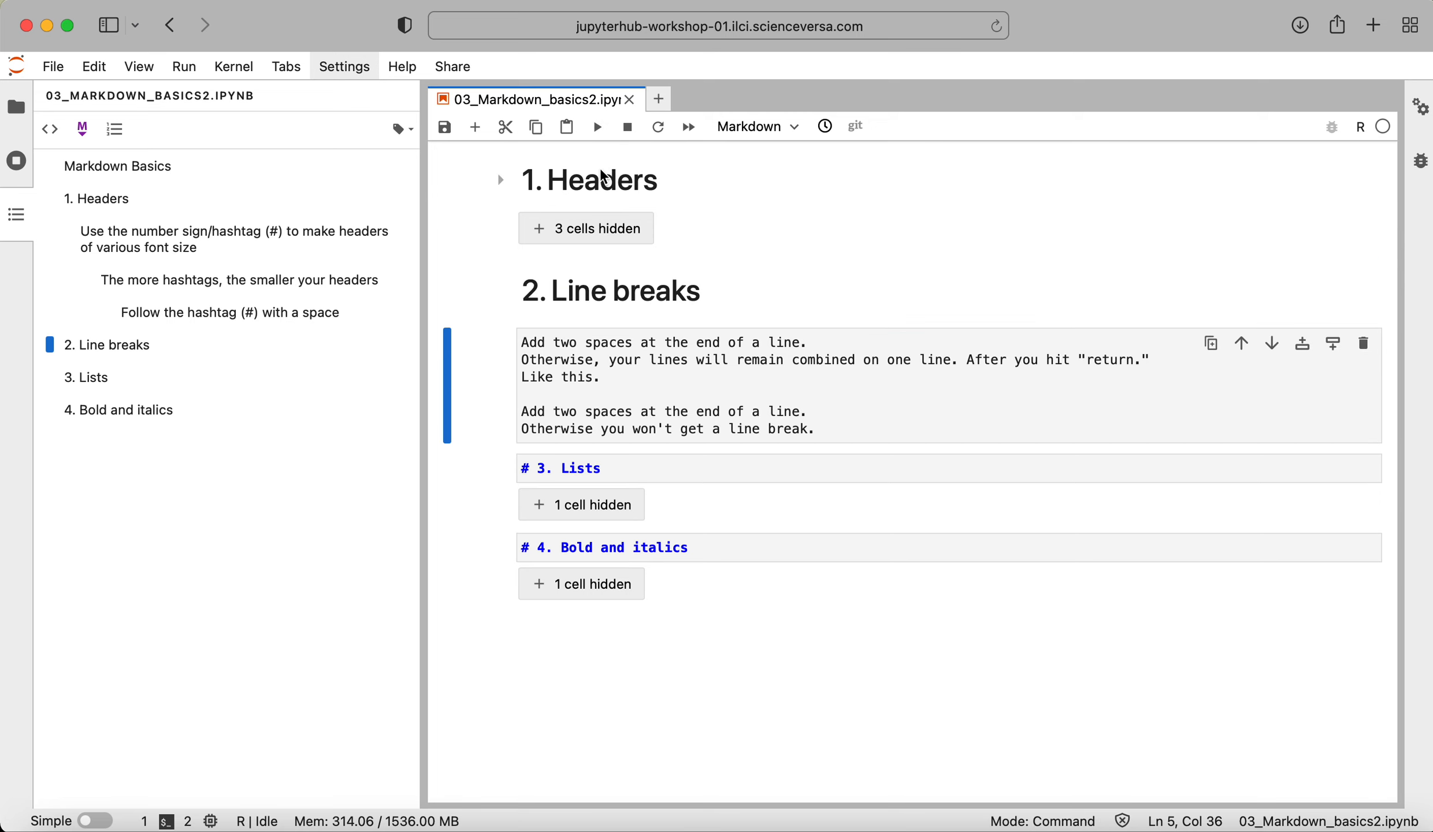
click(597, 126)
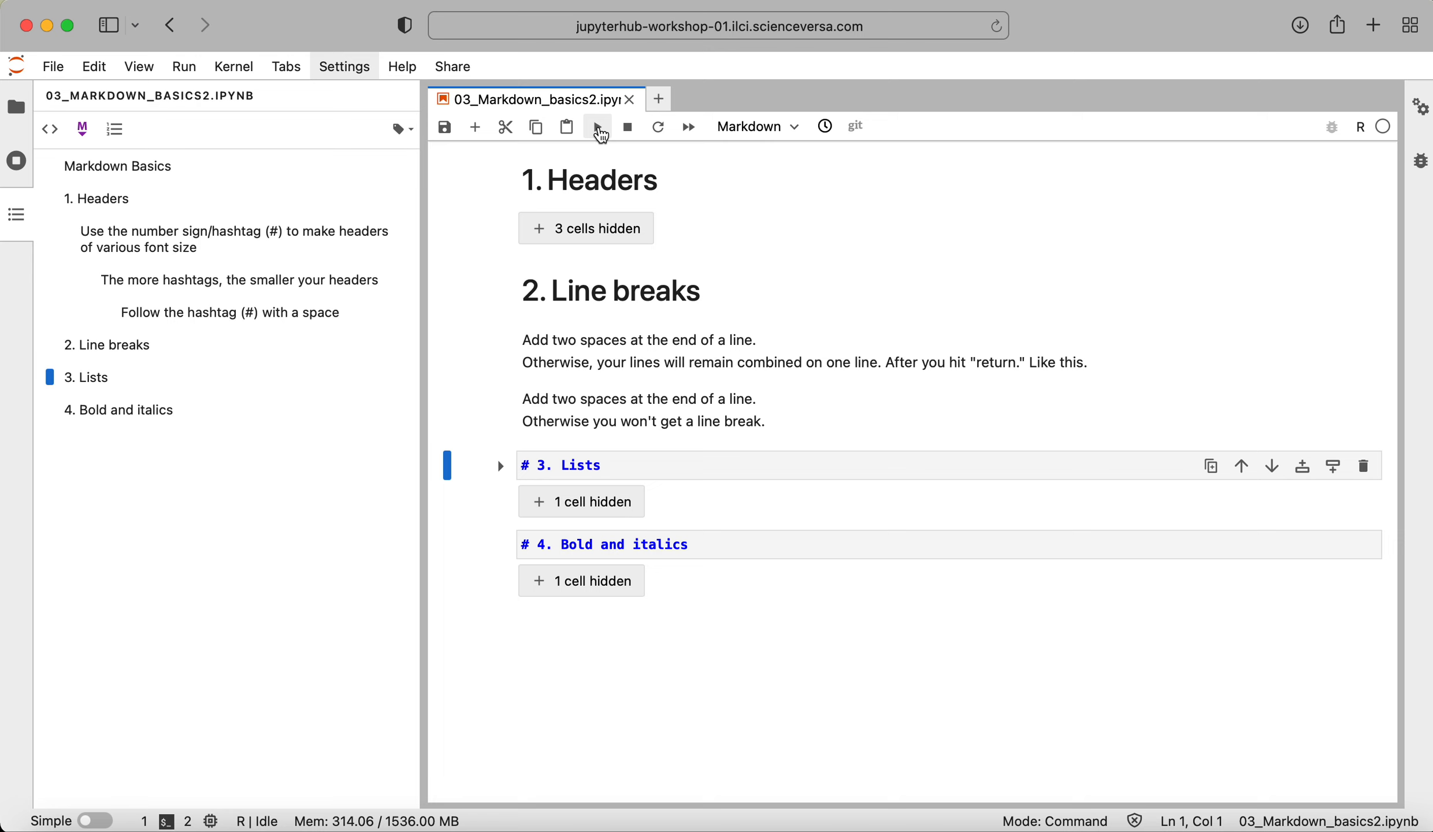
mouse_move(734, 418)
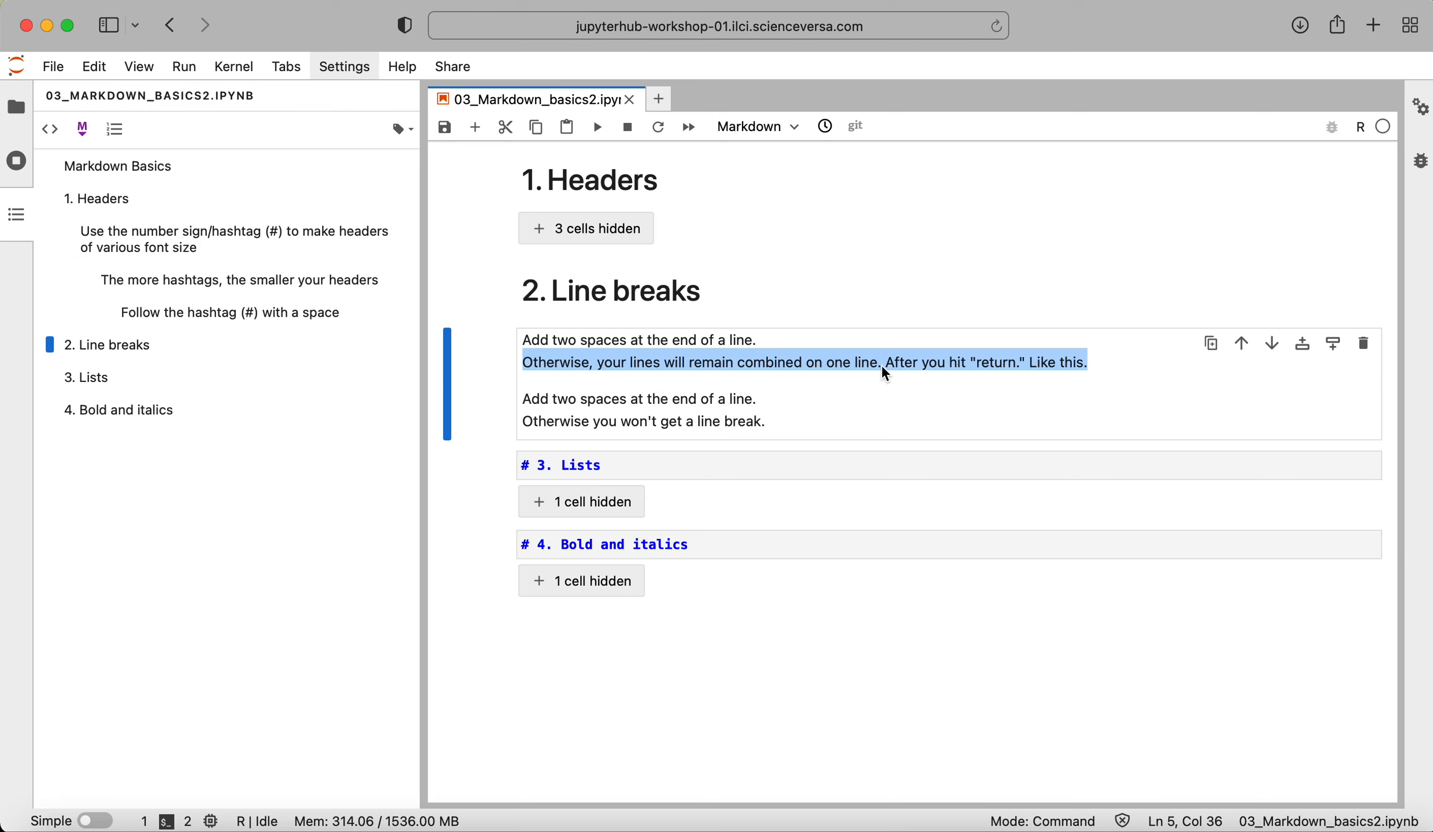
click(595, 126)
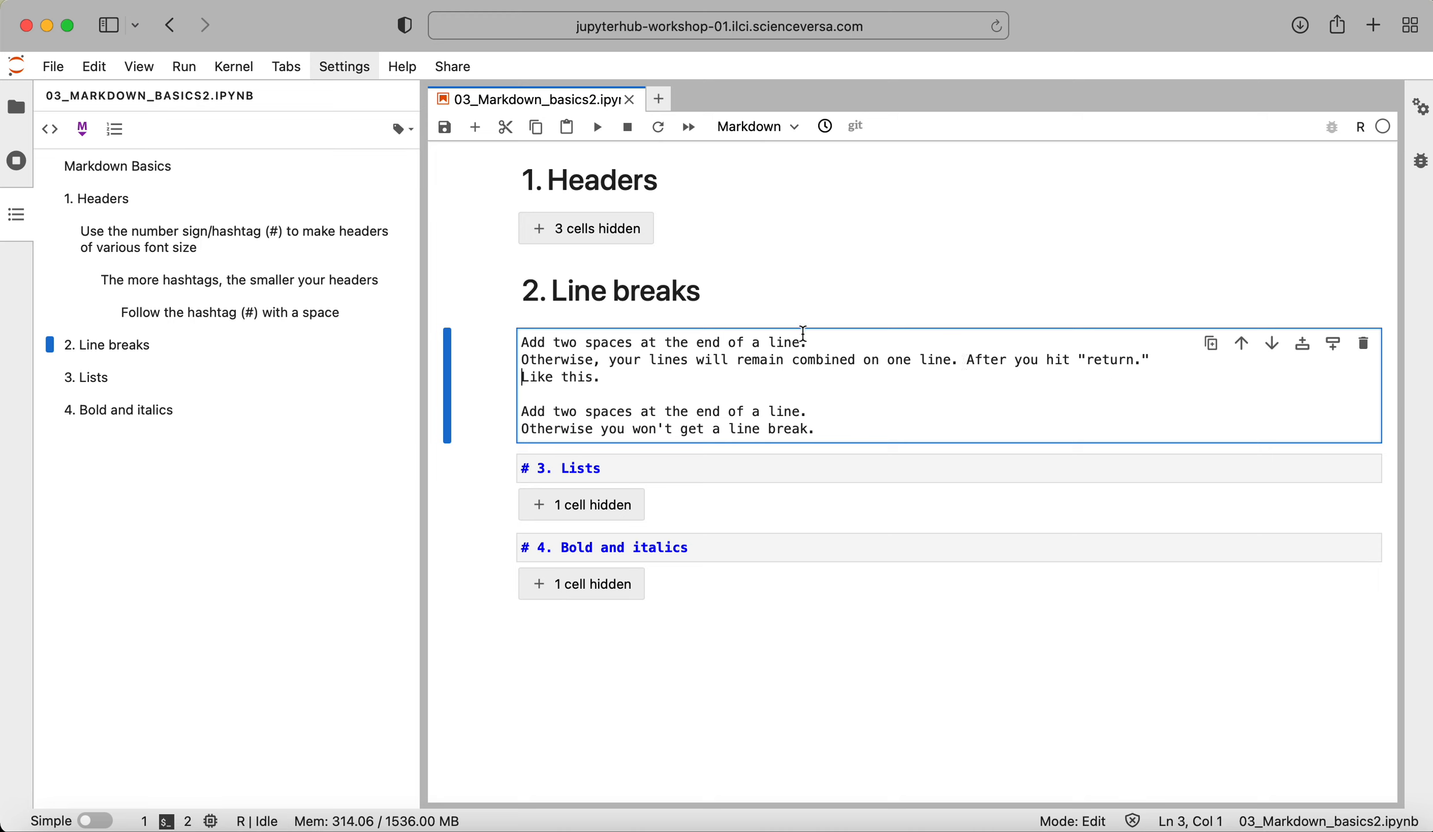
click(820, 413)
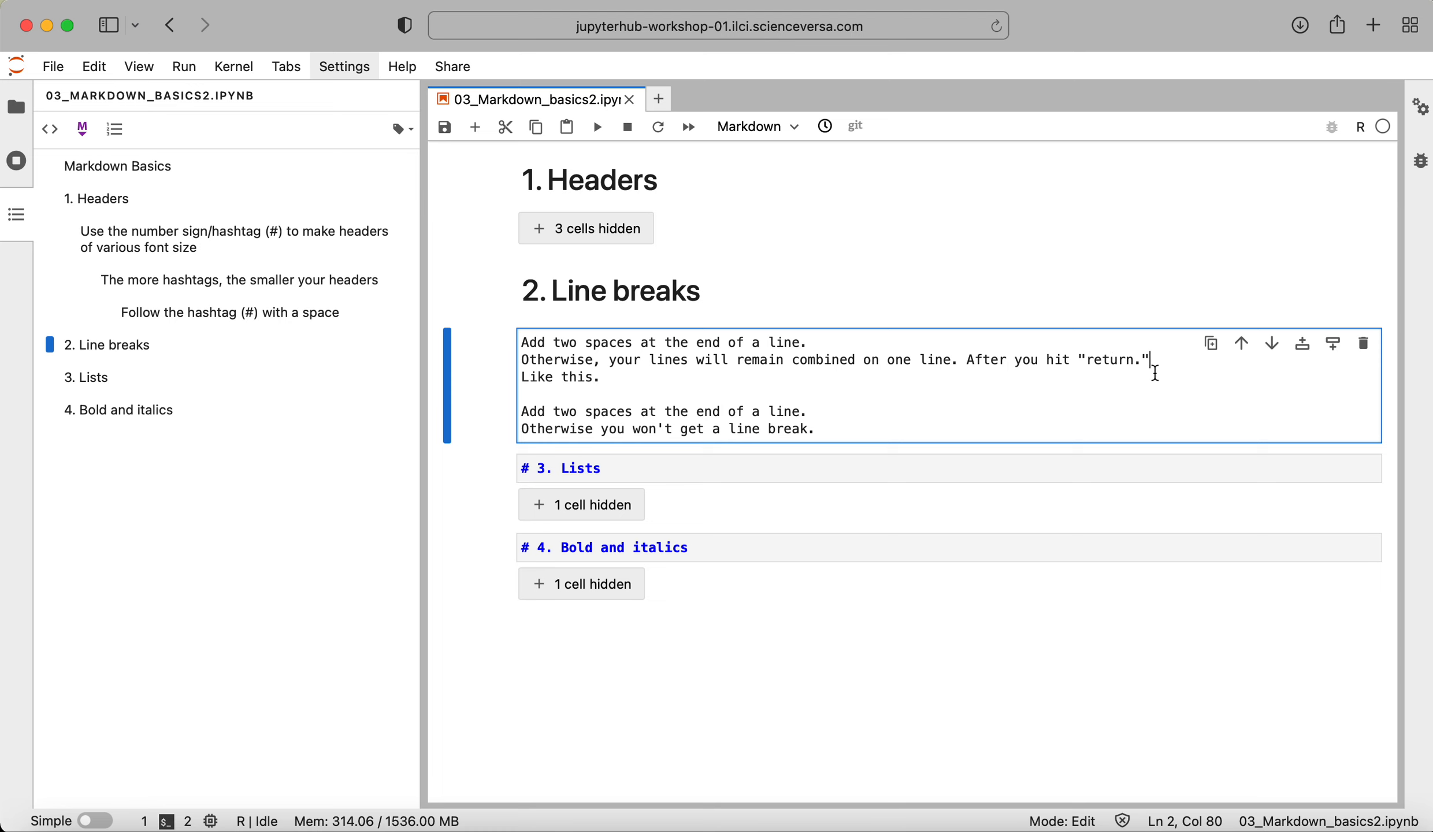
mouse_move(591, 380)
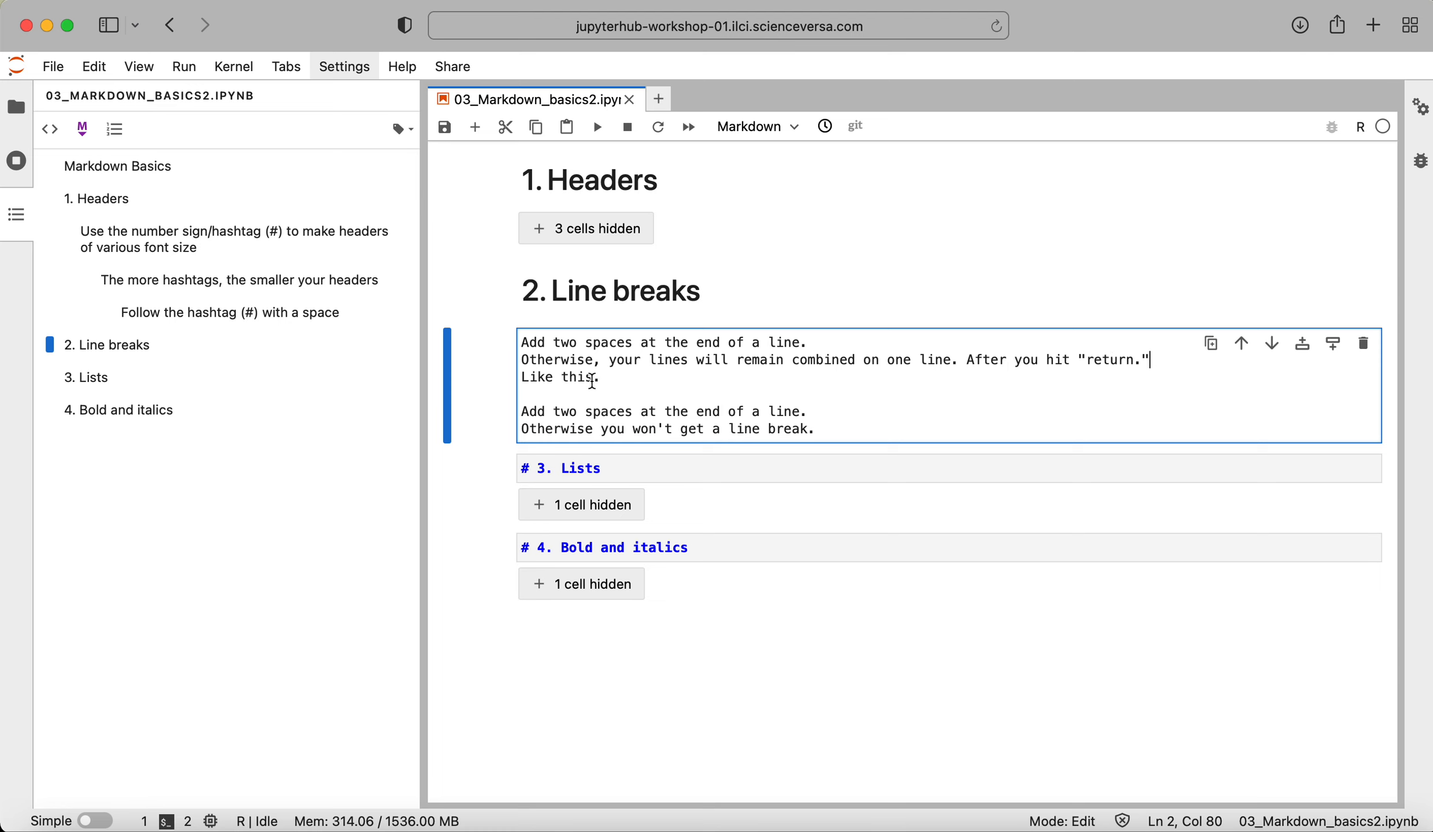
click(597, 126)
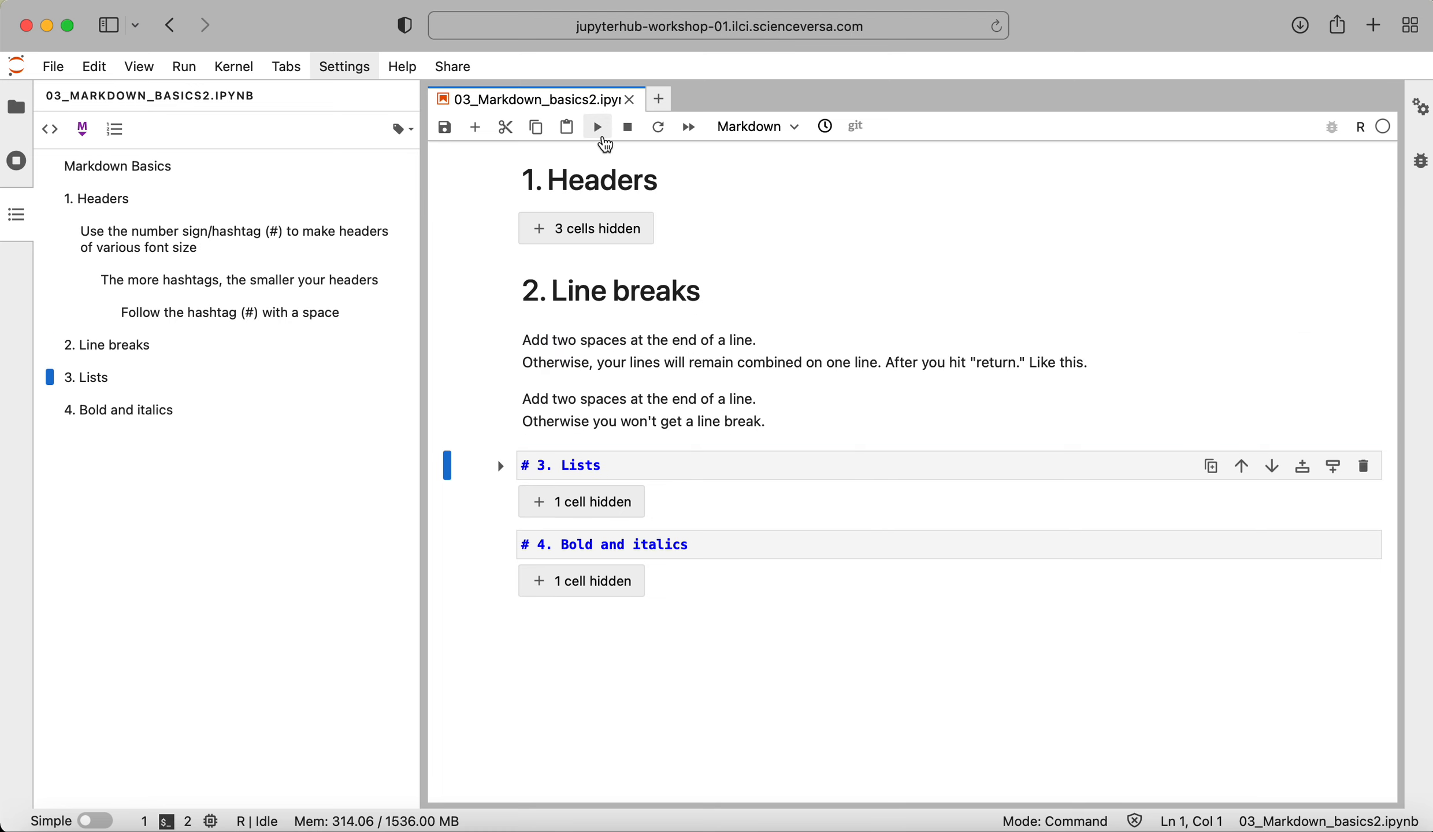
mouse_move(736, 386)
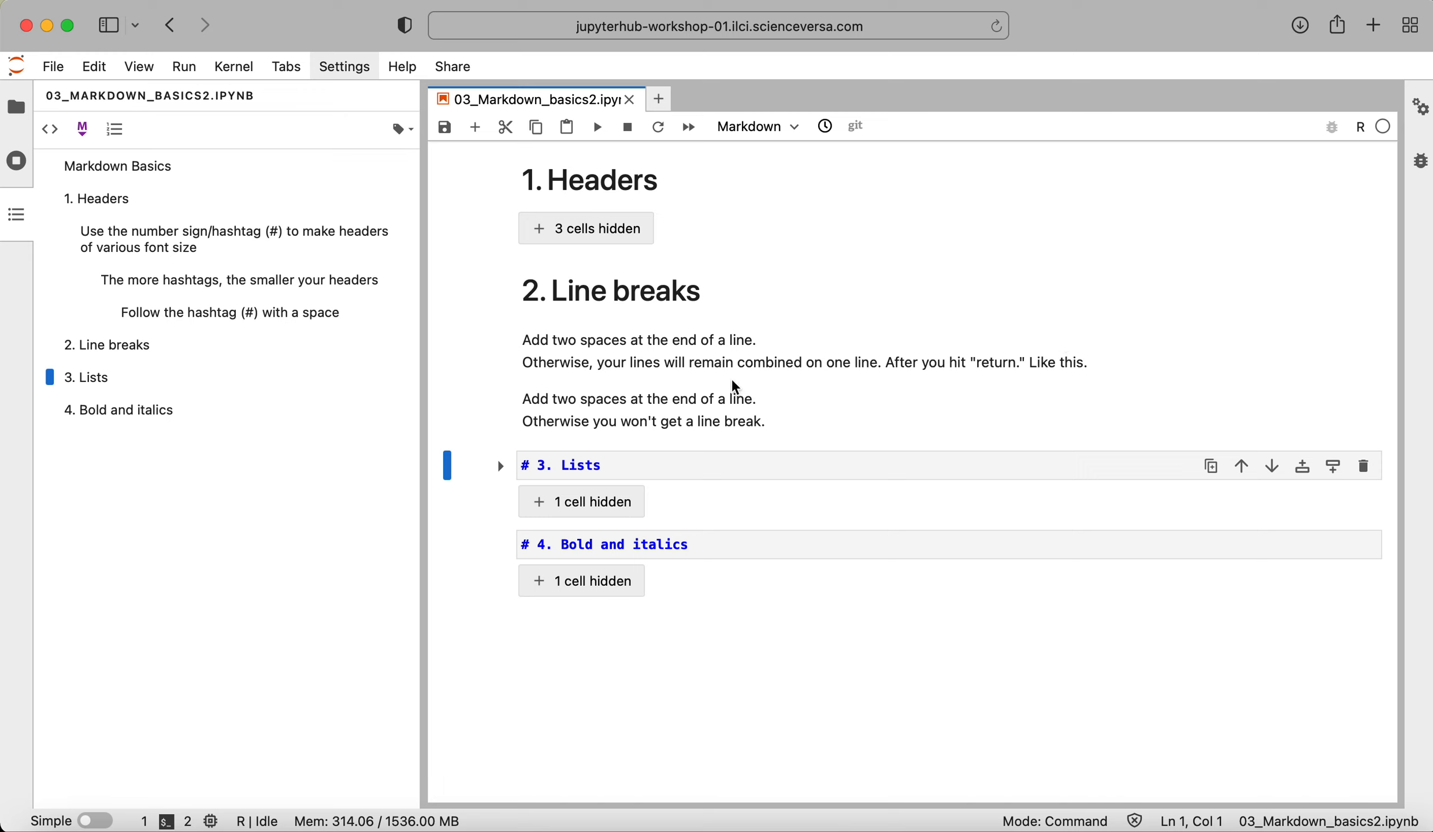
mouse_move(695, 424)
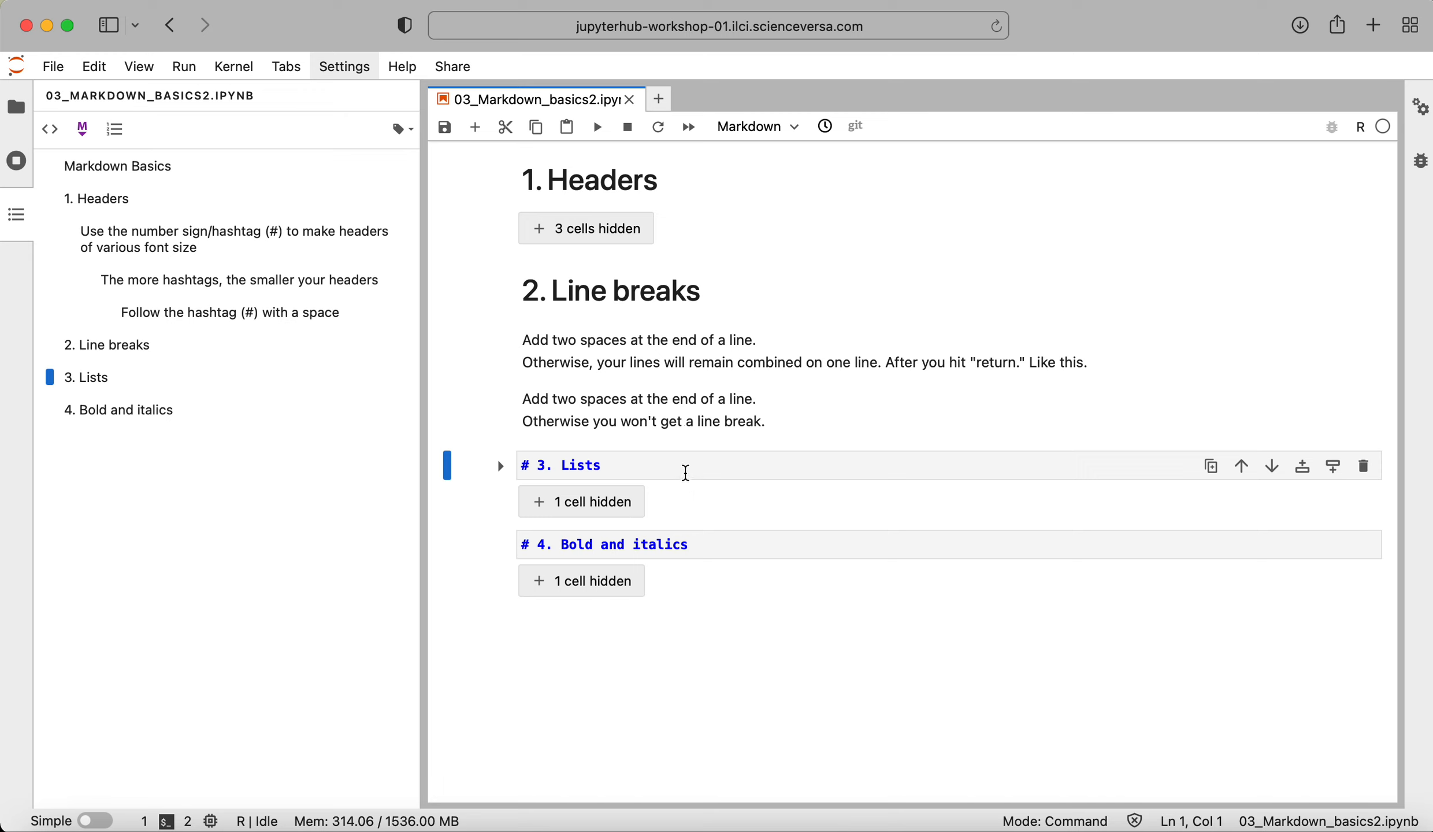
mouse_move(683, 472)
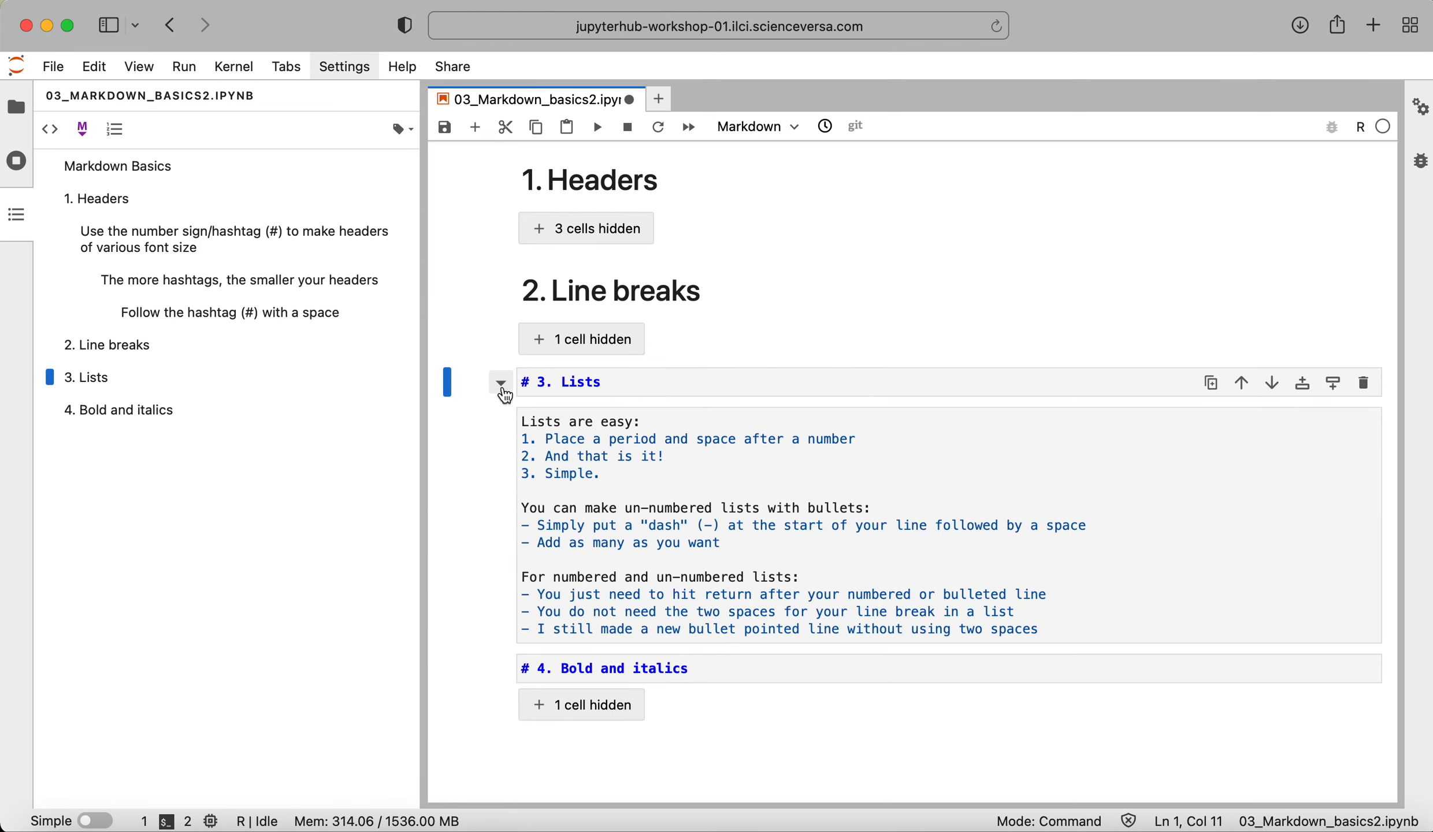
click(640, 381)
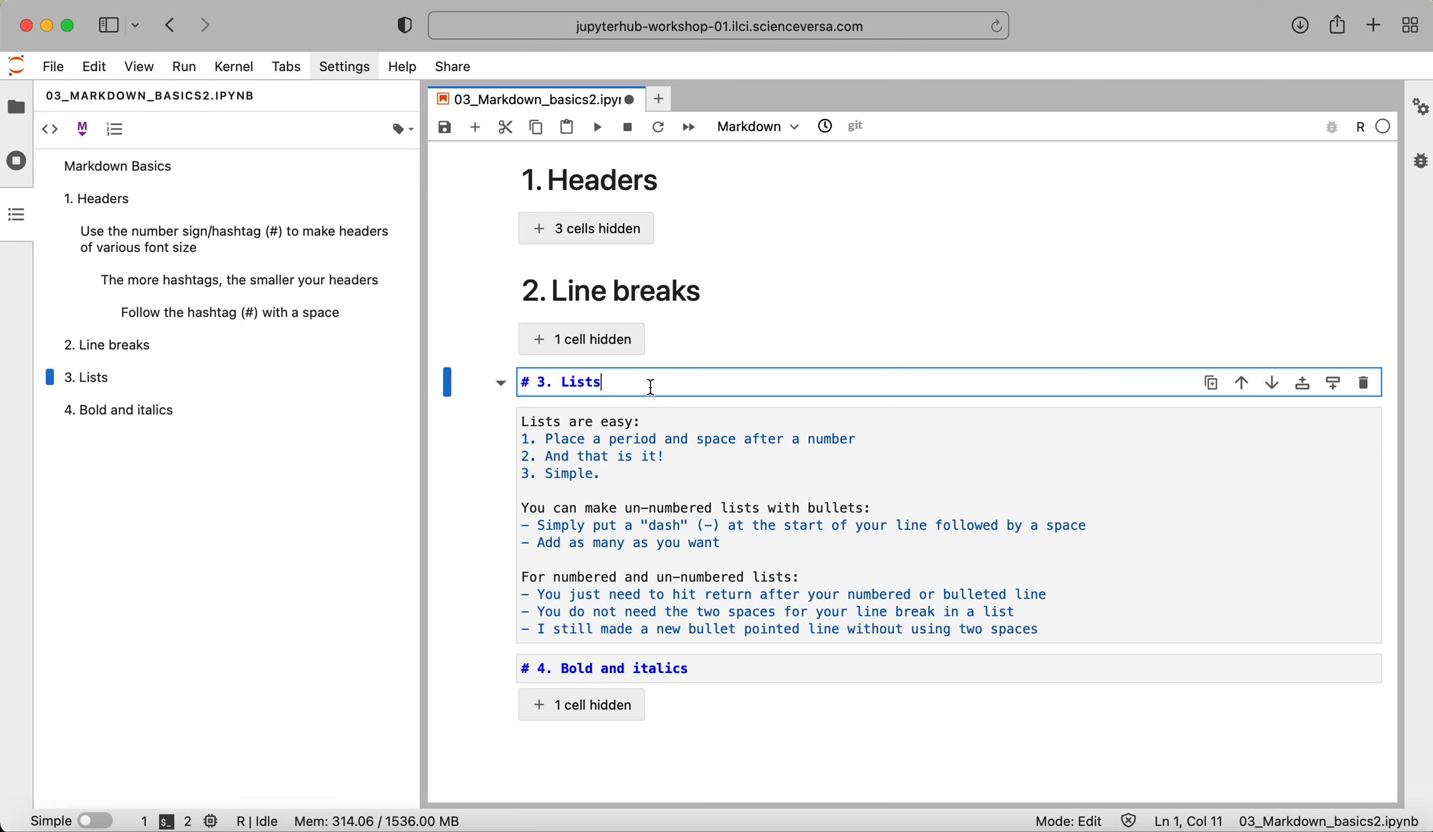
click(685, 485)
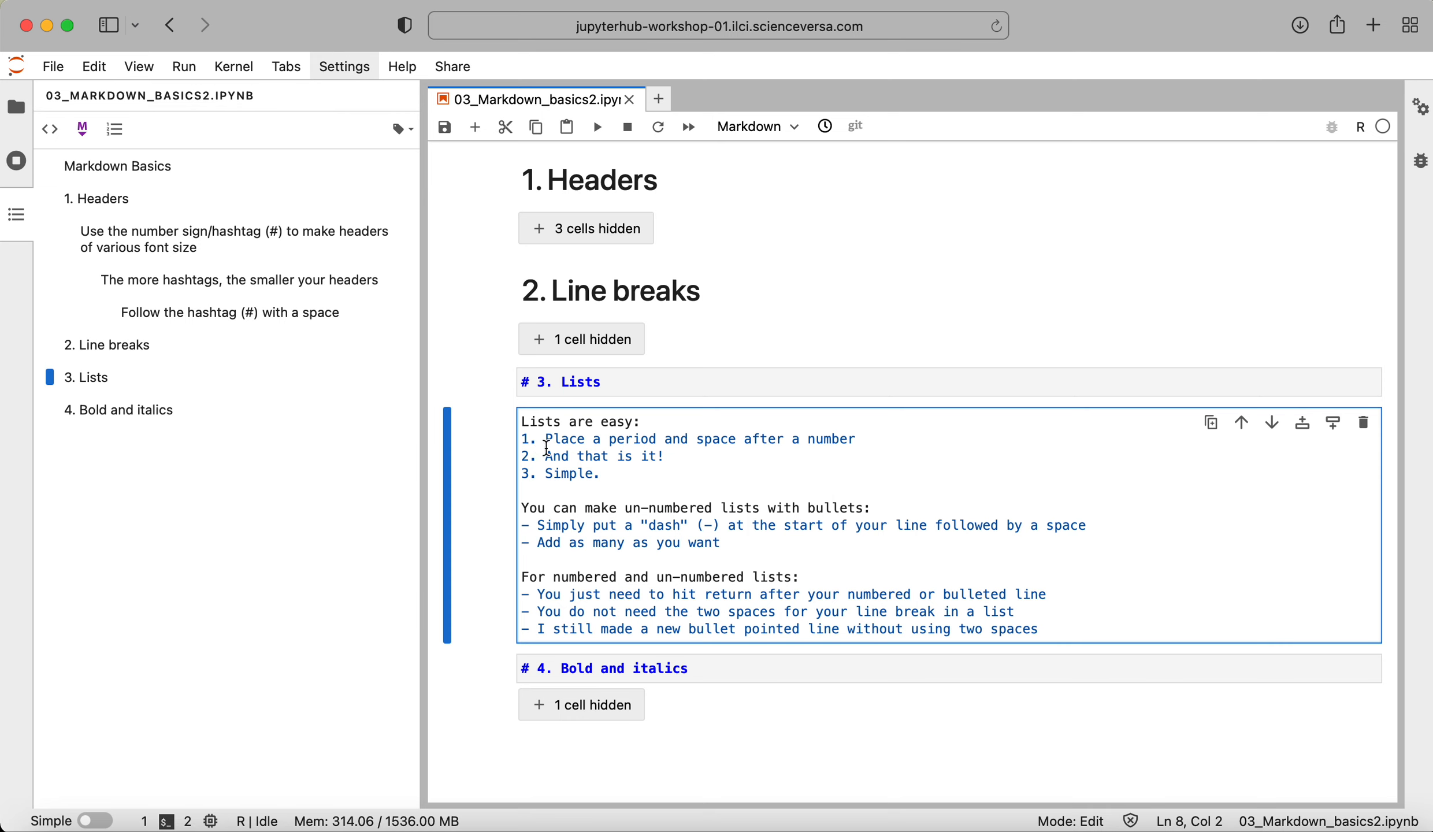
mouse_move(968, 452)
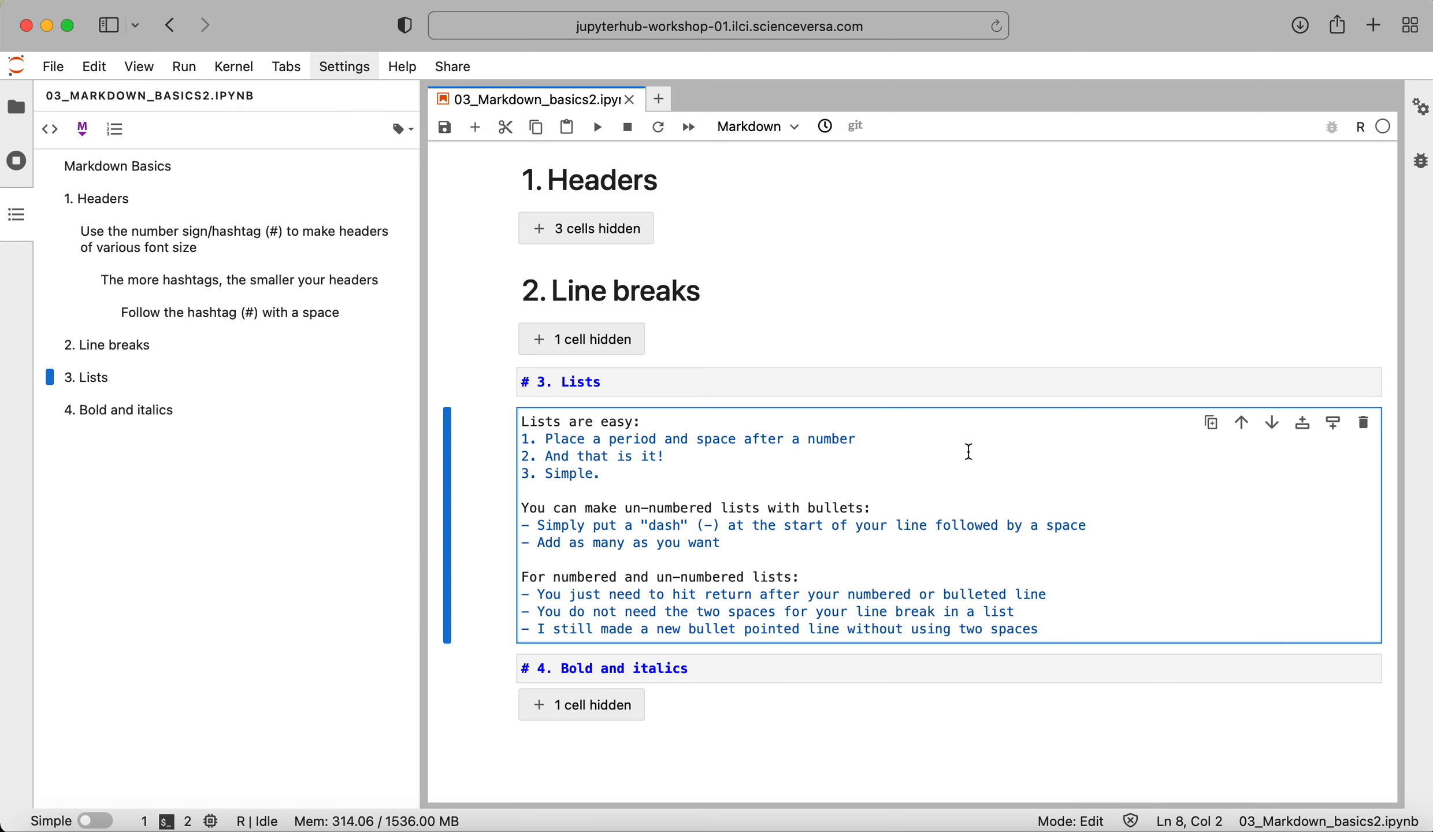
mouse_move(969, 444)
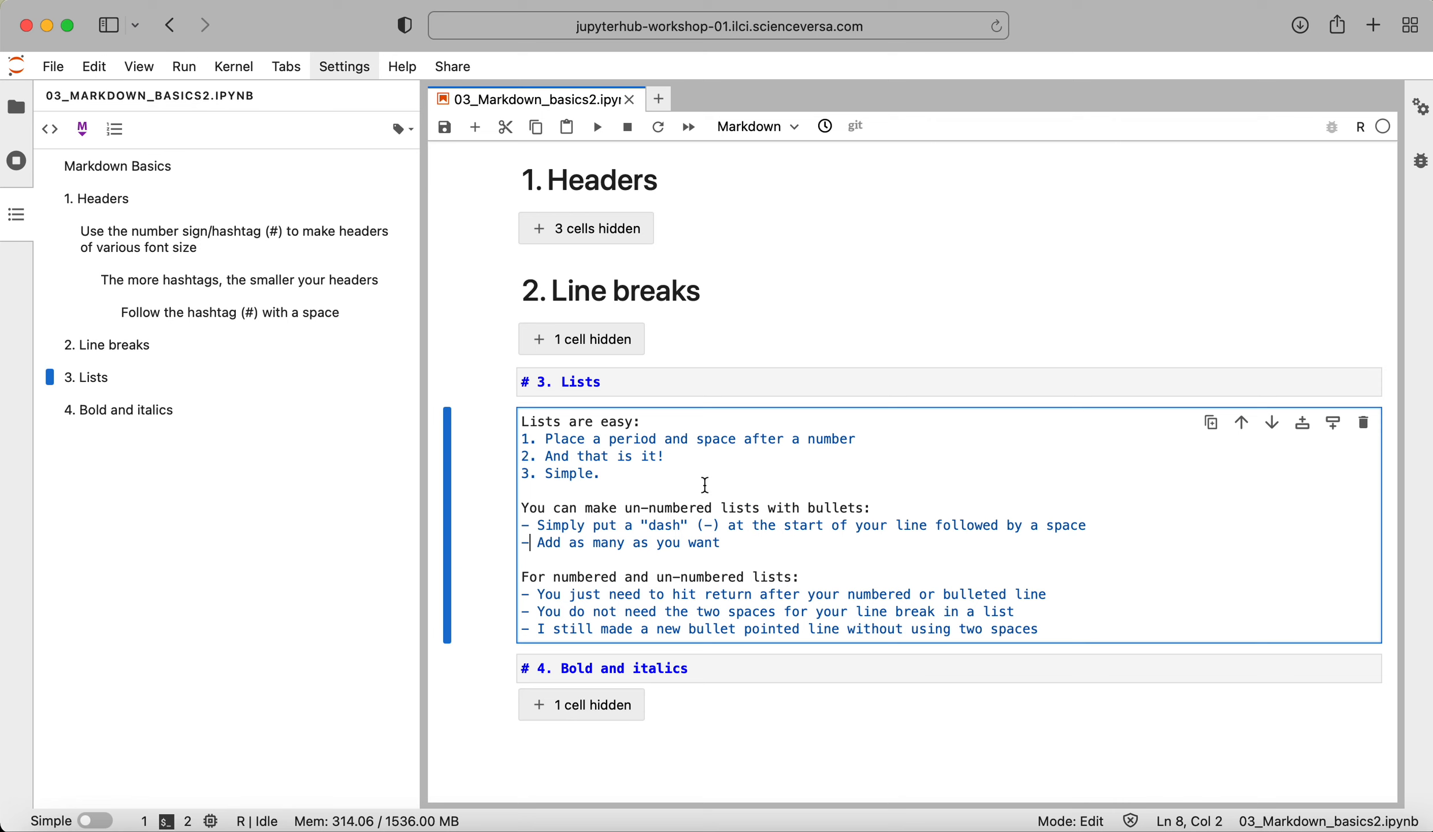
click(644, 541)
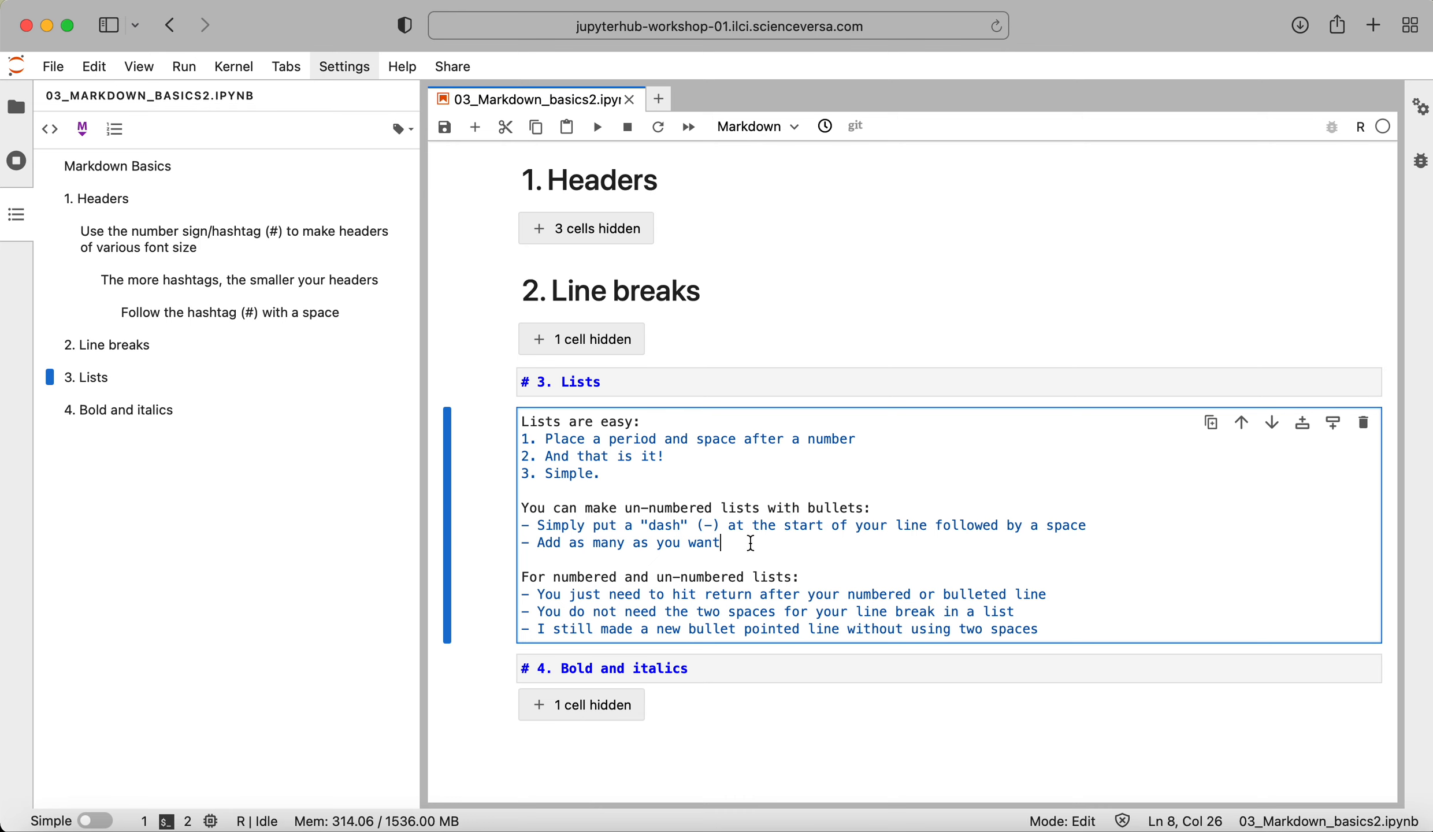
mouse_move(524, 528)
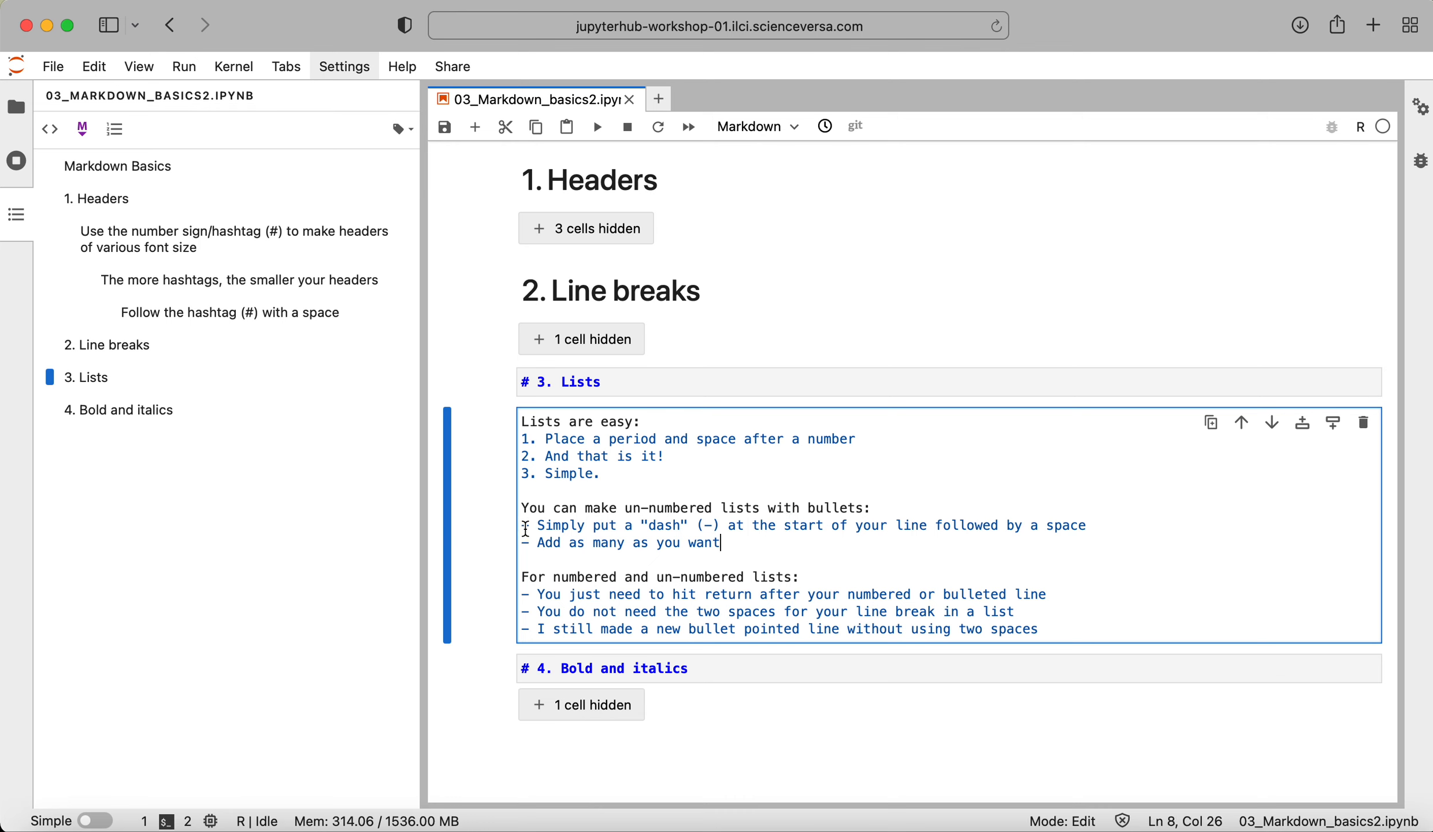
click(536, 525)
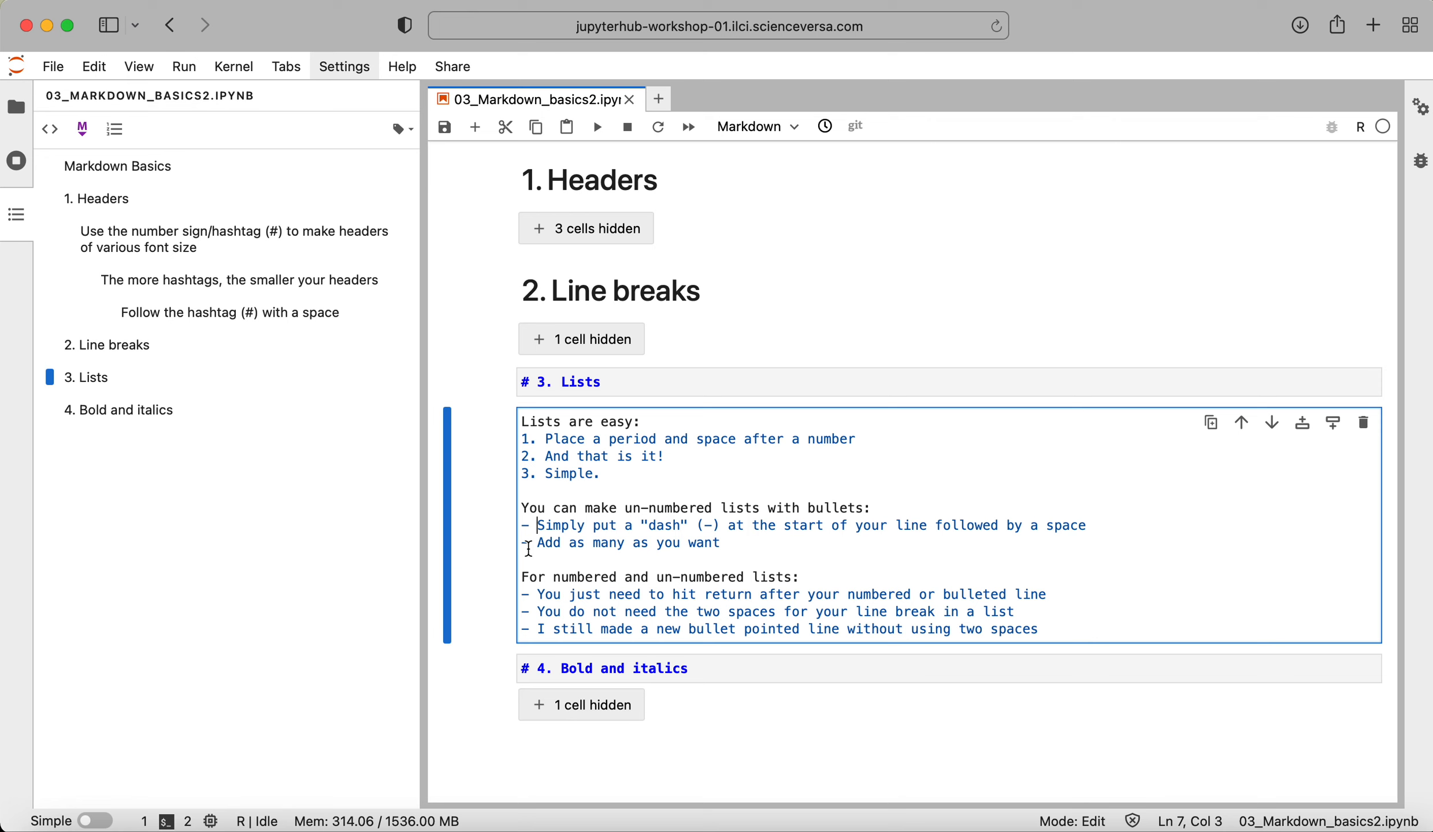
mouse_move(635, 628)
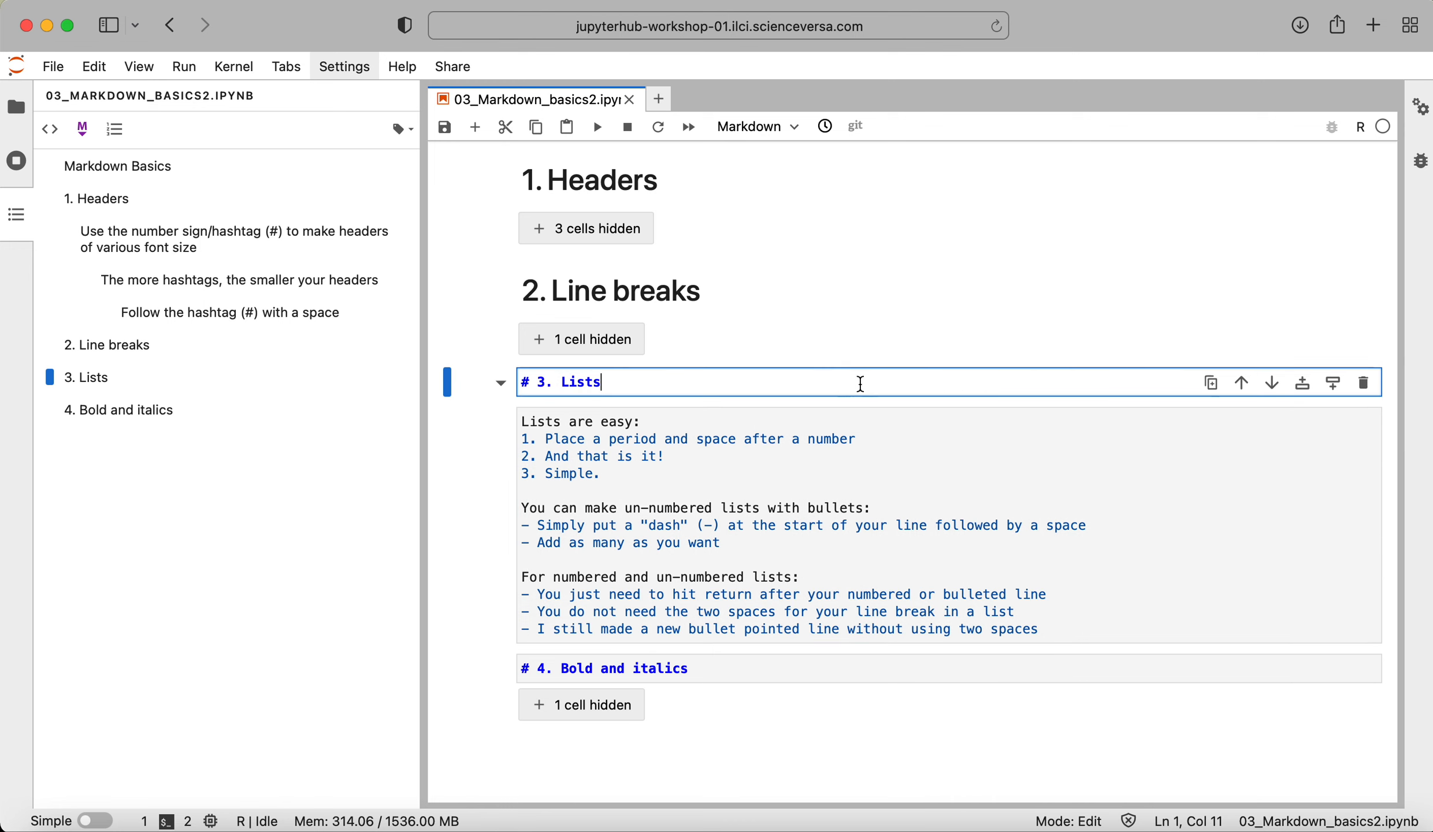
- Render the Lists section's numbered and bulleted lists and scroll down to Bold and italics
click(596, 126)
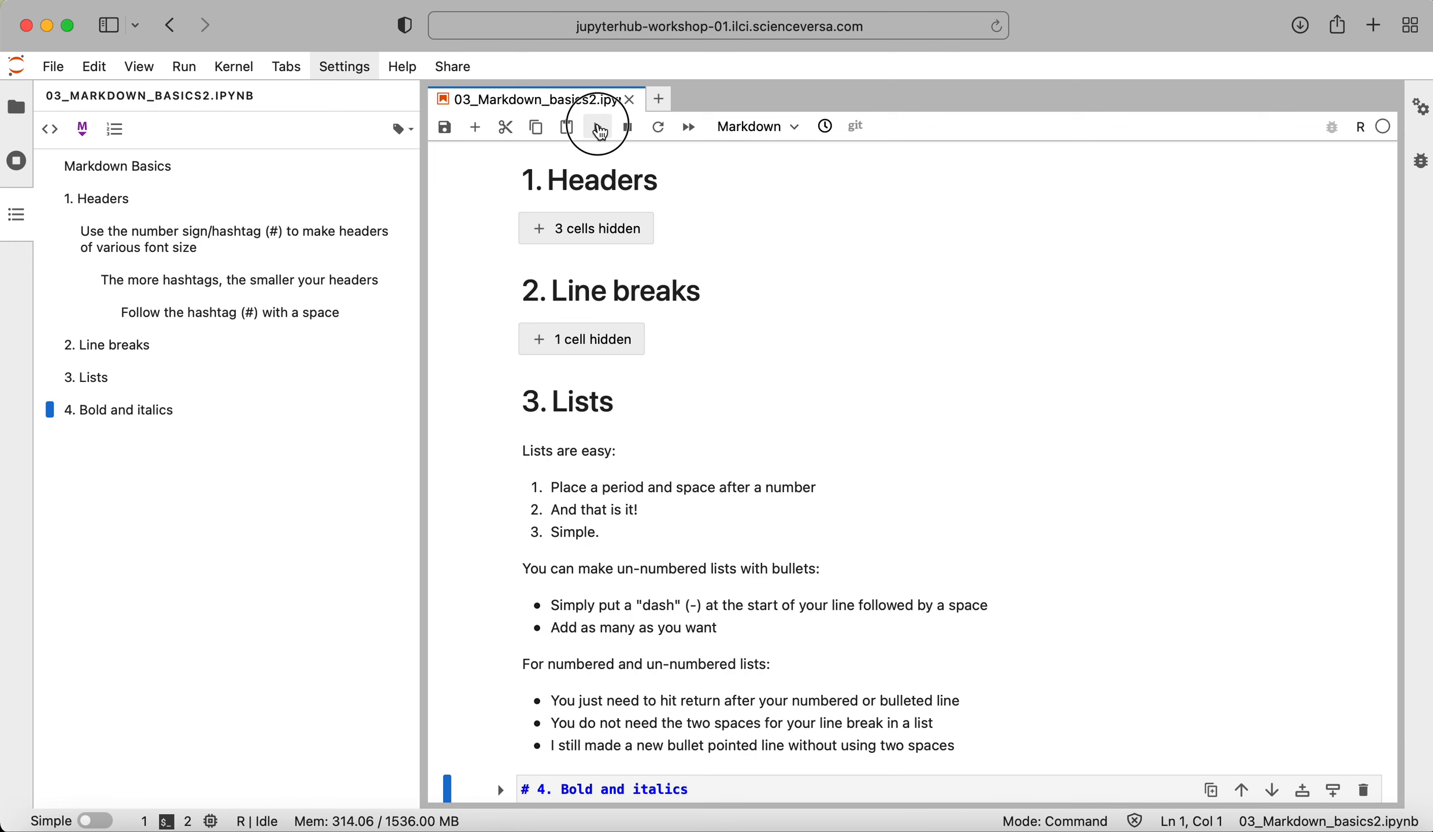
scroll(down, 3)
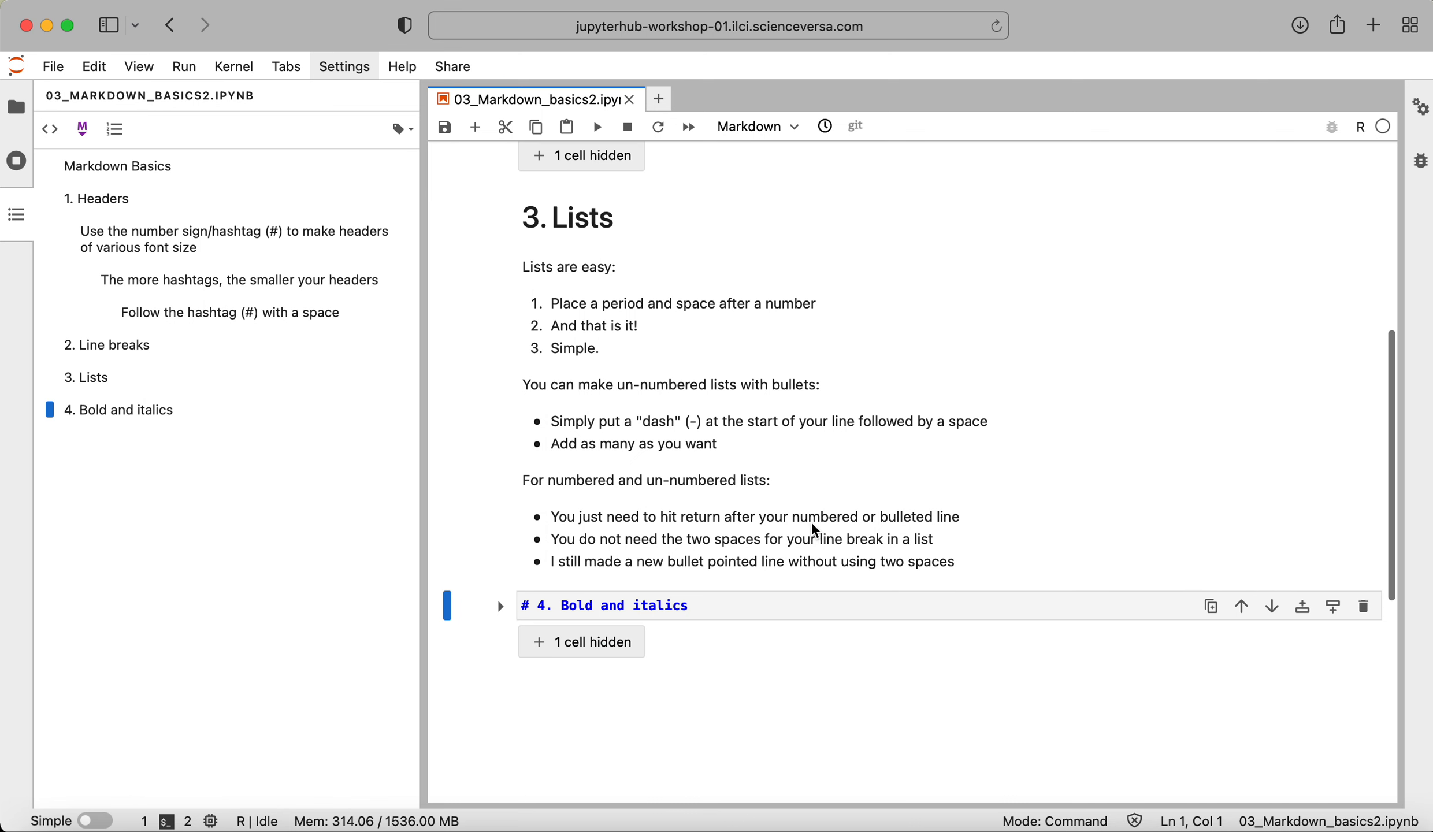
mouse_move(614, 375)
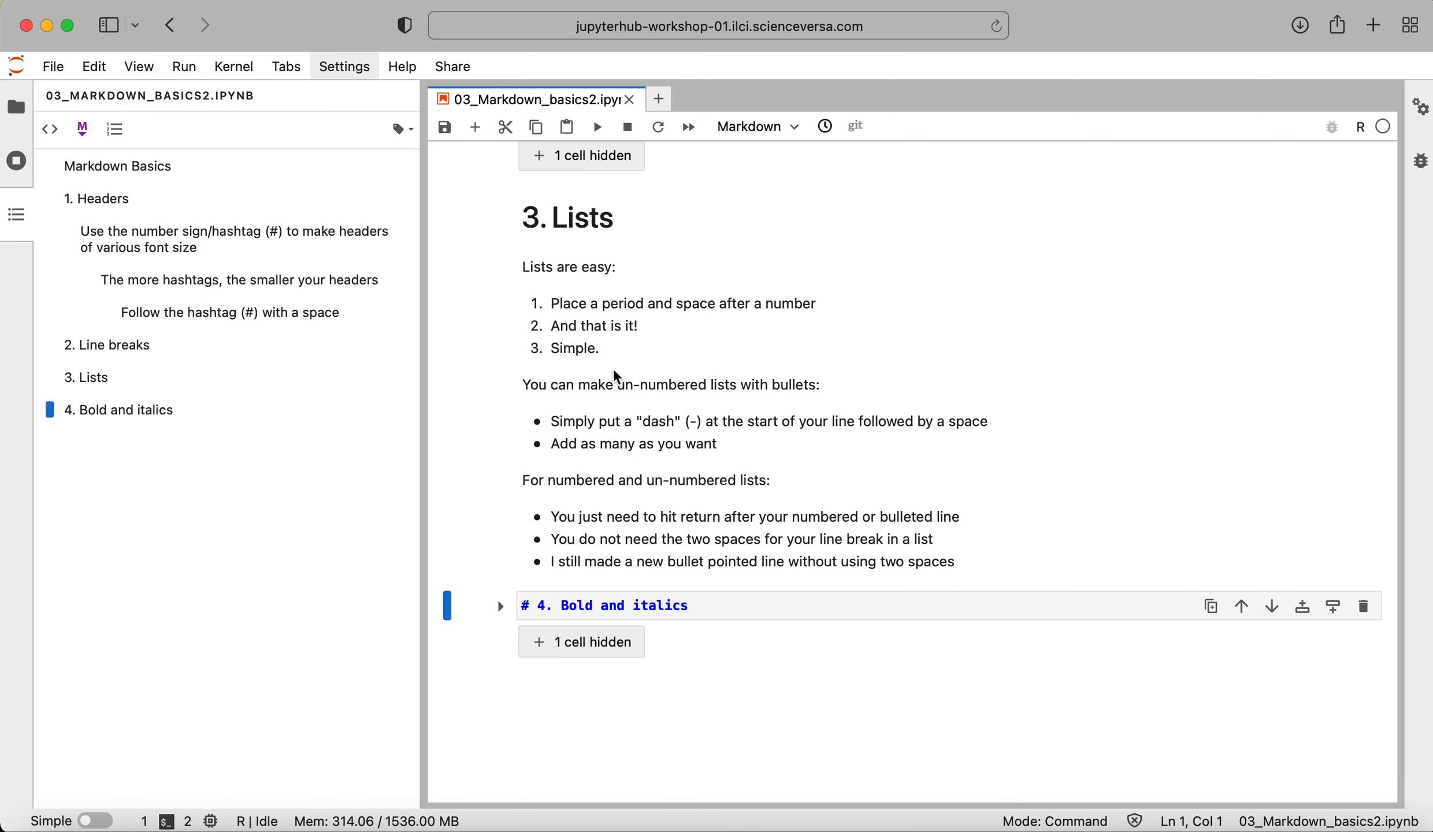
mouse_move(608, 443)
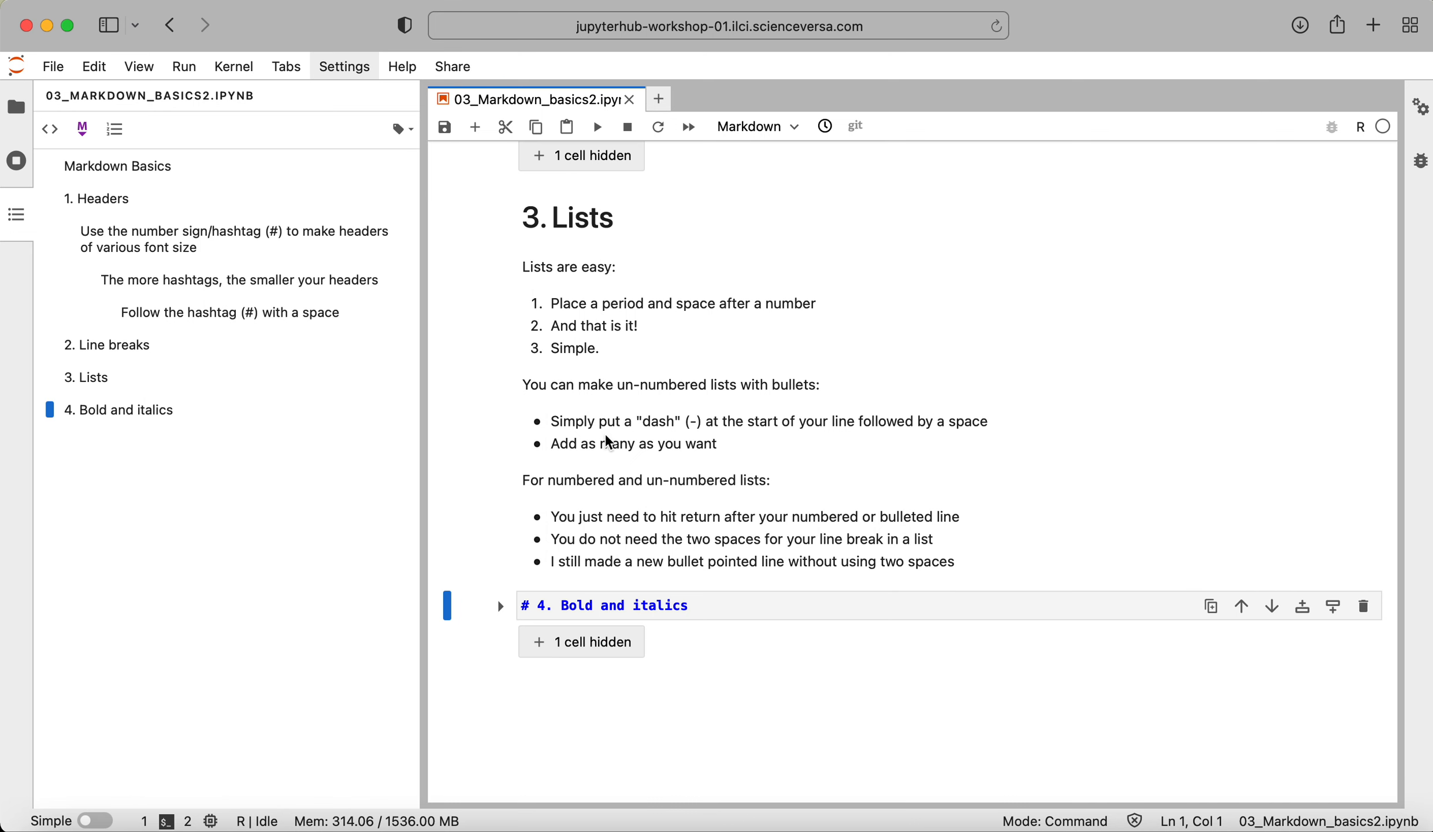
mouse_move(617, 550)
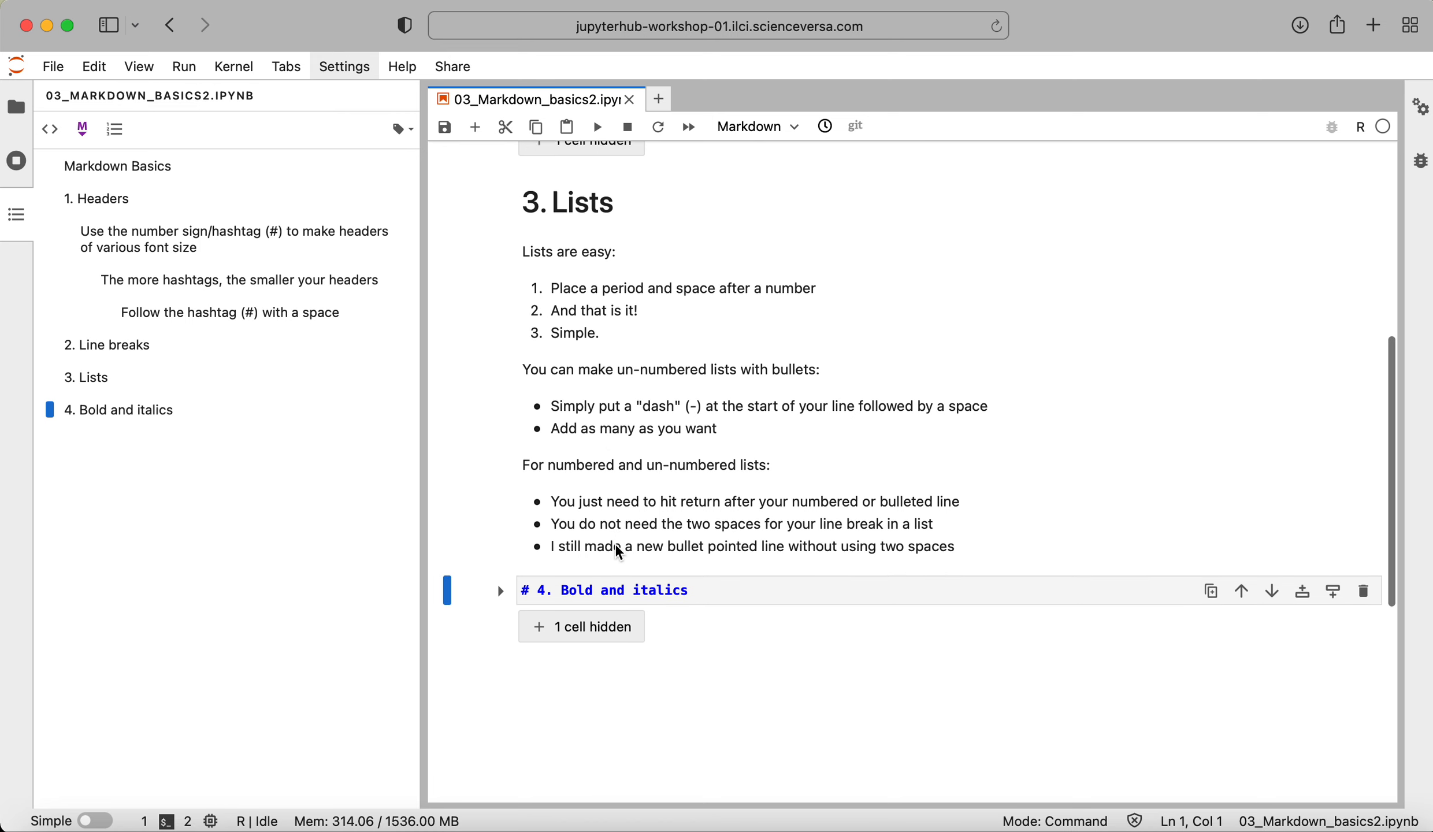
scroll(down, 3)
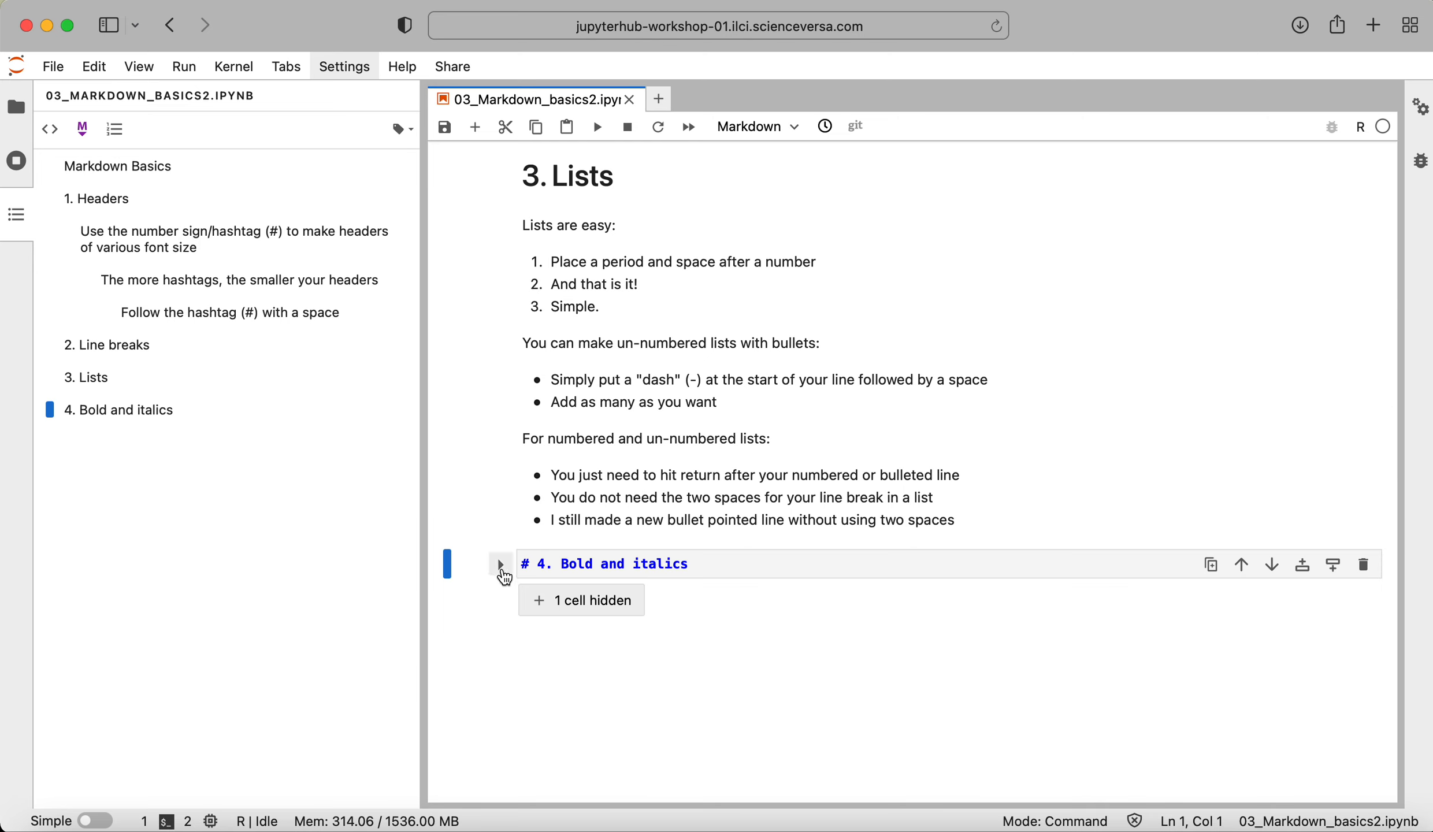
- Expand '# 4. Bold and italics', review its bold and italic asterisks, and render the section
click(501, 564)
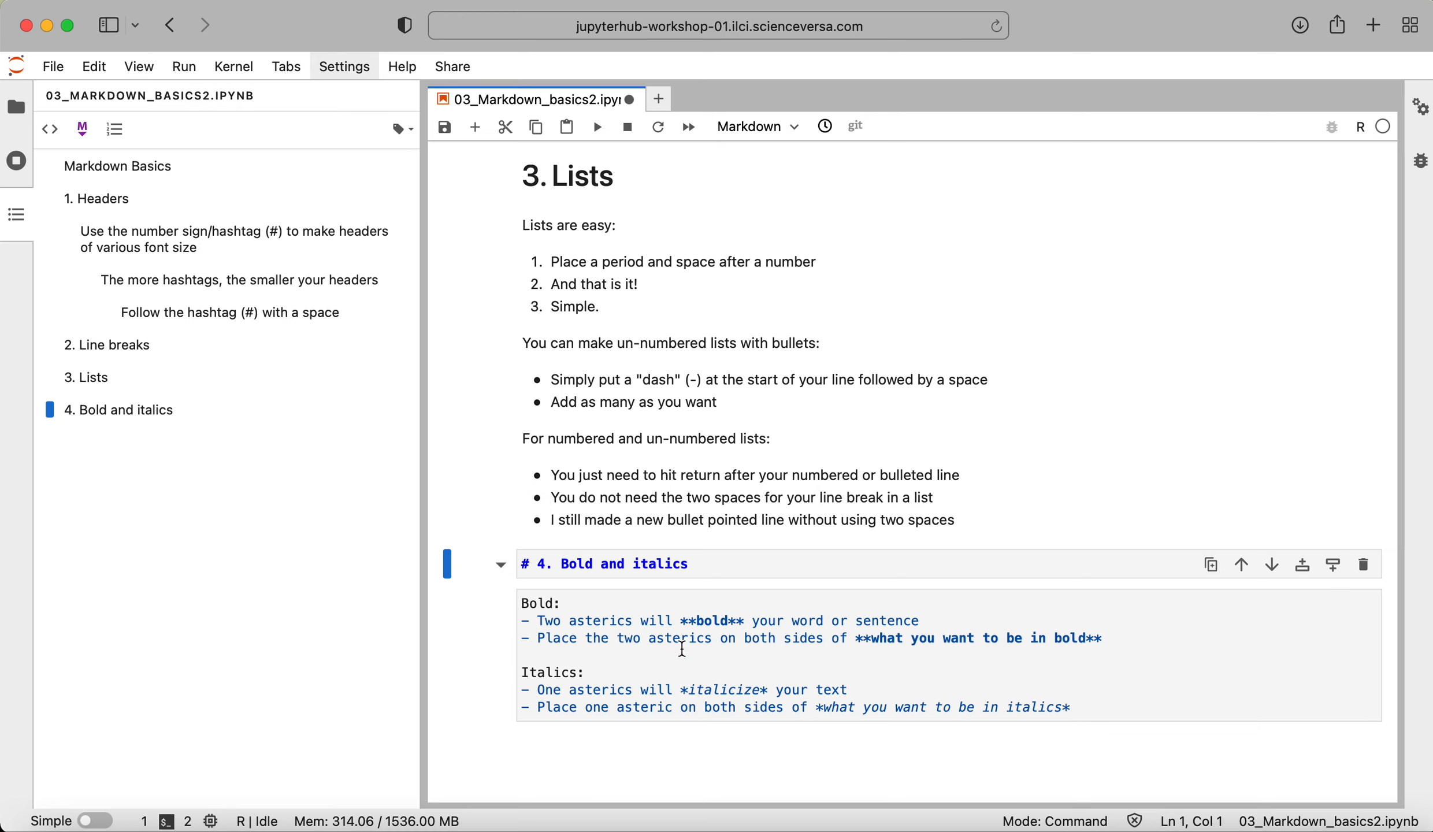
mouse_move(701, 642)
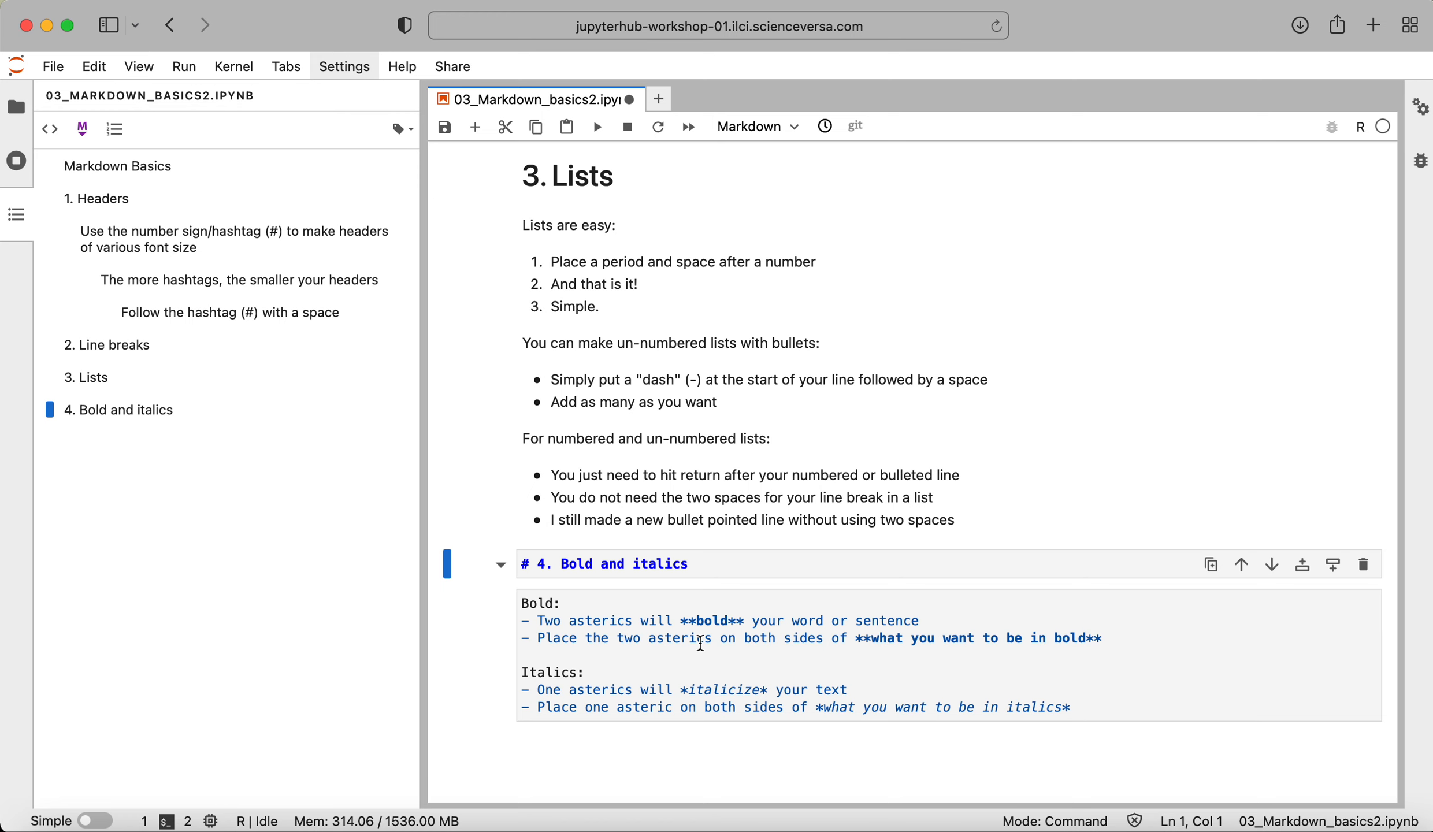
click(681, 622)
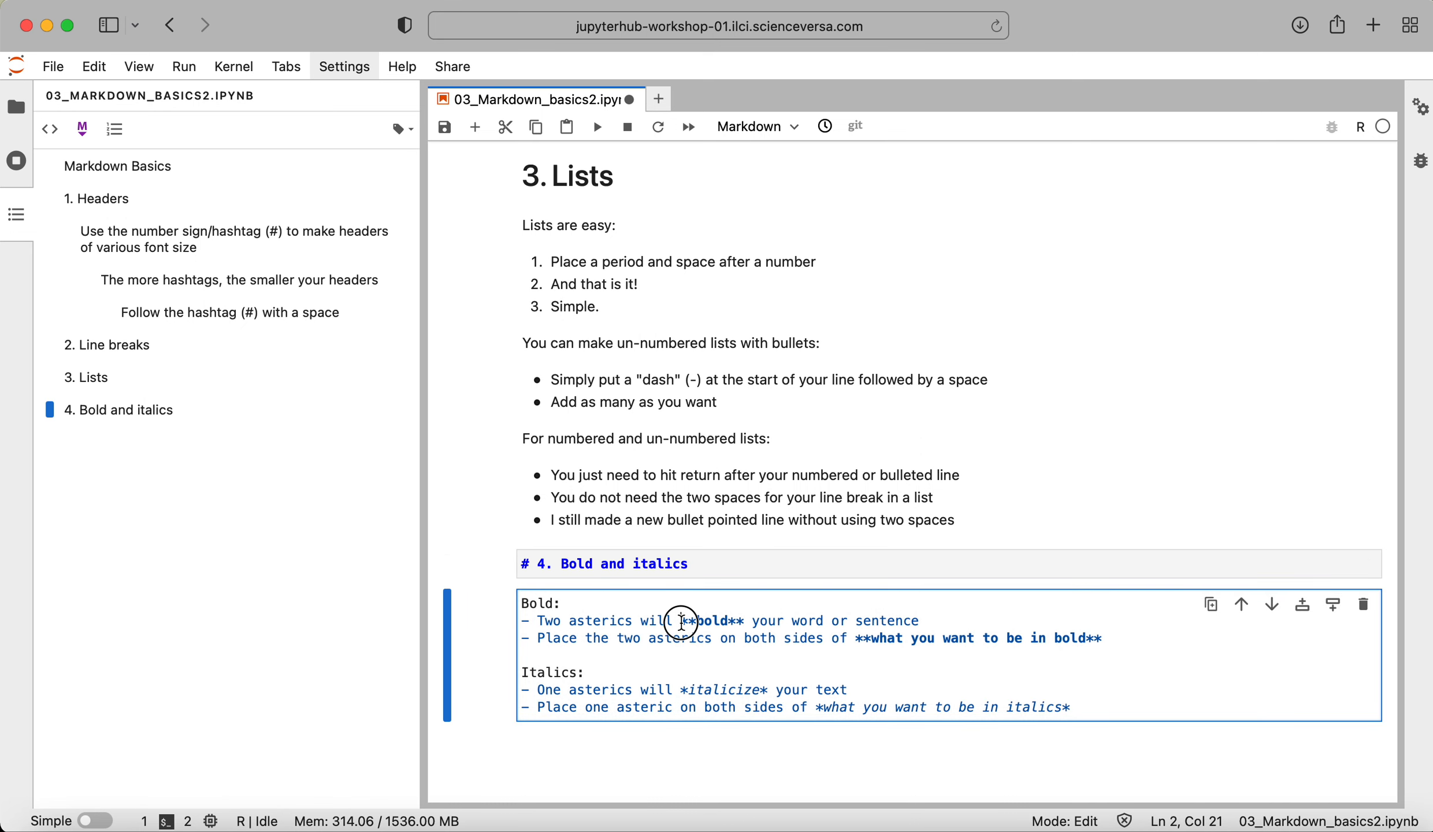
click(740, 620)
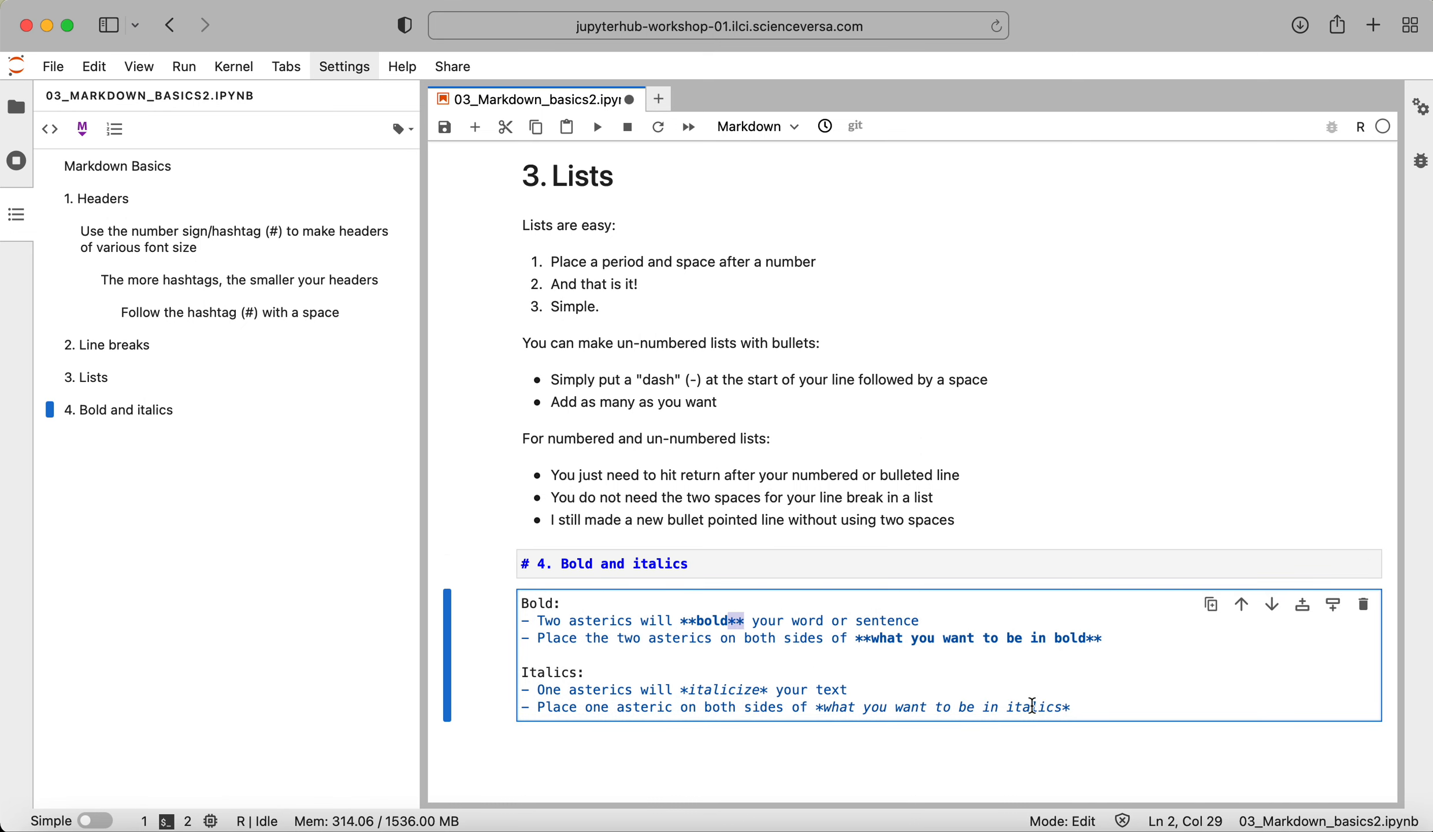
click(1033, 637)
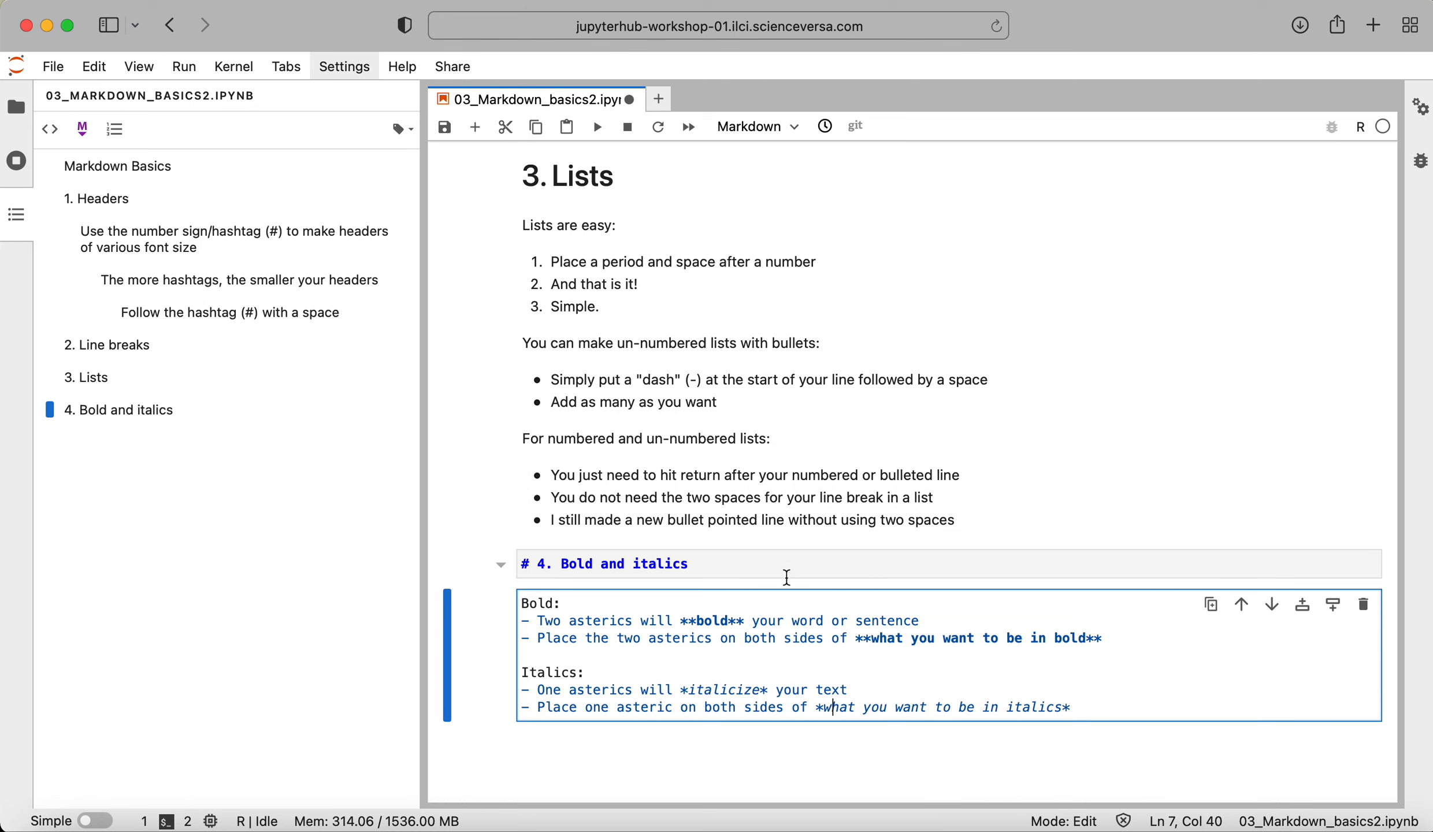
click(596, 126)
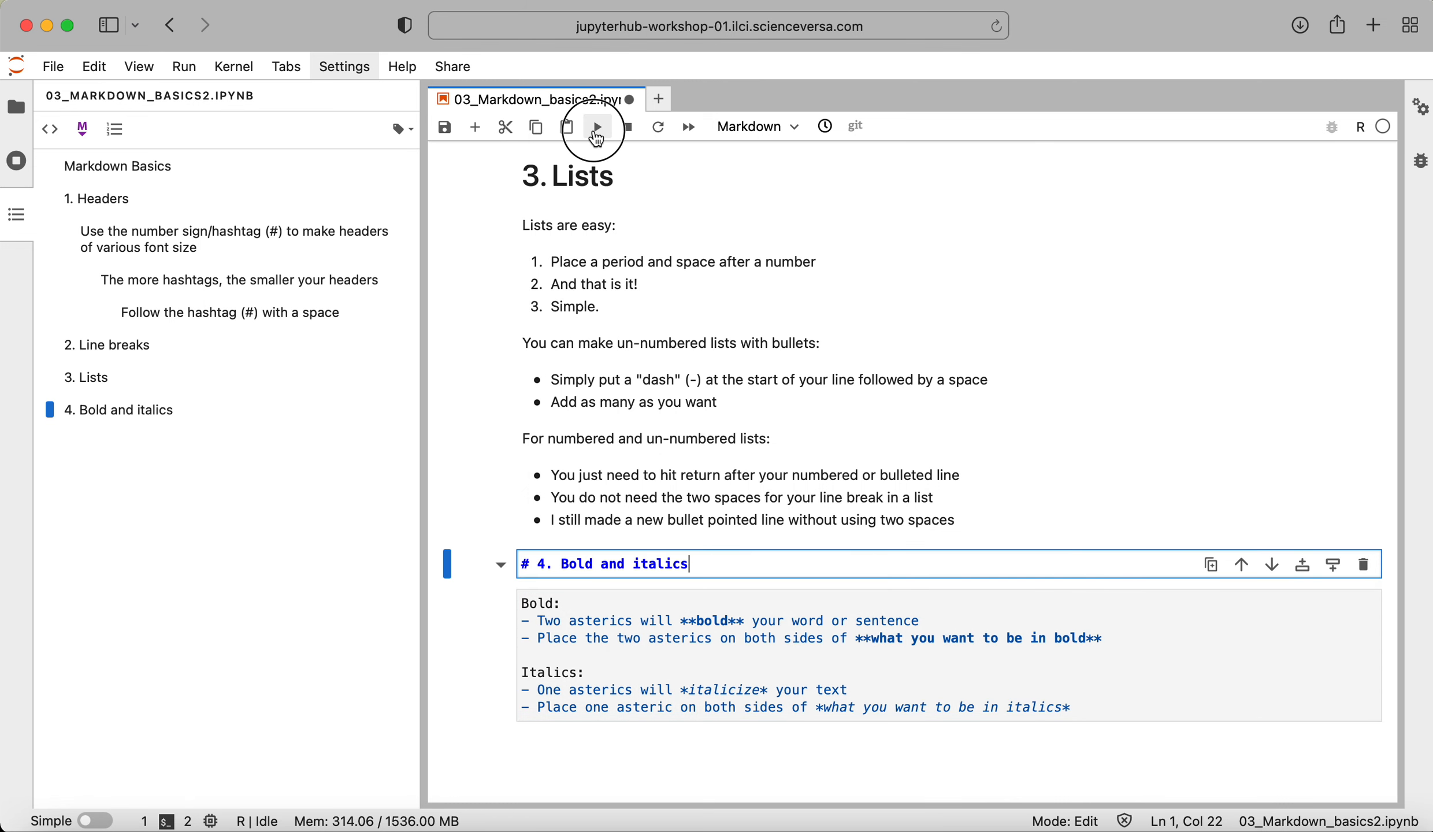
click(595, 126)
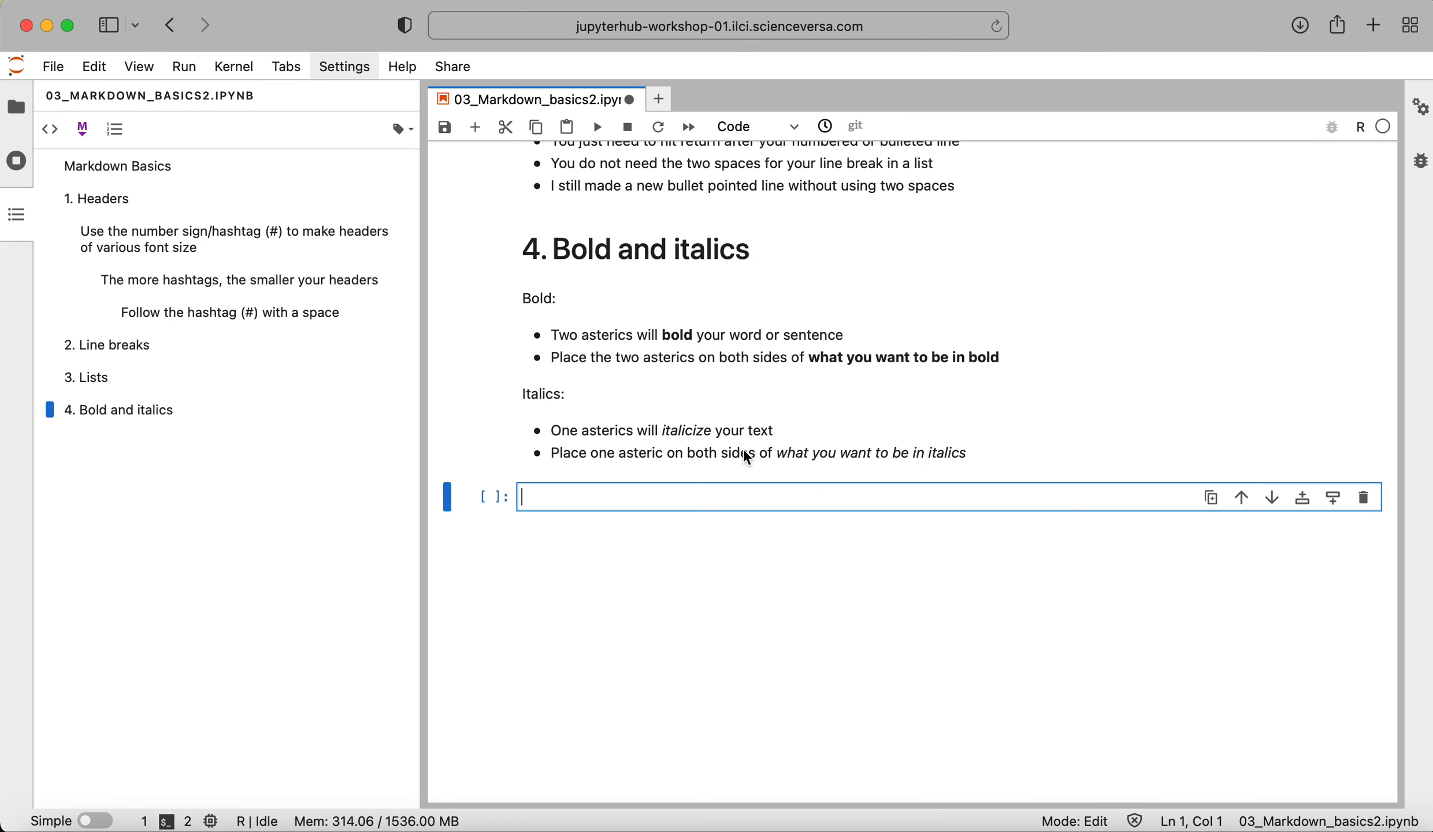
mouse_move(821, 368)
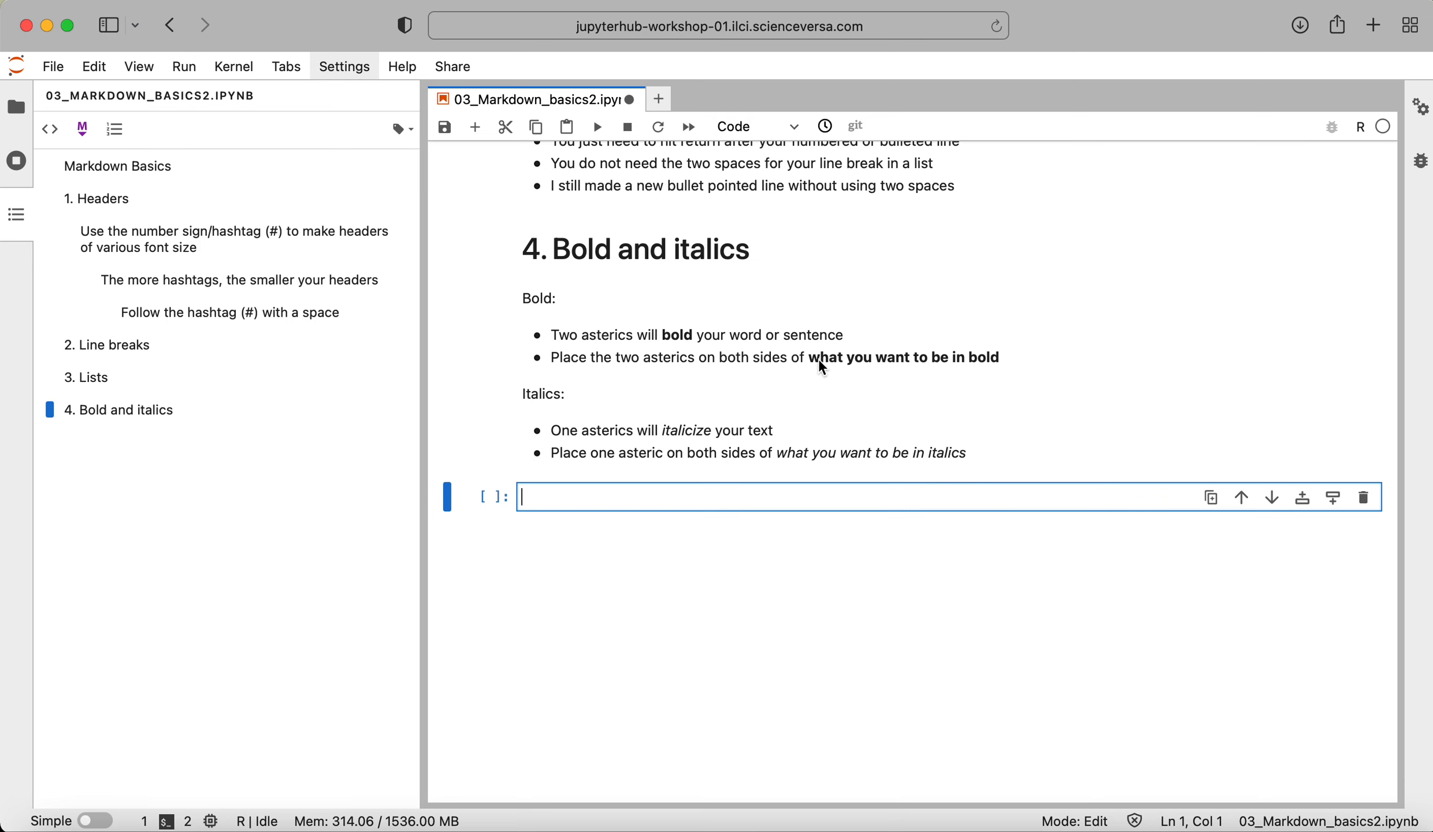
mouse_move(850, 475)
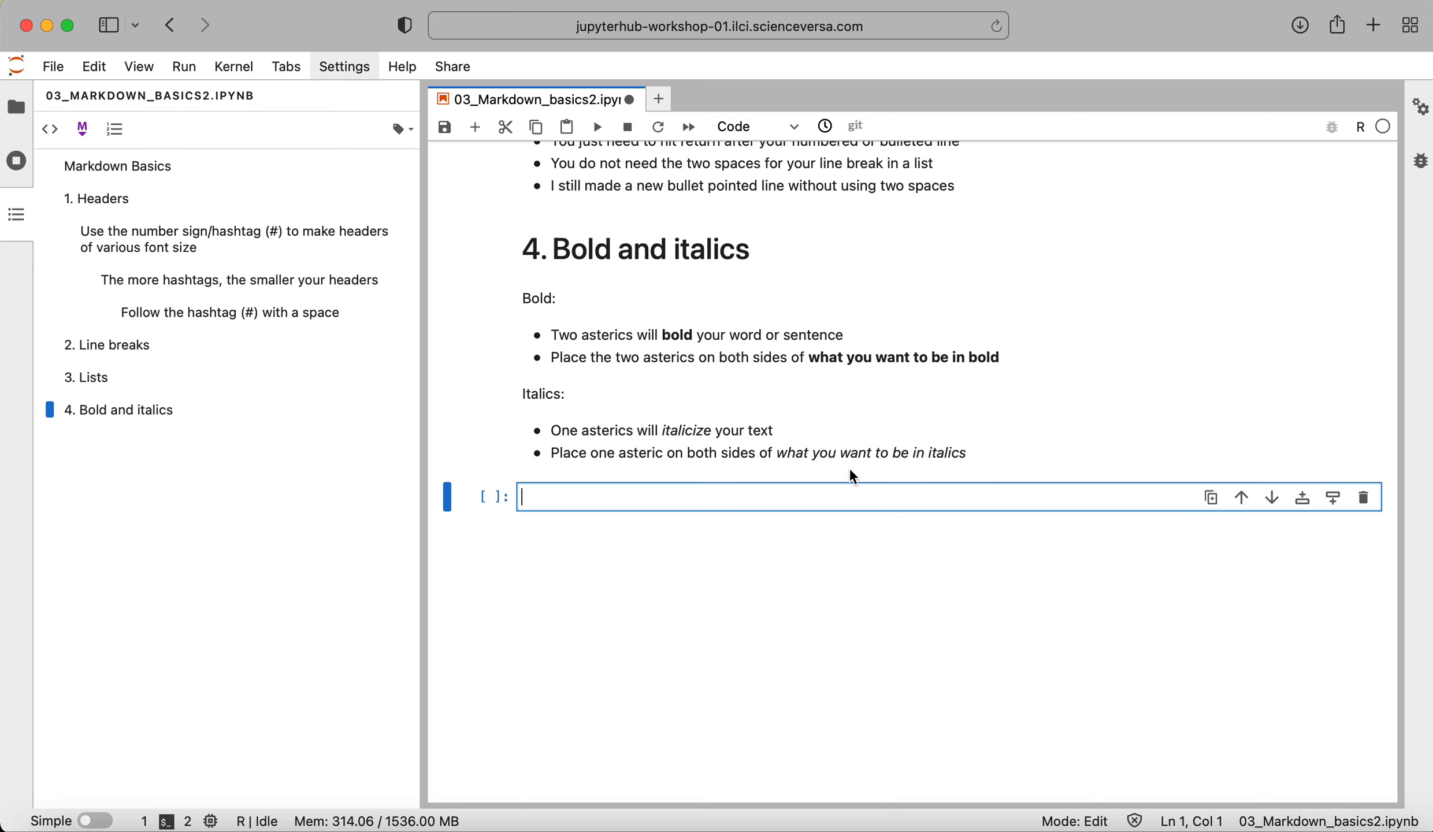